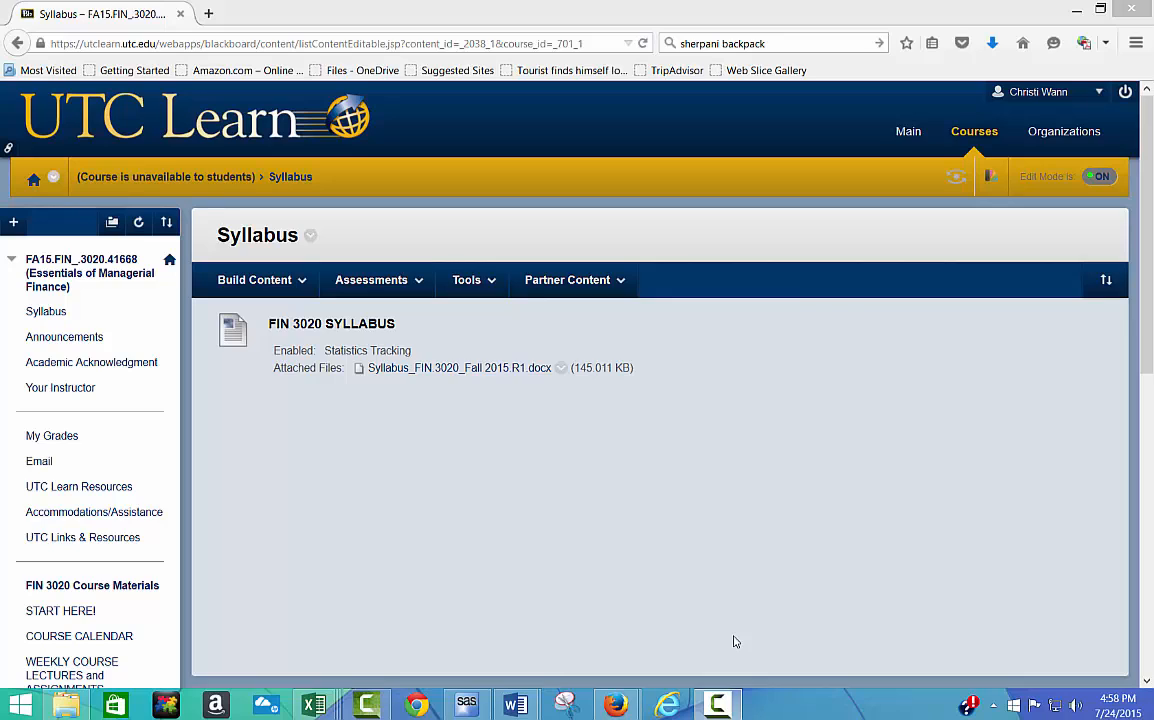
{"action": "mouse_move", "coordinate": [544, 444]}
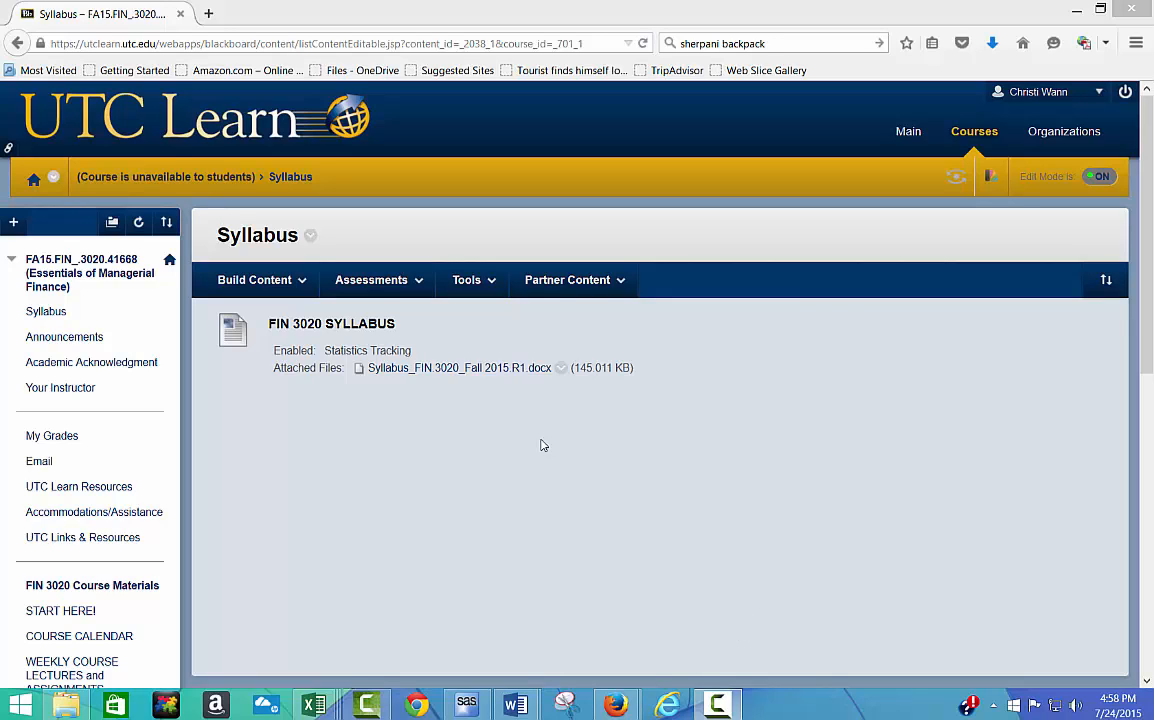
{"action": "mouse_move", "coordinate": [246, 450]}
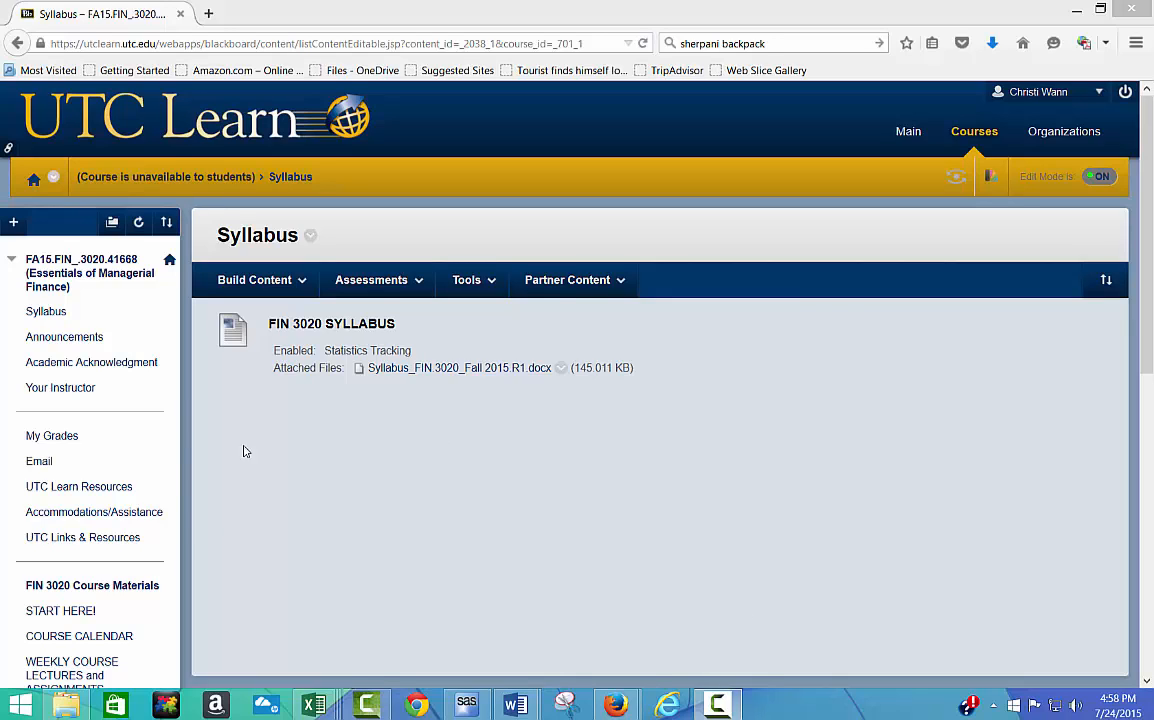
- Bring up the Academic Acknowledgment page with the honor code agreement and pledge activity
{"action": "left_click", "coordinate": [46, 312]}
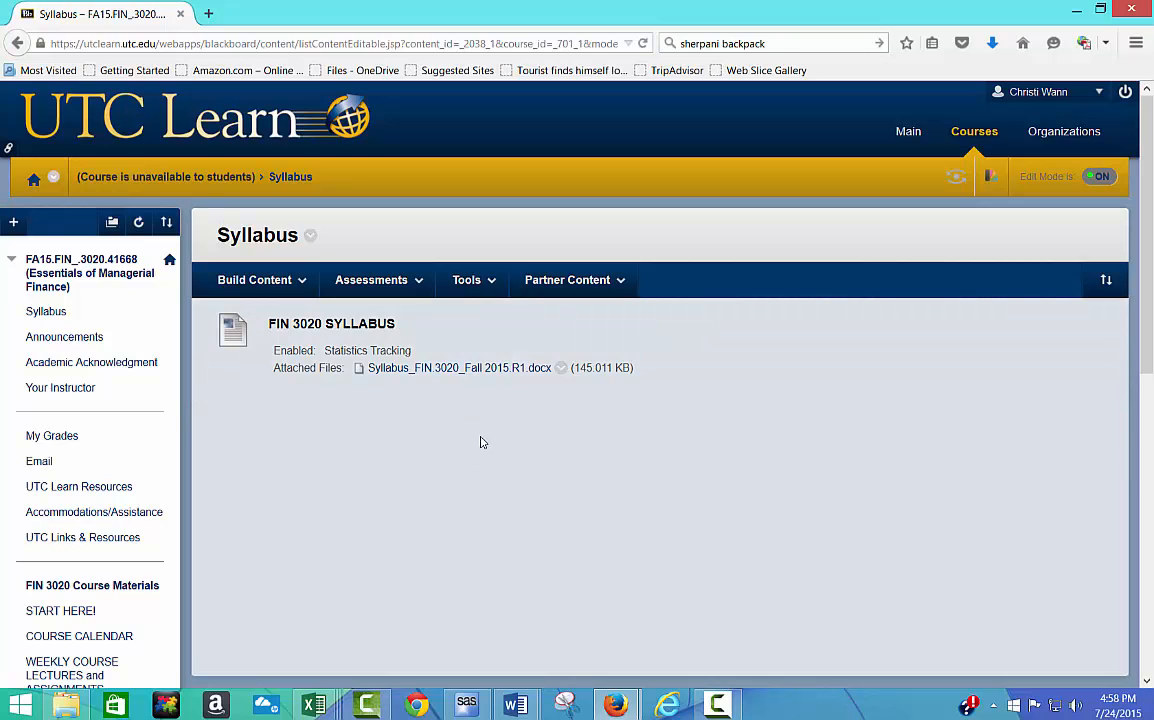
{"action": "mouse_move", "coordinate": [472, 458]}
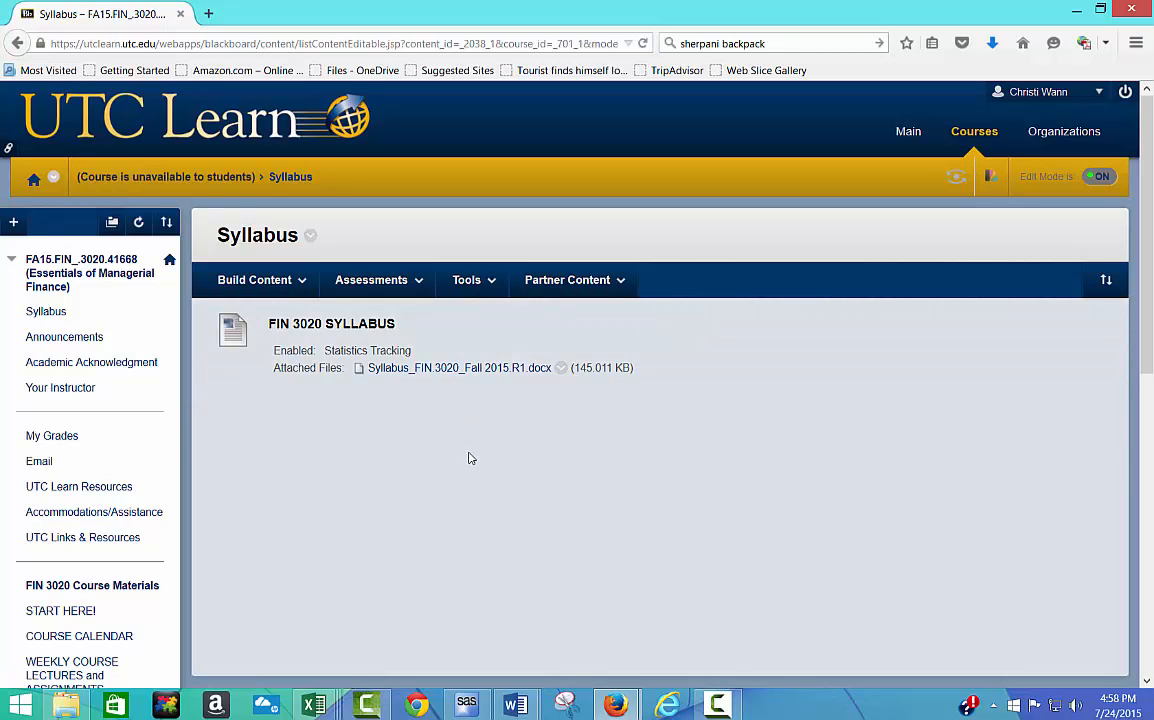
{"action": "left_click", "coordinate": [92, 362]}
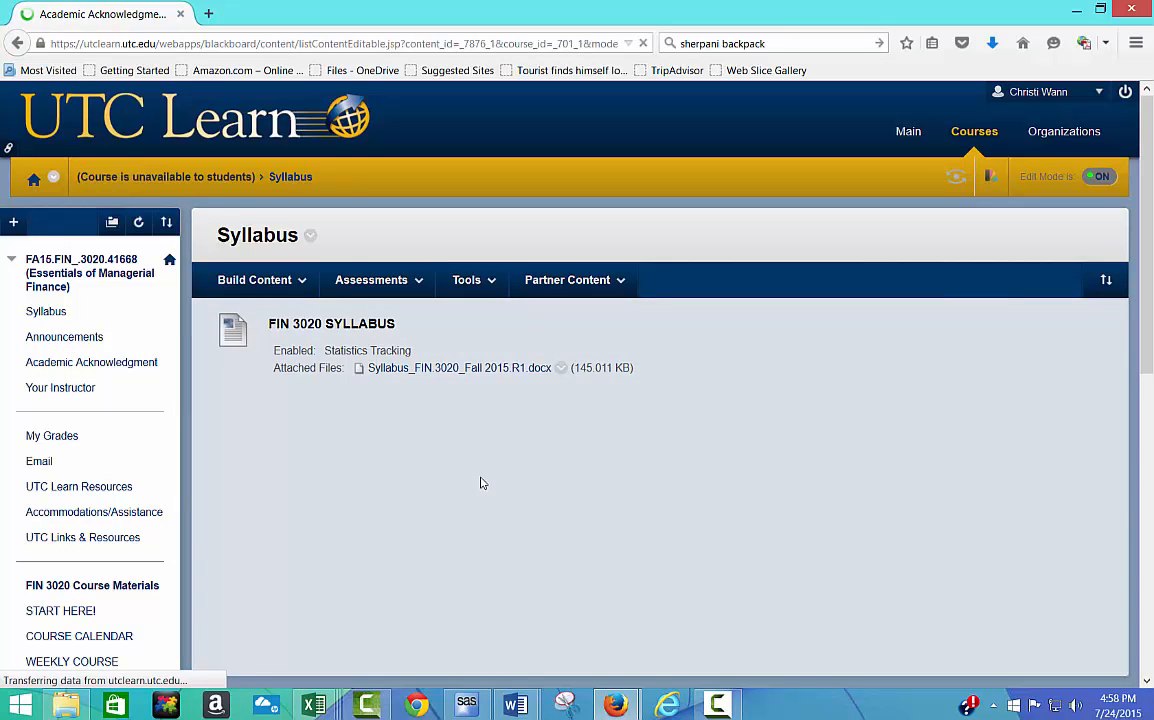
{"action": "left_click", "coordinate": [92, 362]}
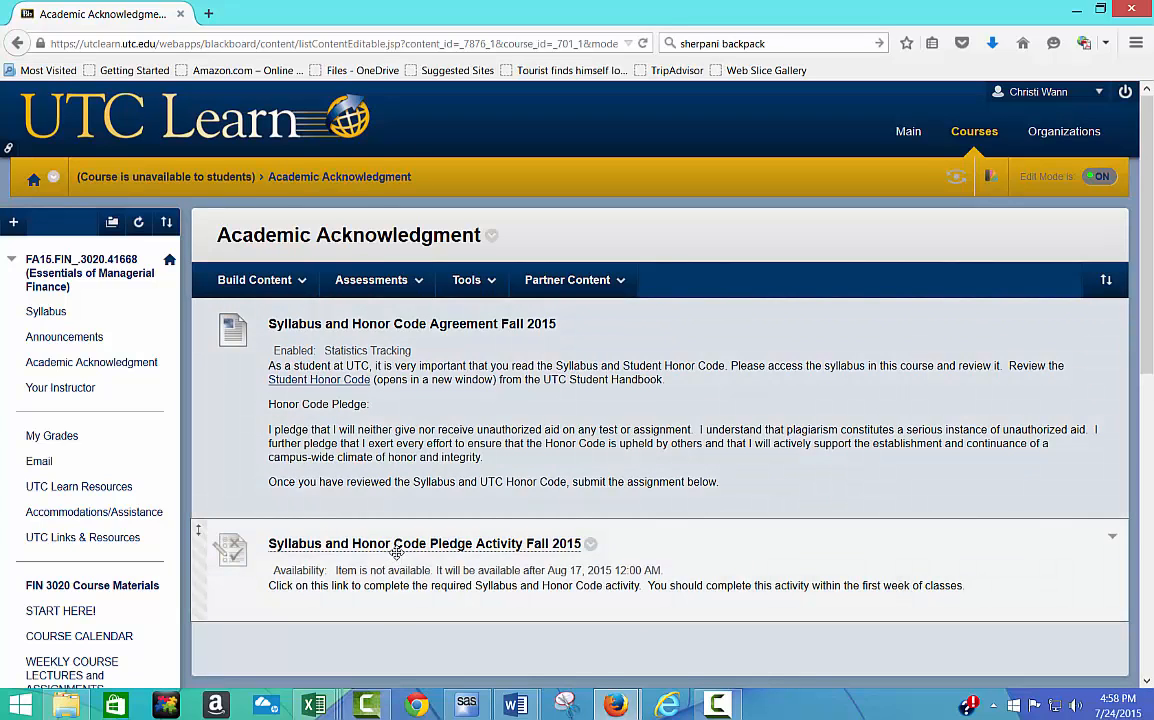
{"action": "mouse_move", "coordinate": [424, 544]}
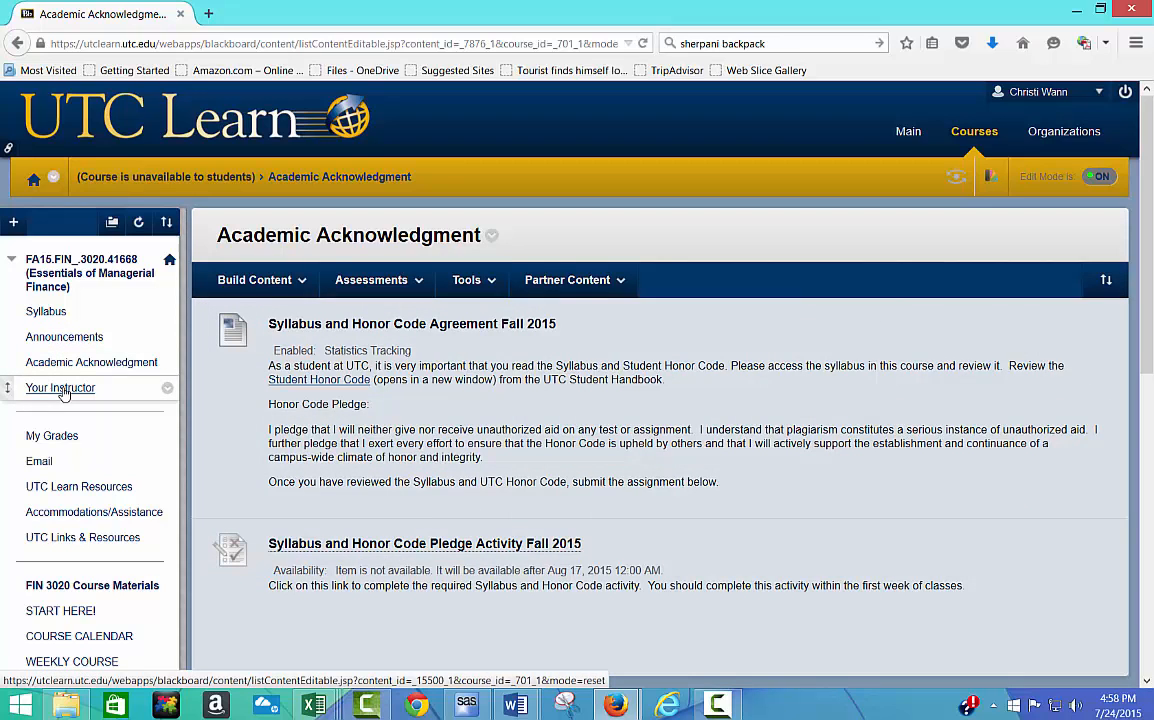
- Show the Your Instructor page with the professor's contact details and office hours
{"action": "left_click", "coordinate": [60, 388]}
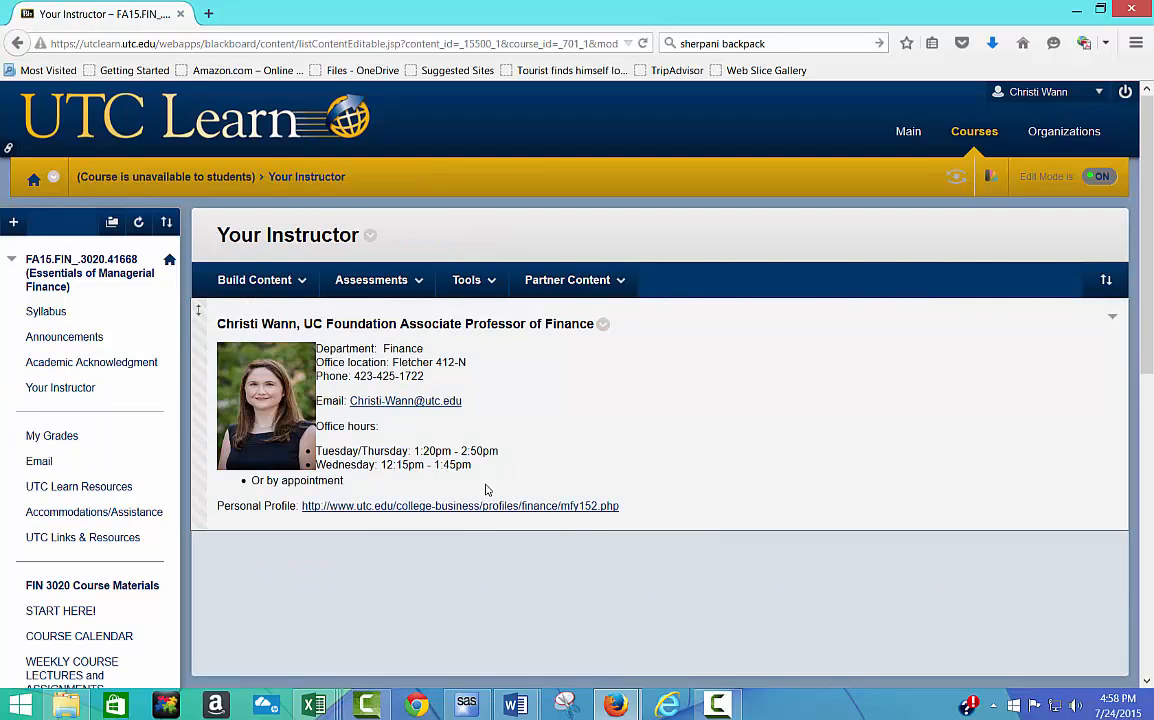
{"action": "mouse_move", "coordinate": [508, 440]}
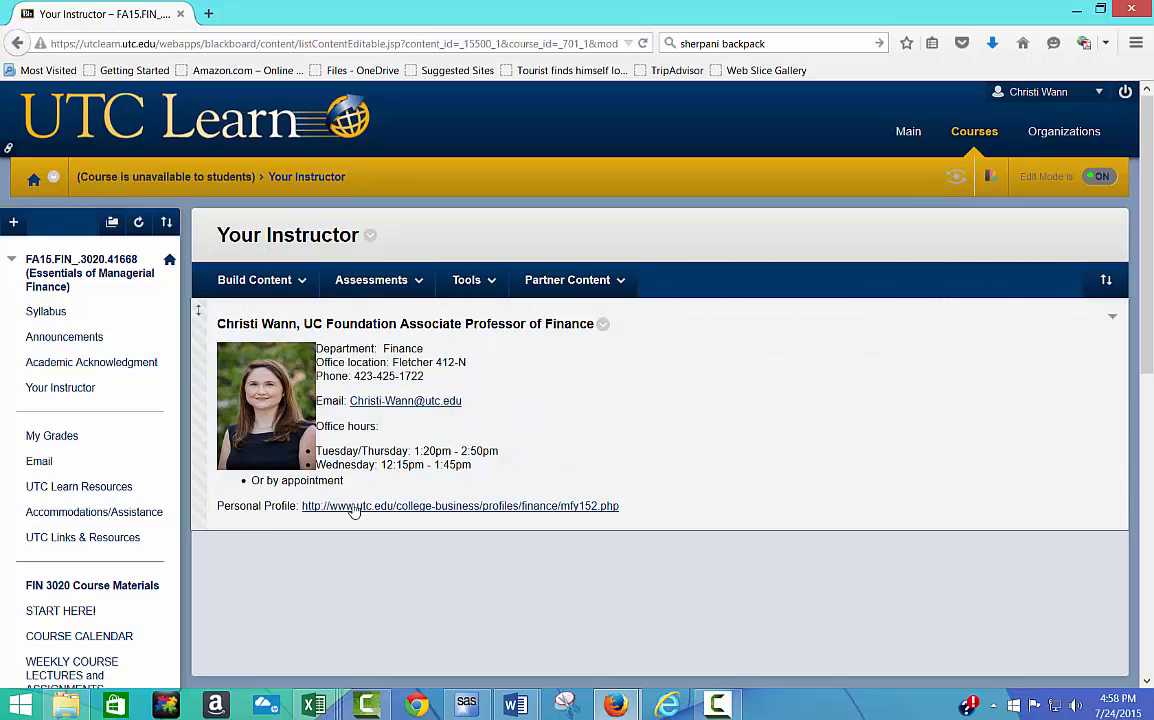
{"action": "mouse_move", "coordinate": [434, 510]}
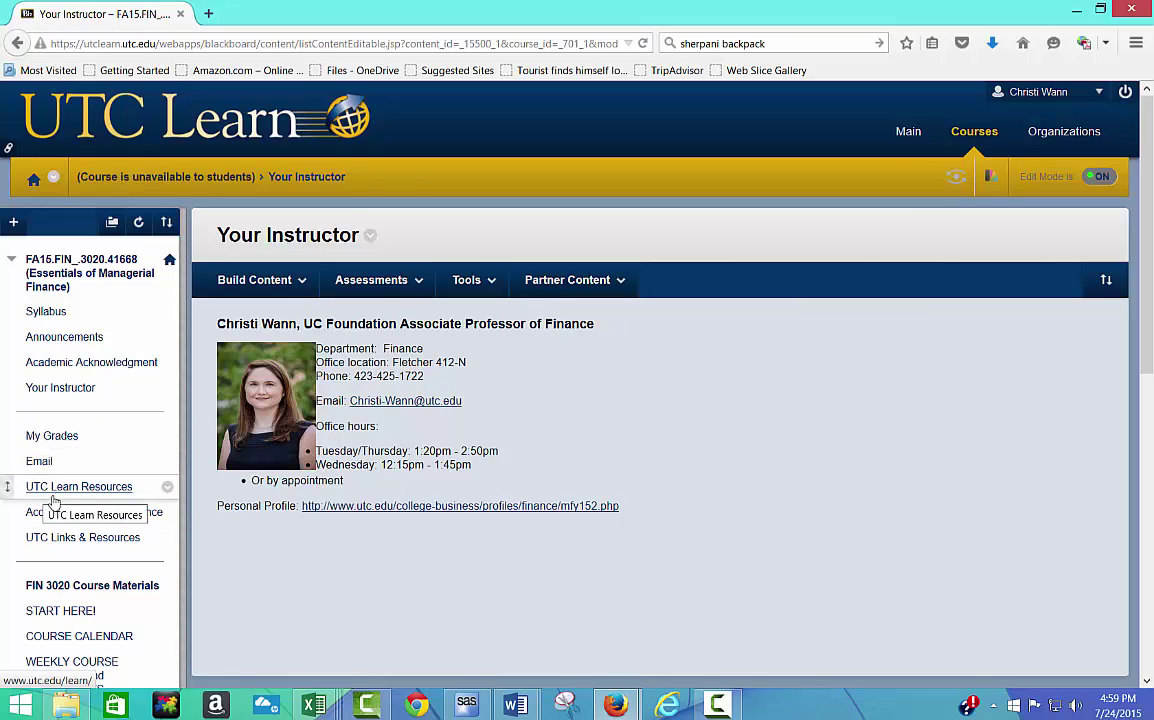
{"action": "mouse_move", "coordinate": [92, 512]}
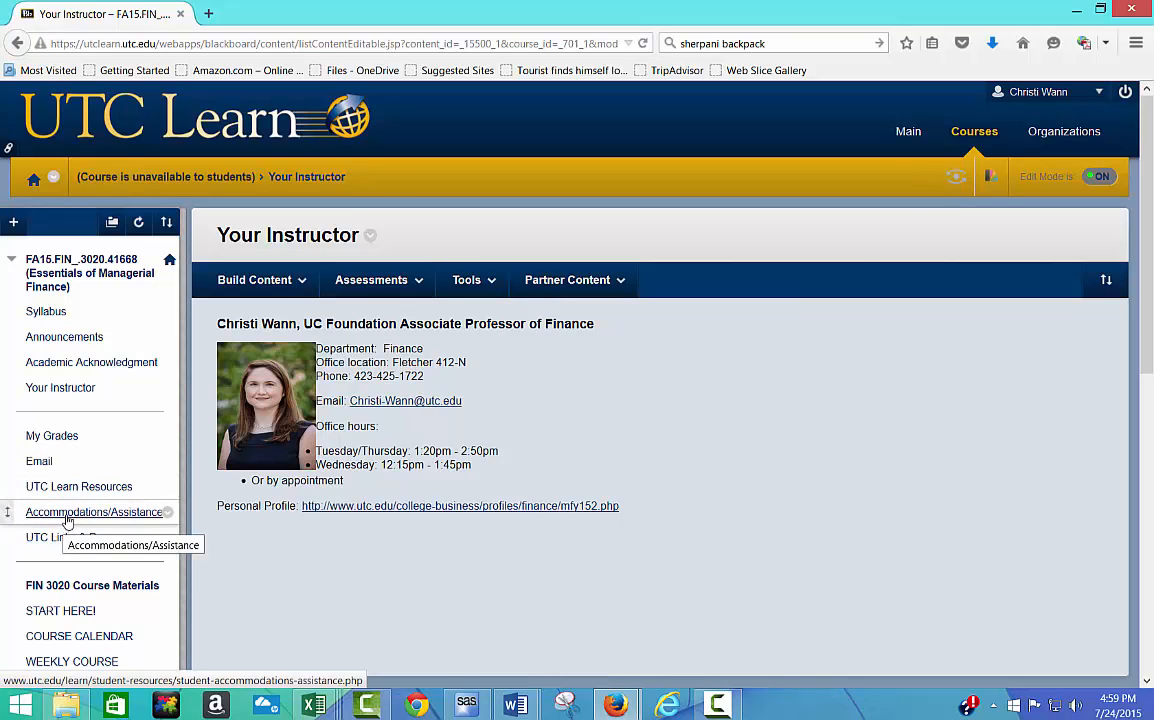
{"action": "mouse_move", "coordinate": [82, 536]}
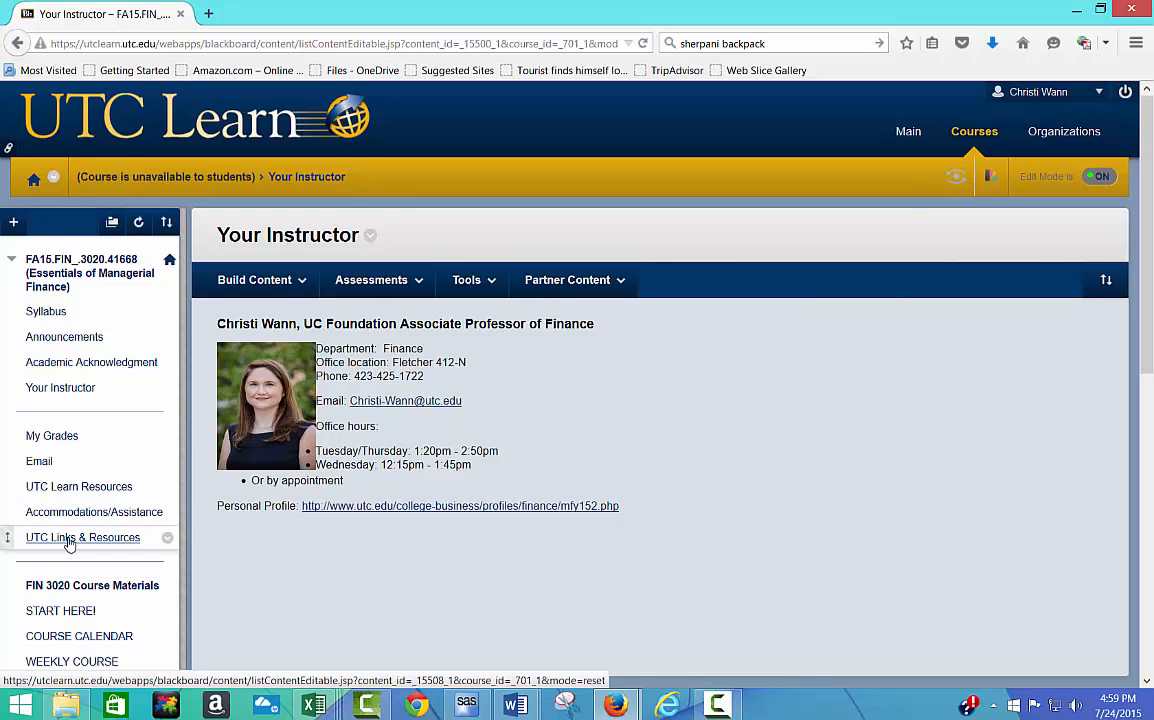
- Browse the UTC Links & Resources page through its contacts, fee instructions and advising hours
{"action": "left_click", "coordinate": [82, 536]}
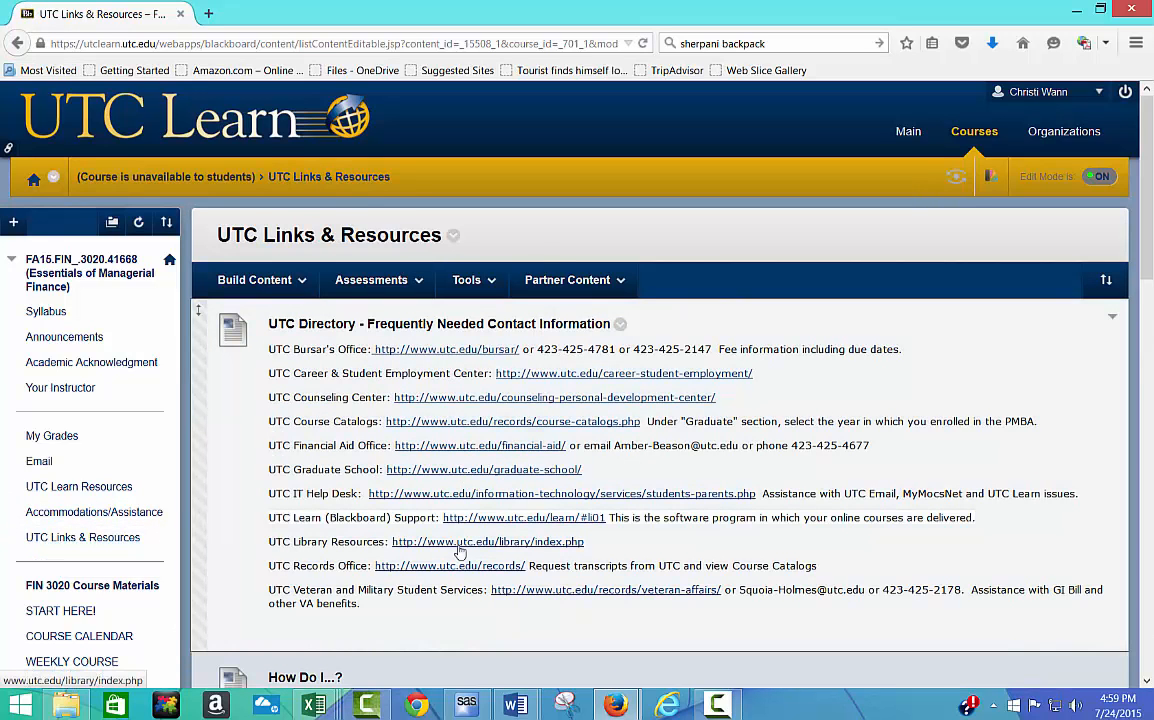
{"action": "scroll", "scroll_direction": "down", "scroll_amount": 3}
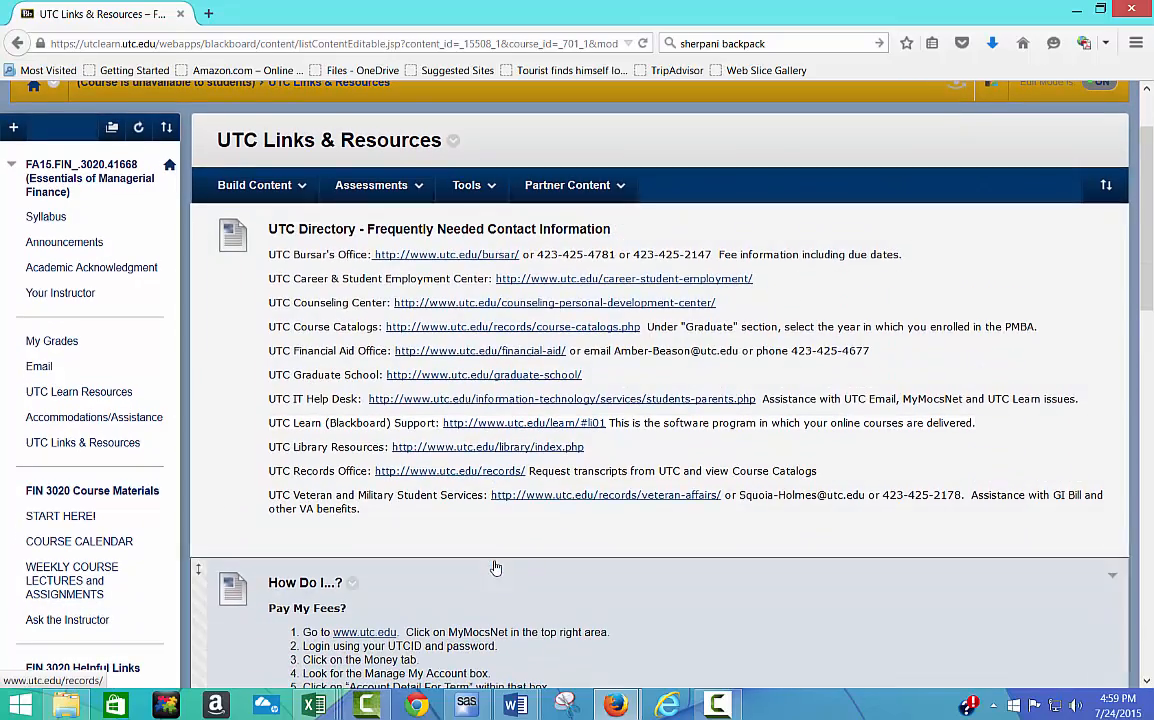
{"action": "scroll", "scroll_direction": "down", "scroll_amount": 3}
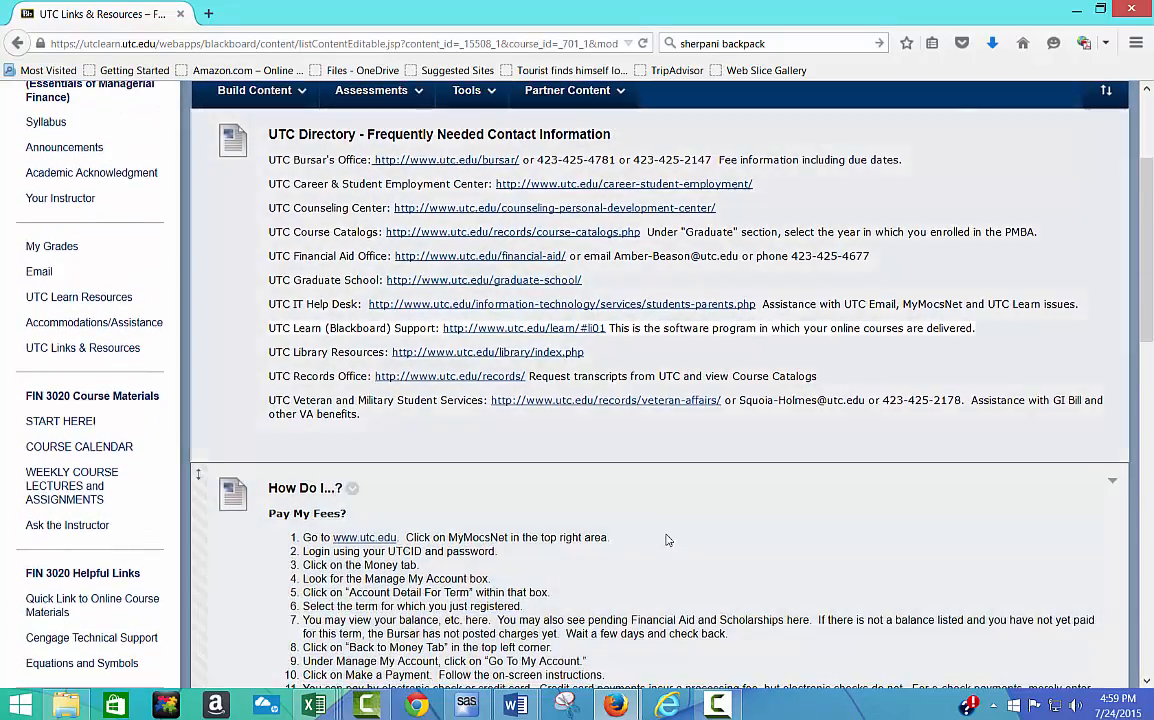
{"action": "scroll", "scroll_direction": "down", "scroll_amount": 3}
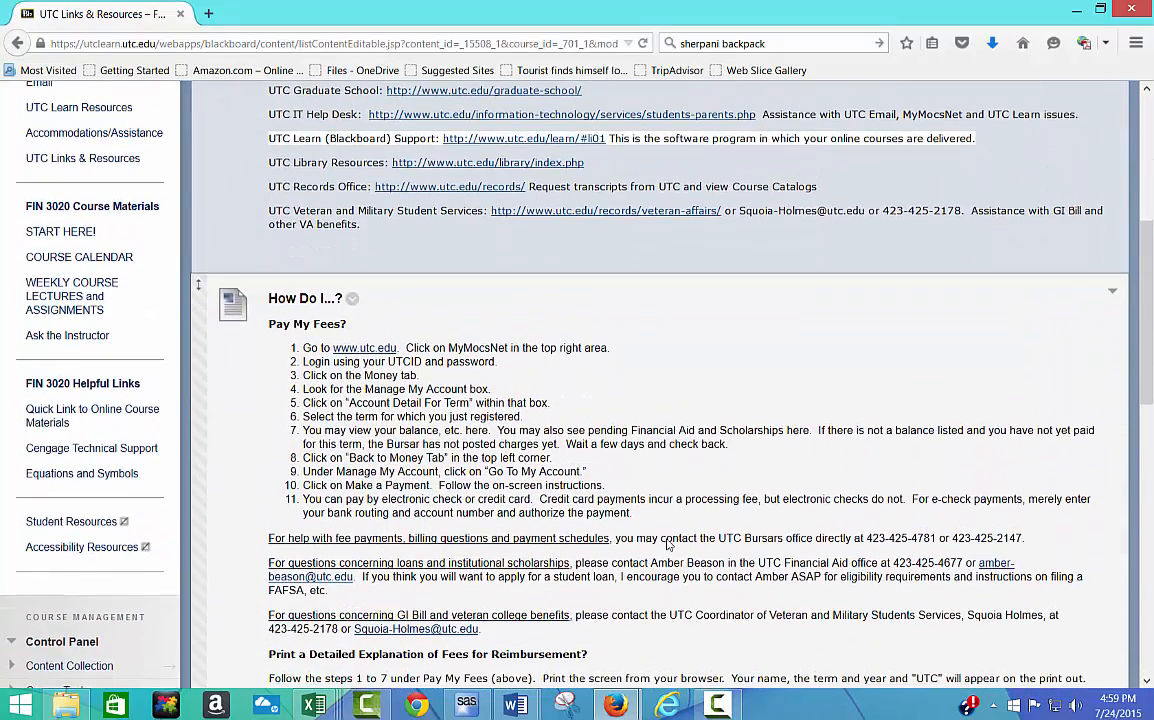
{"action": "scroll", "scroll_direction": "down", "scroll_amount": 3}
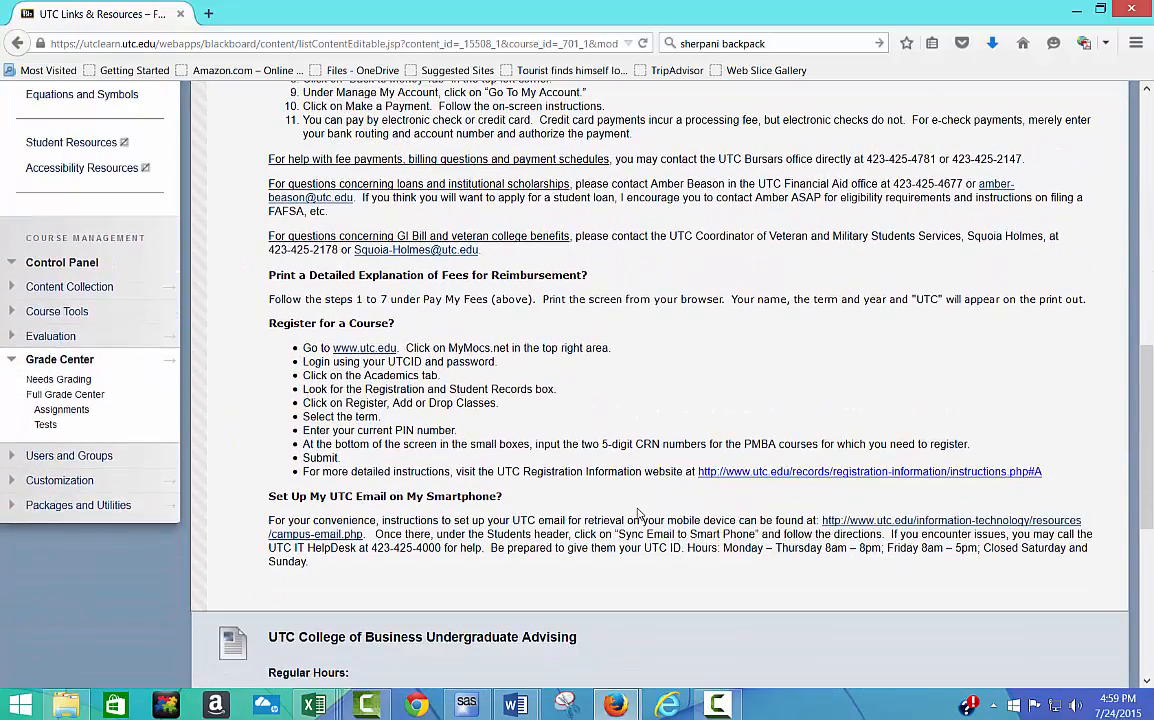
{"action": "scroll", "scroll_direction": "down", "scroll_amount": 3}
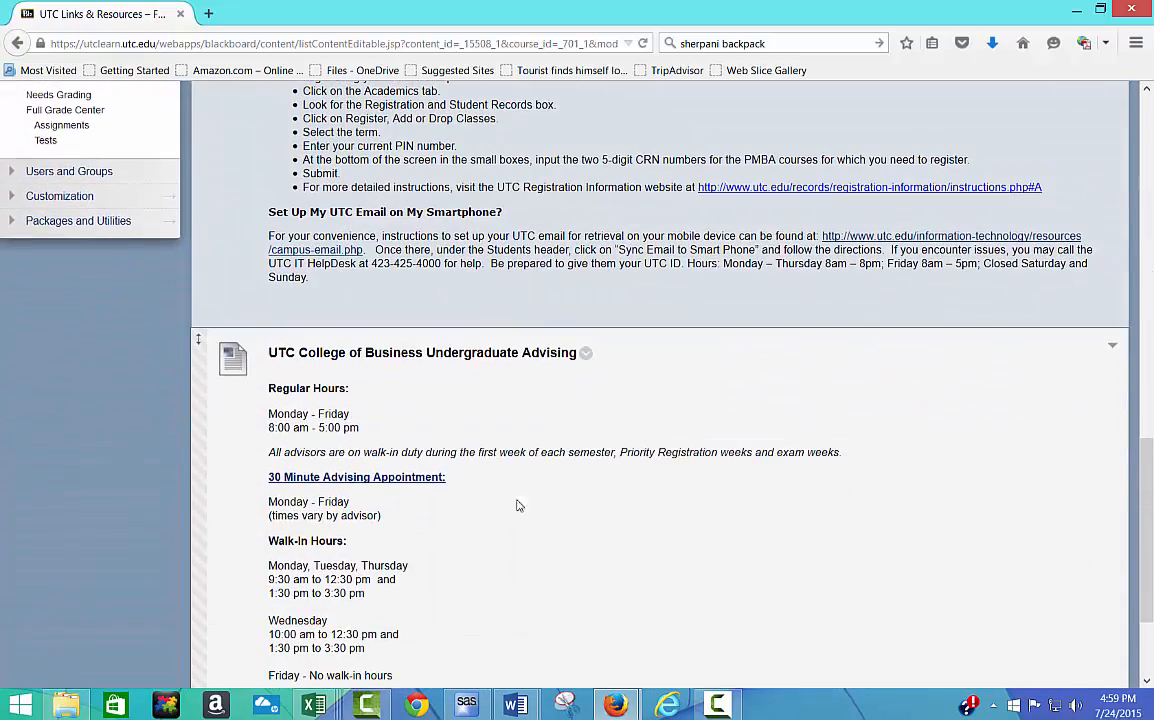
{"action": "mouse_move", "coordinate": [580, 548]}
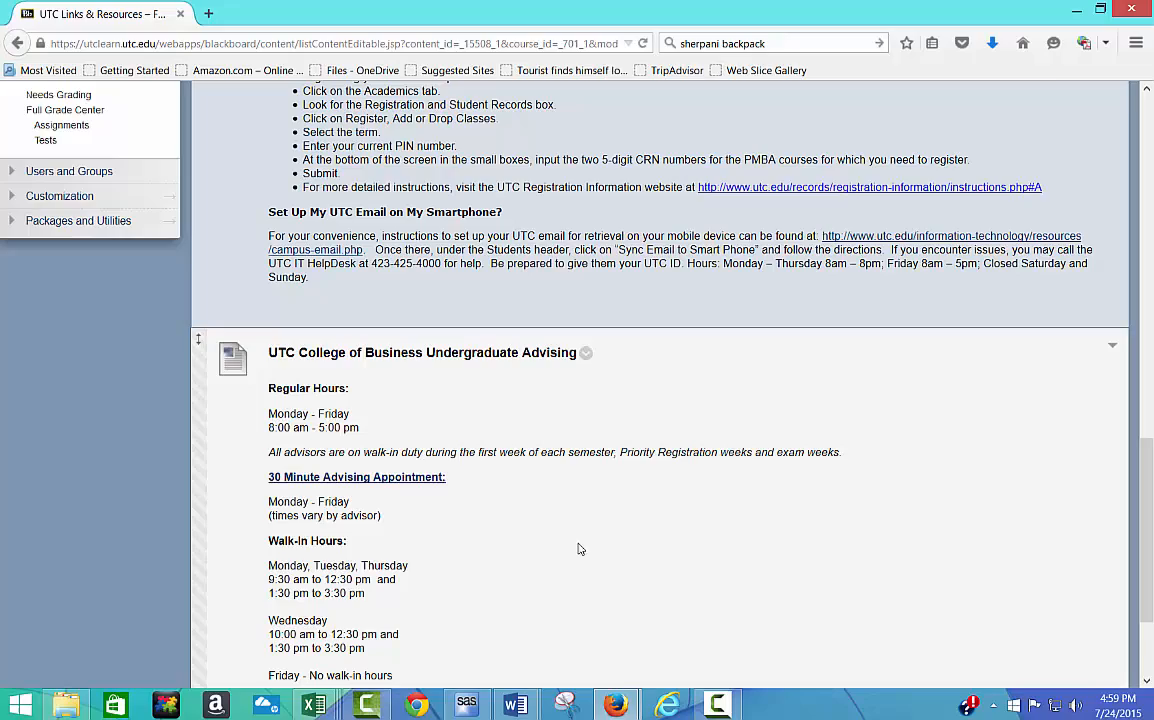
{"action": "scroll", "scroll_direction": "down", "scroll_amount": 3}
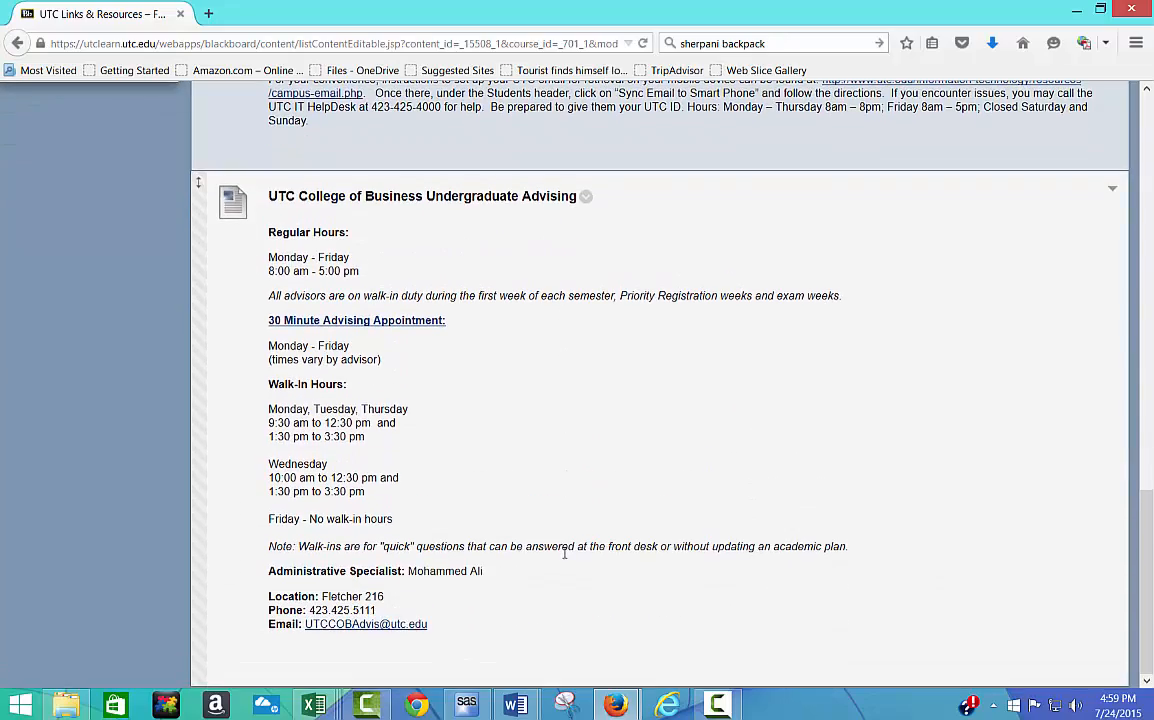
{"action": "scroll", "scroll_direction": "up", "scroll_amount": 3}
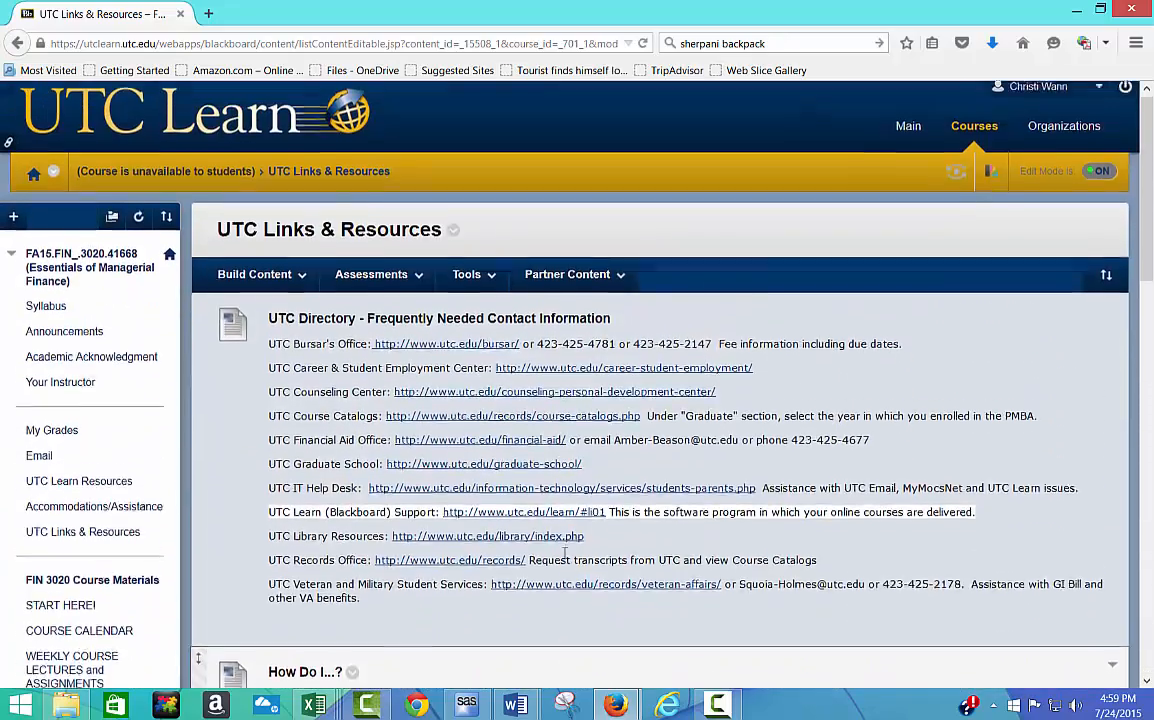
{"action": "scroll", "scroll_direction": "up", "scroll_amount": 3}
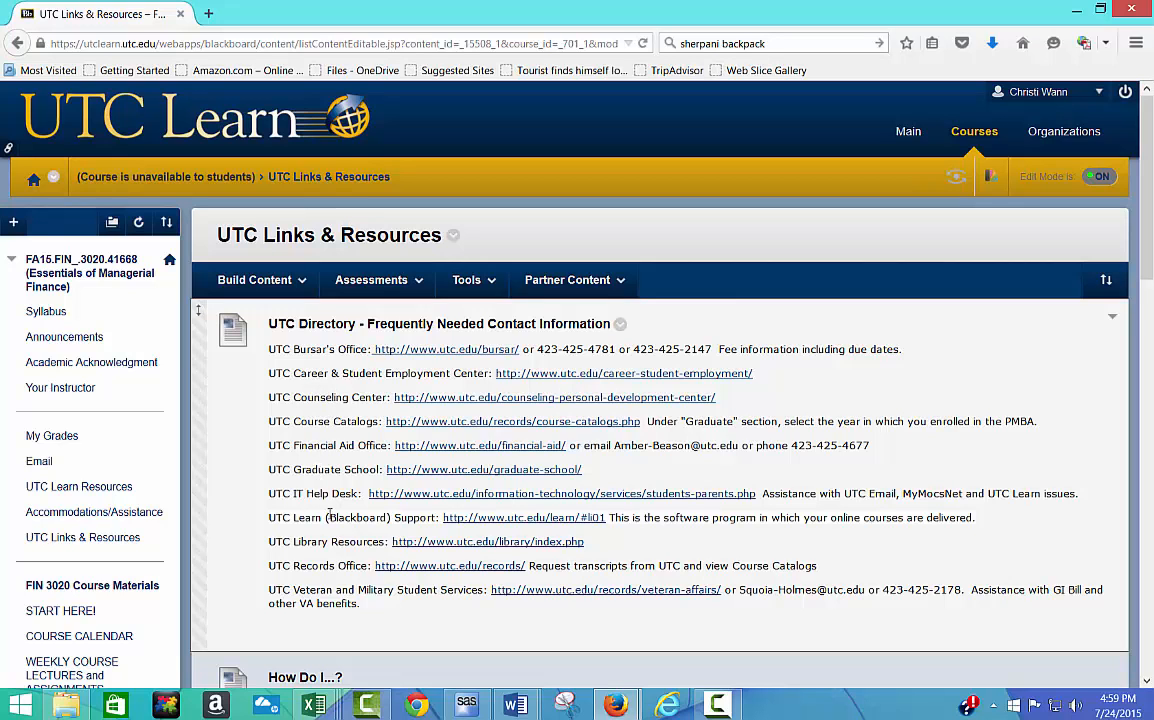
{"action": "scroll", "scroll_direction": "down", "scroll_amount": 3}
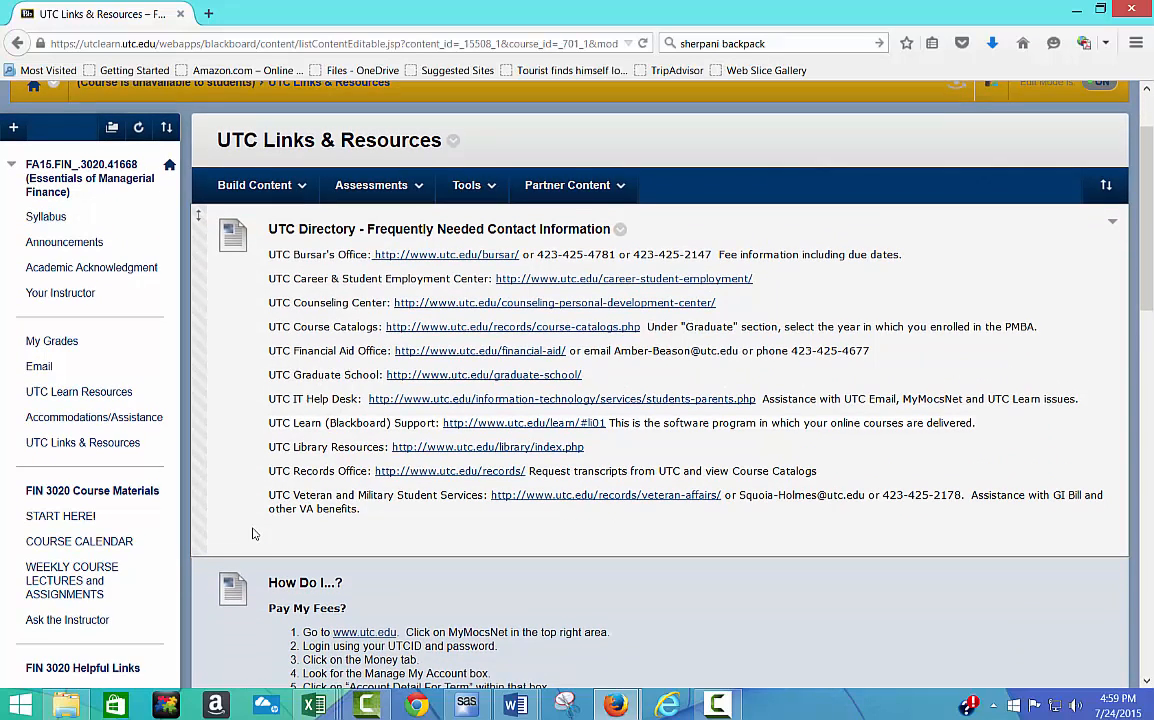
{"action": "mouse_move", "coordinate": [92, 490]}
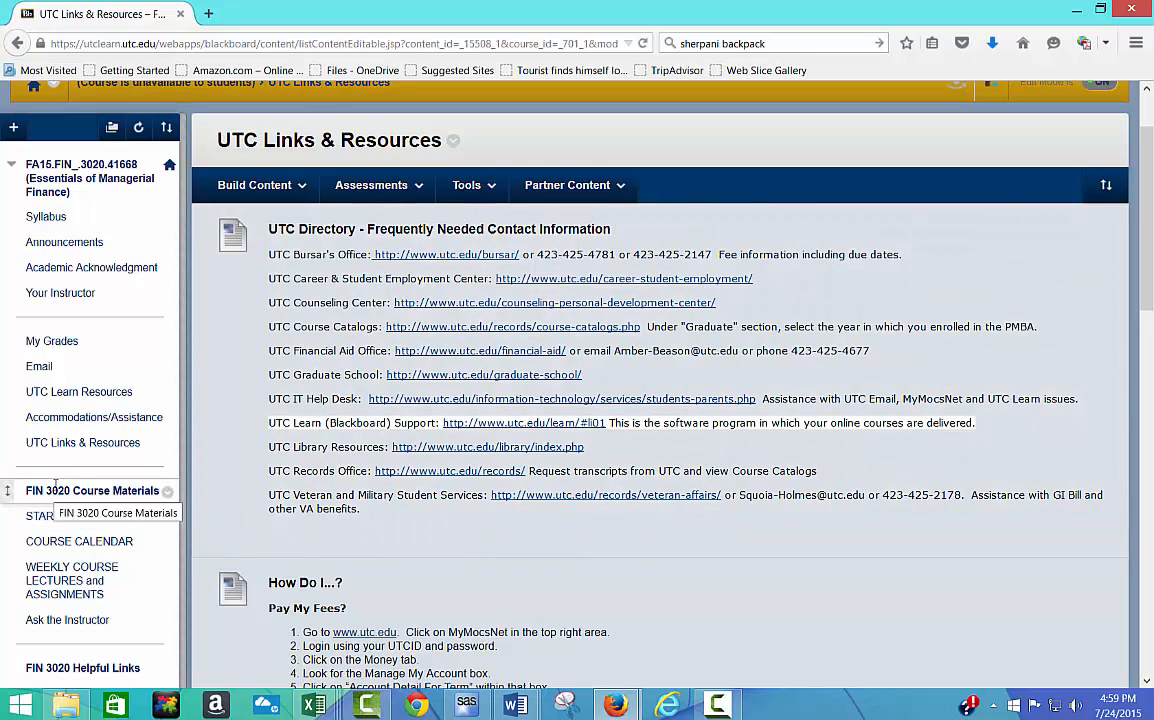
{"action": "left_click", "coordinate": [60, 516]}
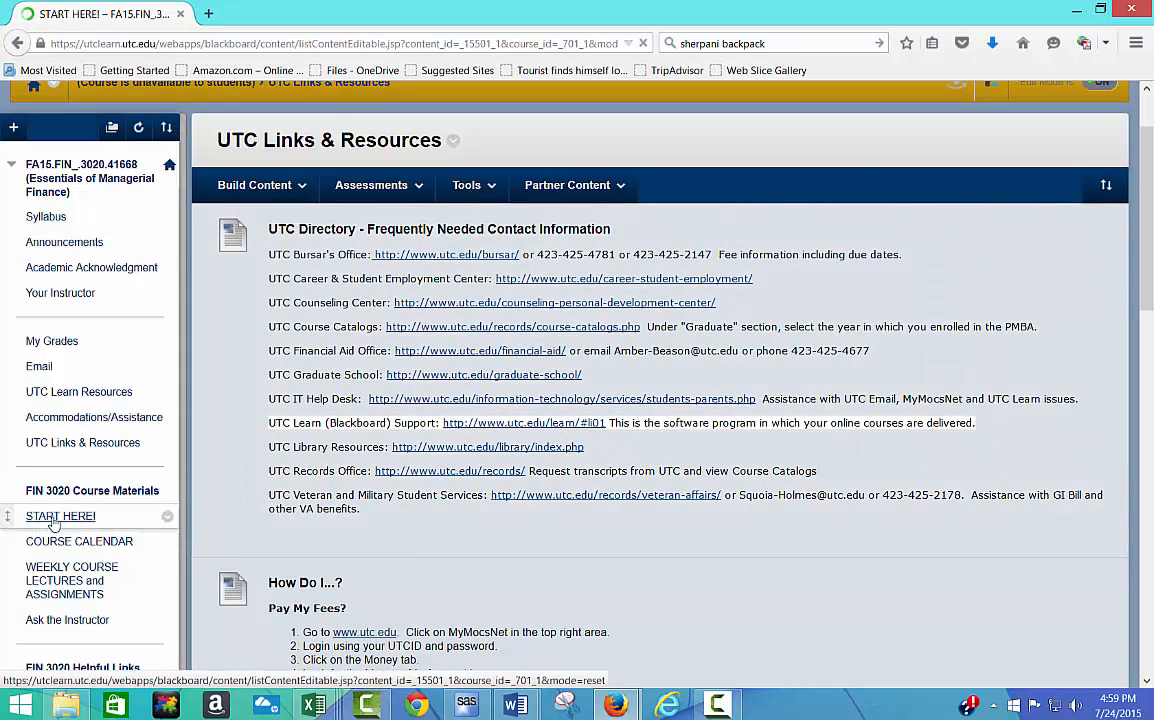
- Enter the START HERE! folder and its READ ME FIRST item
{"action": "left_click", "coordinate": [60, 516]}
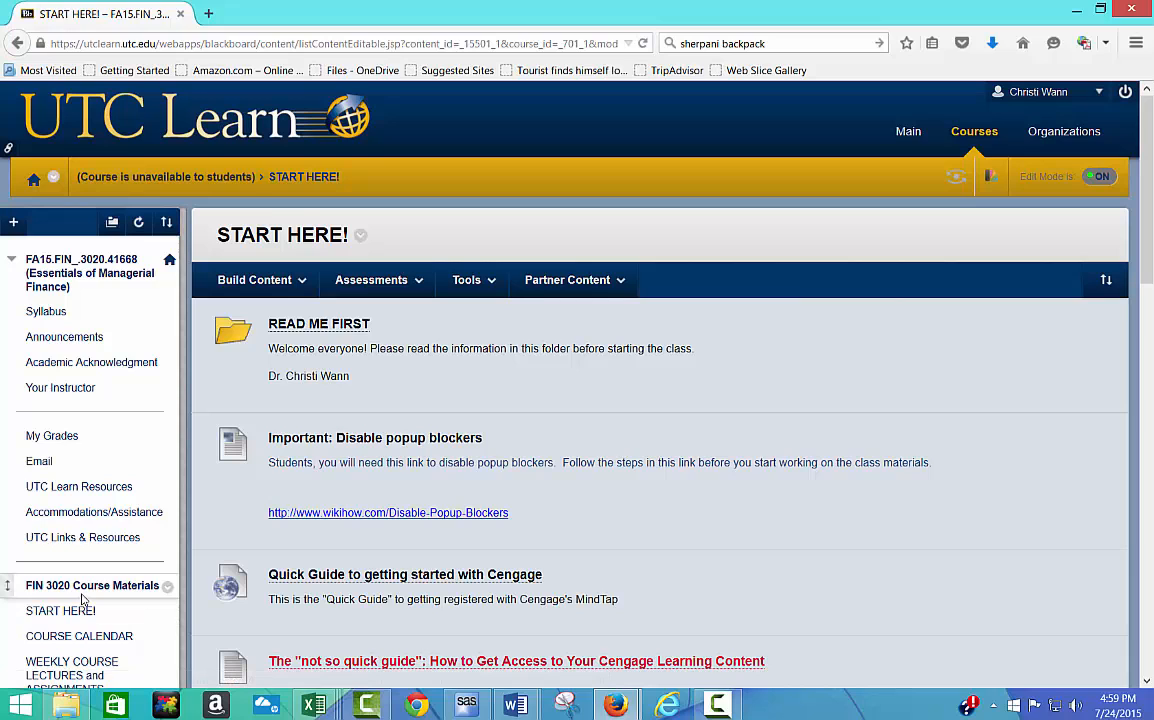
{"action": "mouse_move", "coordinate": [60, 610]}
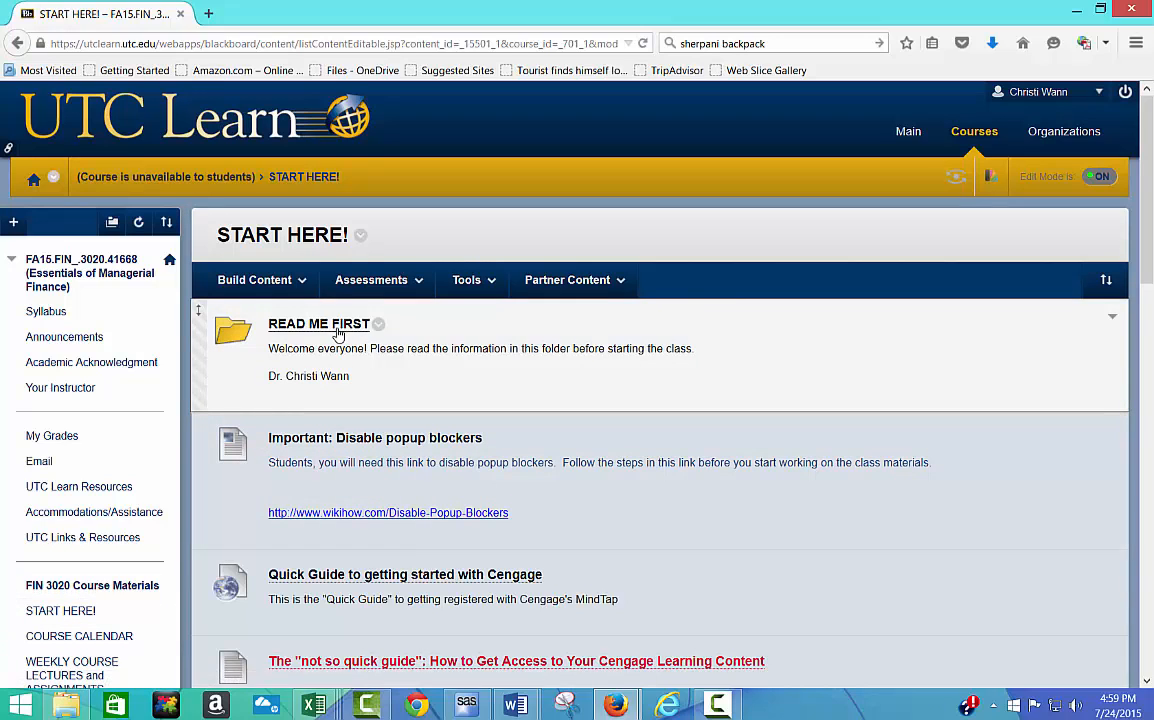
{"action": "left_click", "coordinate": [318, 324]}
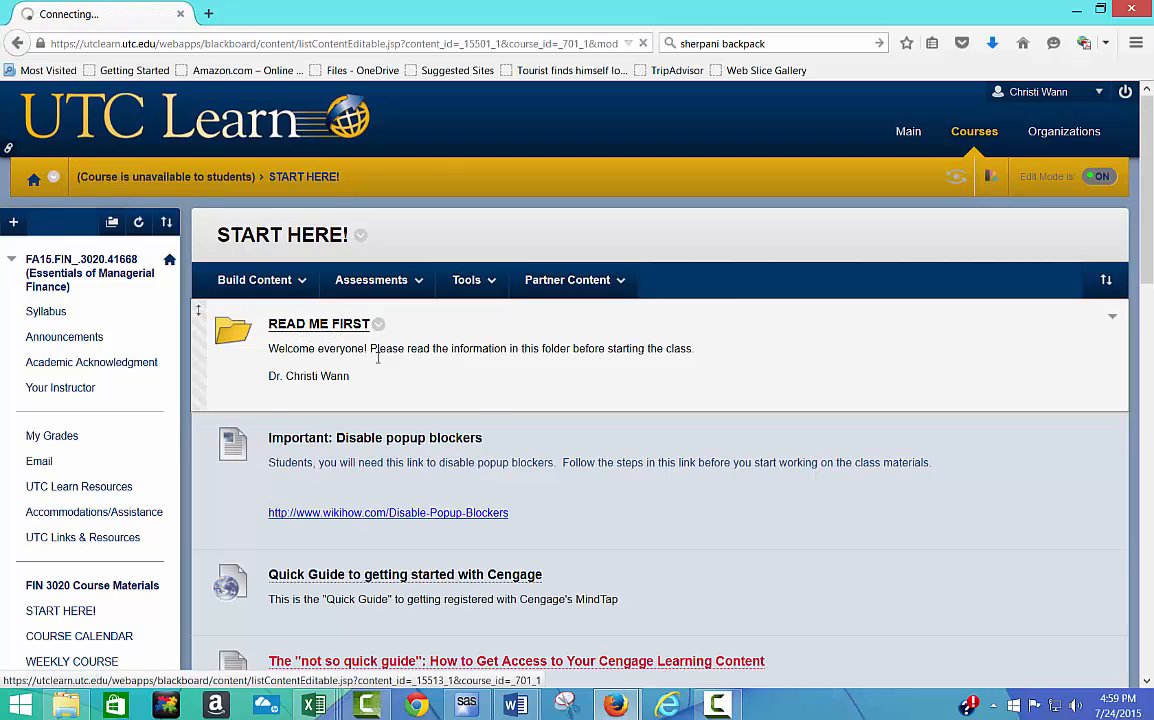
- Read through the READ ME FIRST welcome and introduction, then return to START HERE!
{"action": "left_click", "coordinate": [320, 324]}
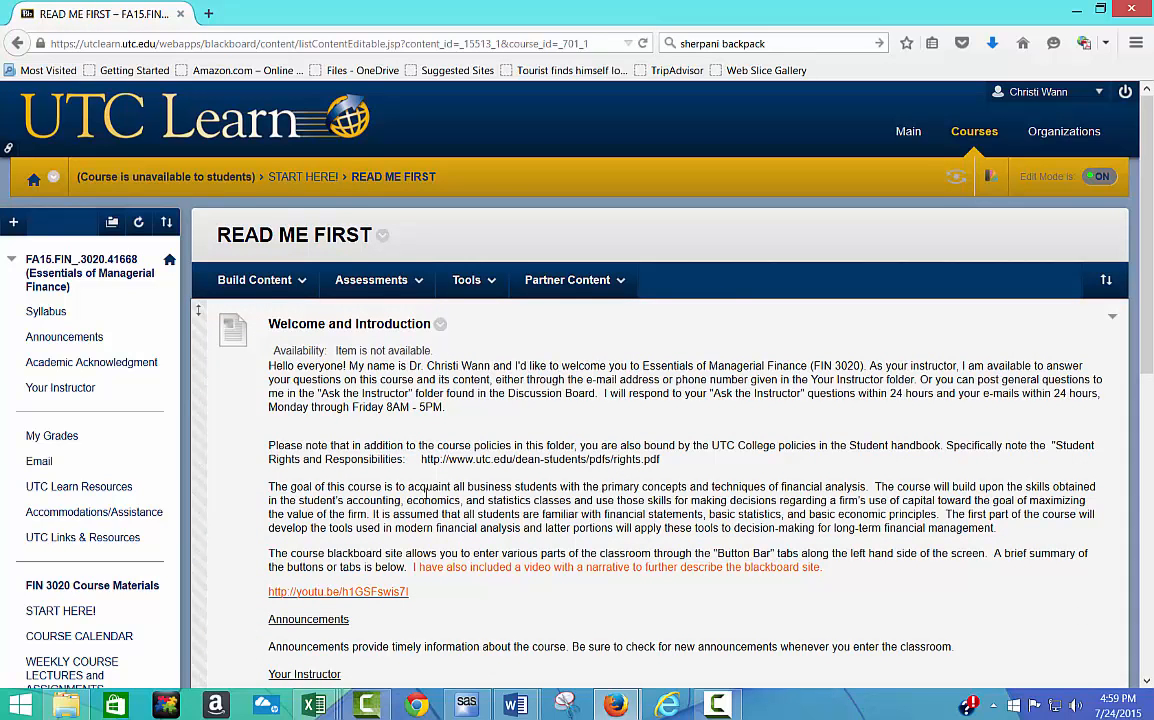
{"action": "scroll", "scroll_direction": "down", "scroll_amount": 3}
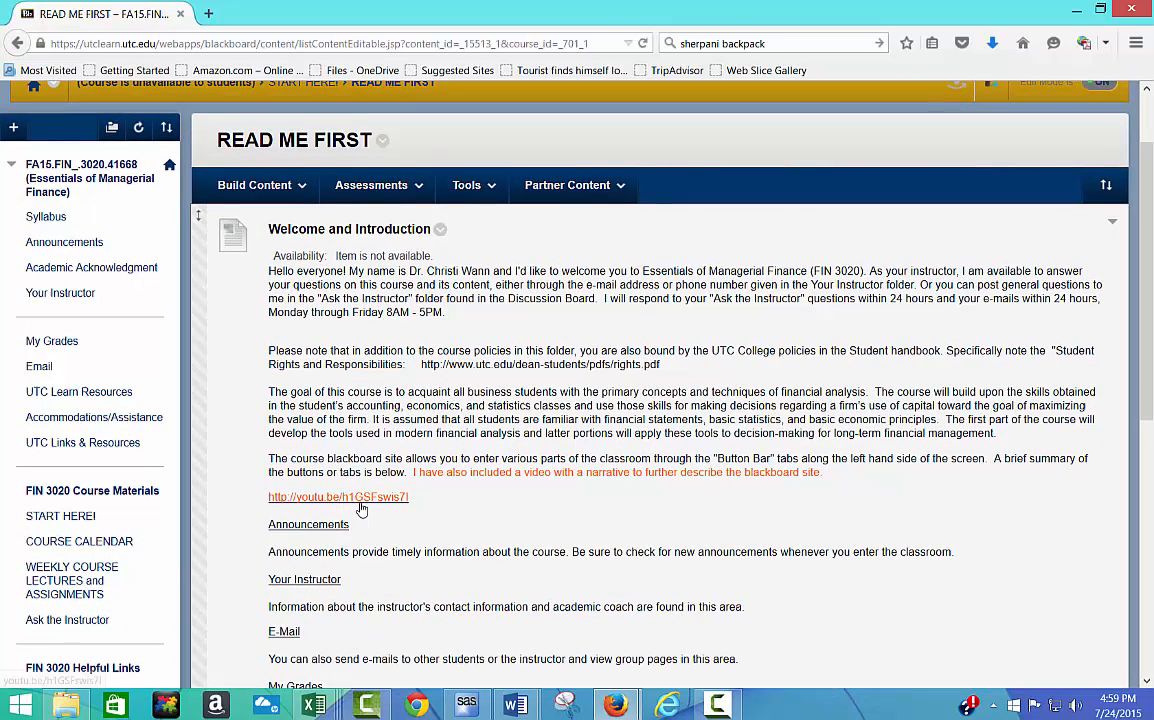
{"action": "mouse_move", "coordinate": [506, 516]}
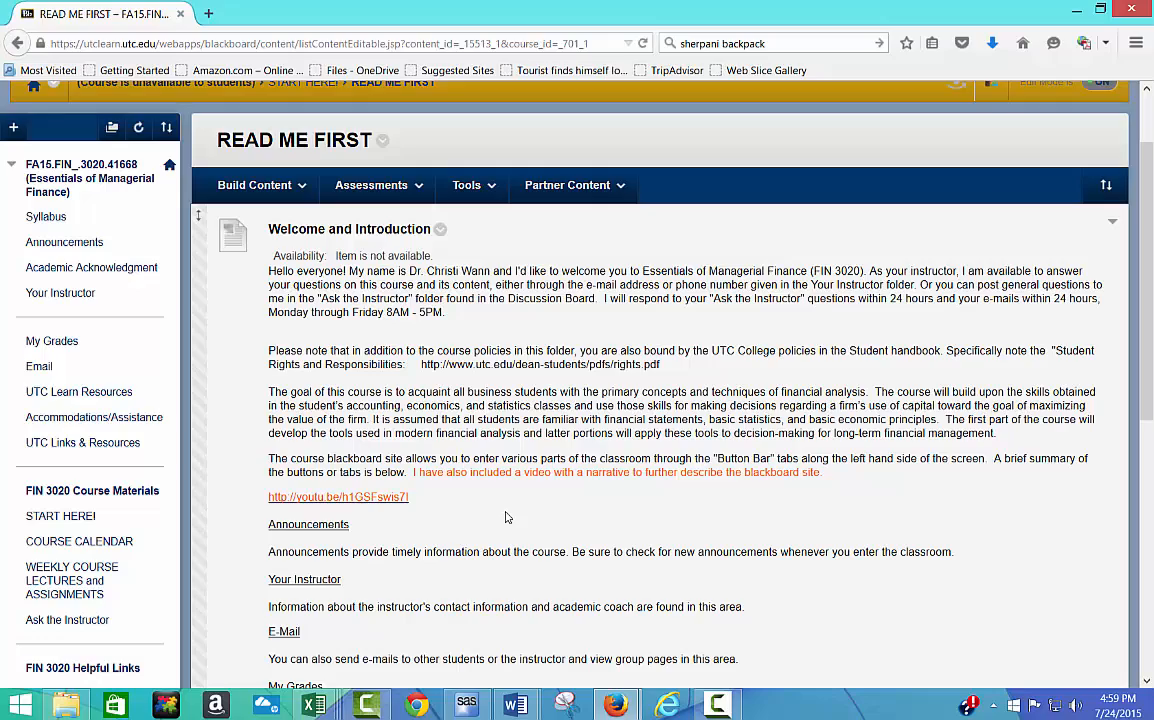
{"action": "scroll", "scroll_direction": "down", "scroll_amount": 3}
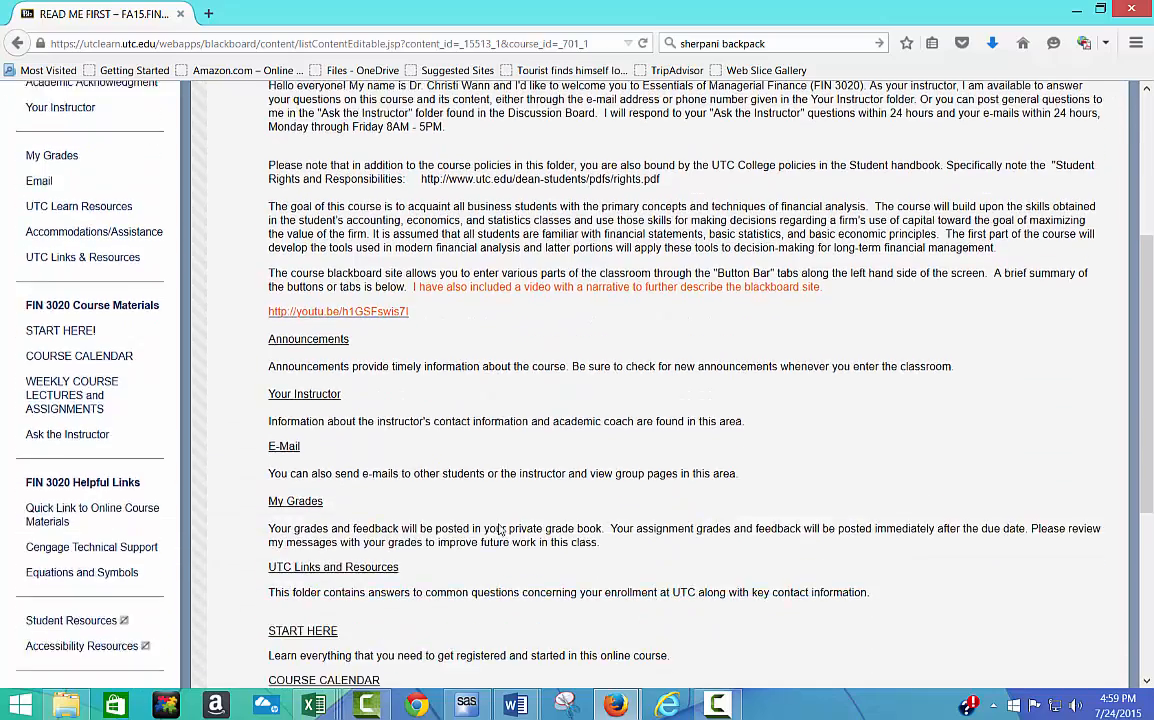
{"action": "scroll", "scroll_direction": "up", "scroll_amount": 3}
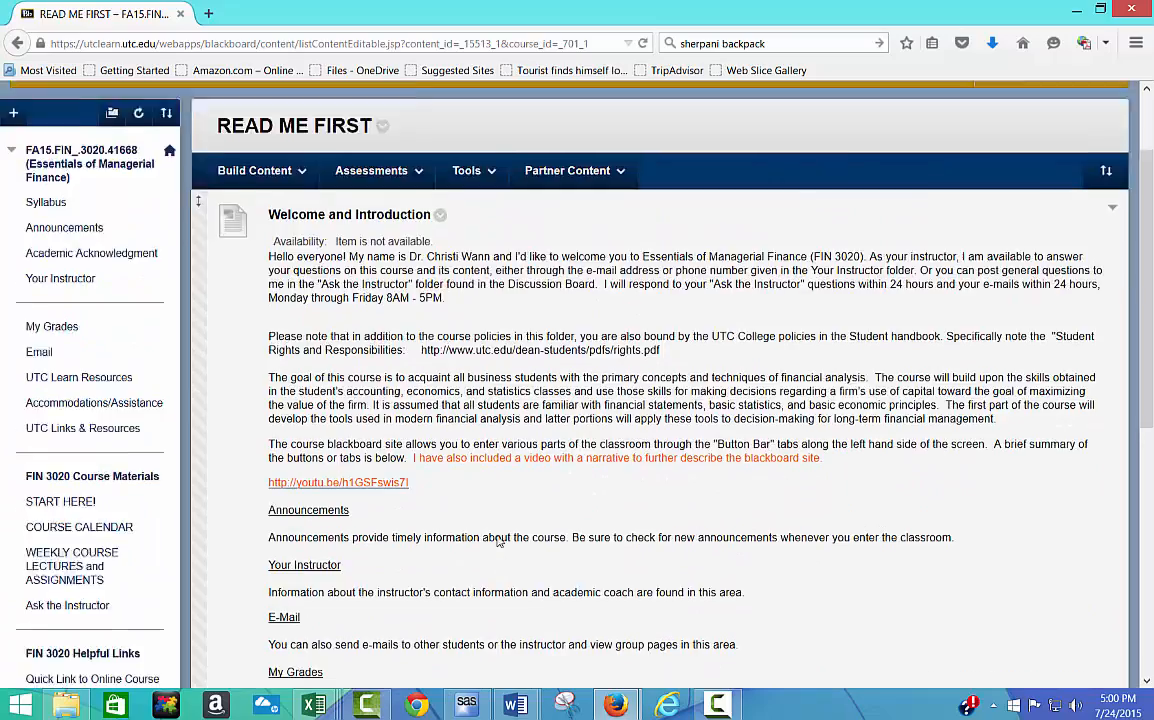
{"action": "left_click", "coordinate": [60, 612]}
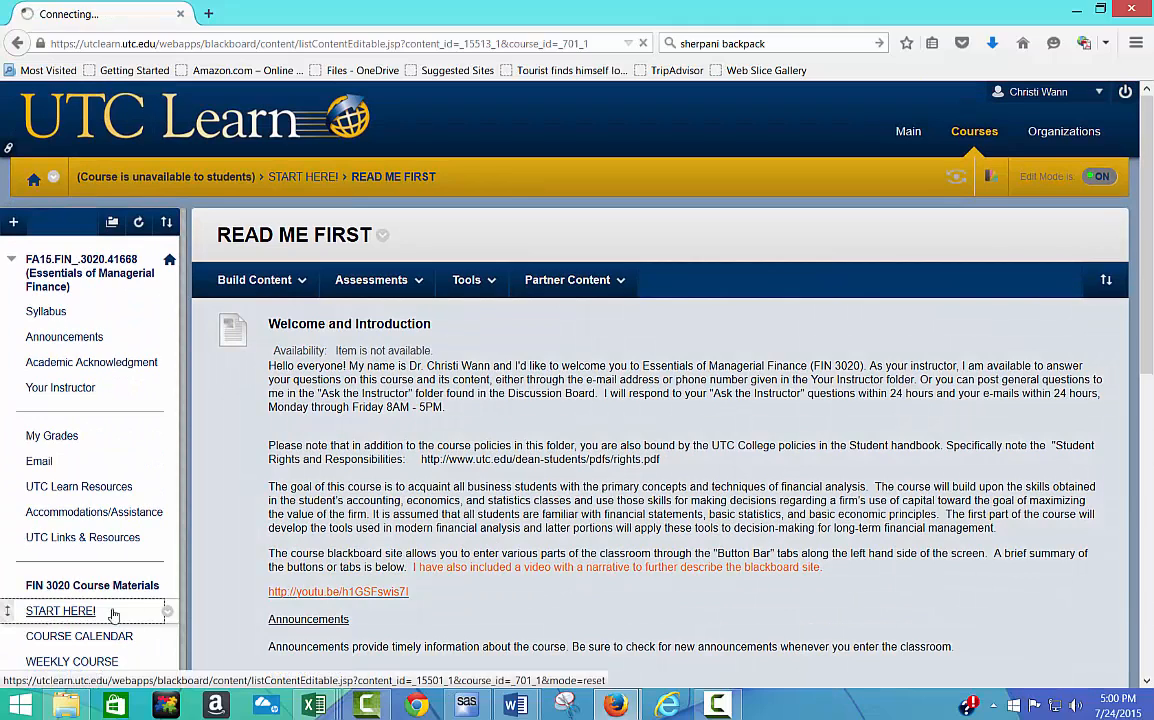
{"action": "left_click", "coordinate": [60, 612]}
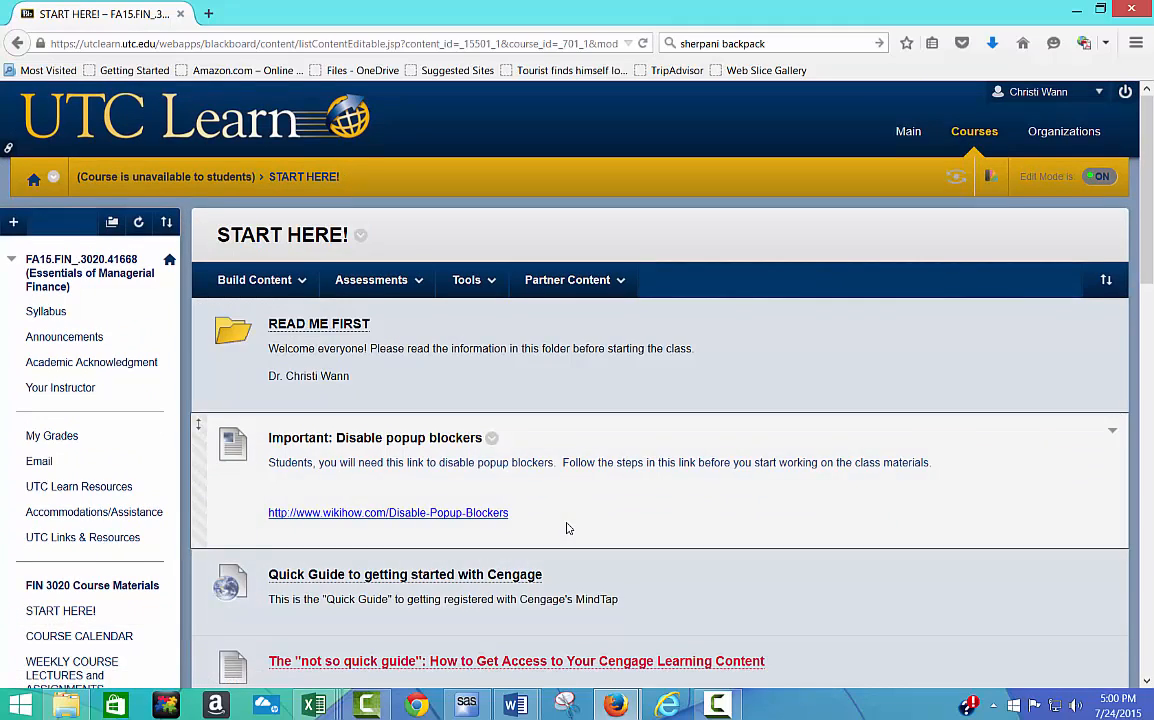
{"action": "scroll", "scroll_direction": "down", "scroll_amount": 3}
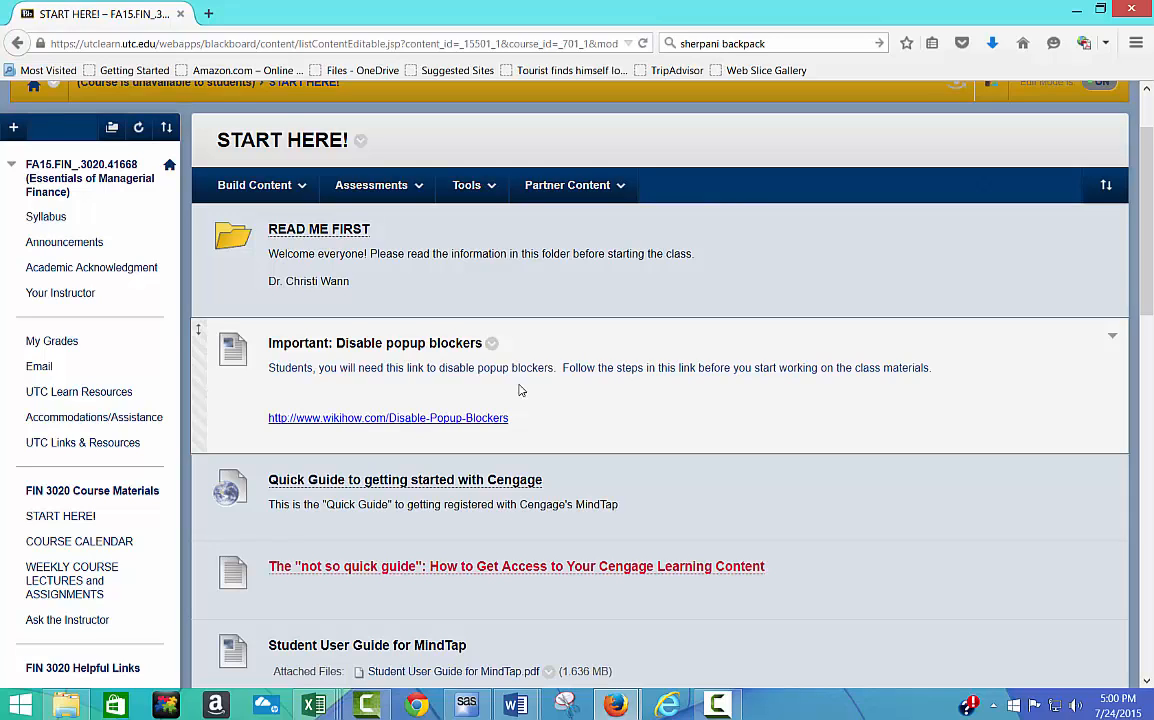
{"action": "mouse_move", "coordinate": [544, 390]}
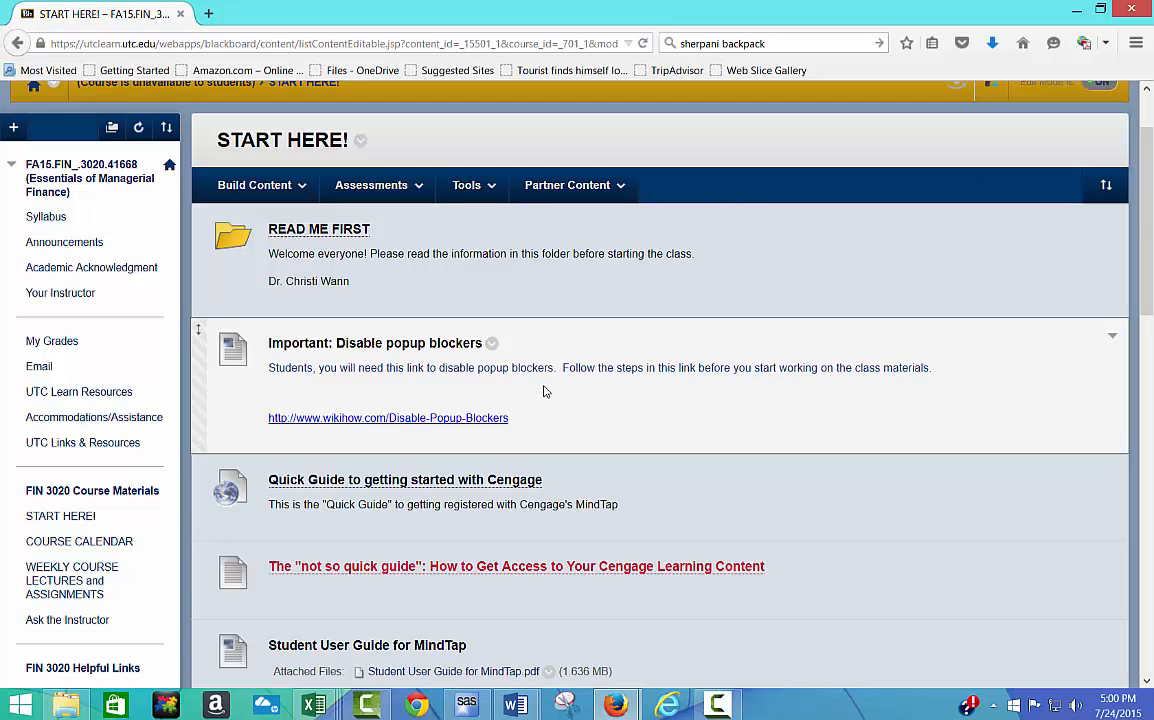
{"action": "mouse_move", "coordinate": [604, 392]}
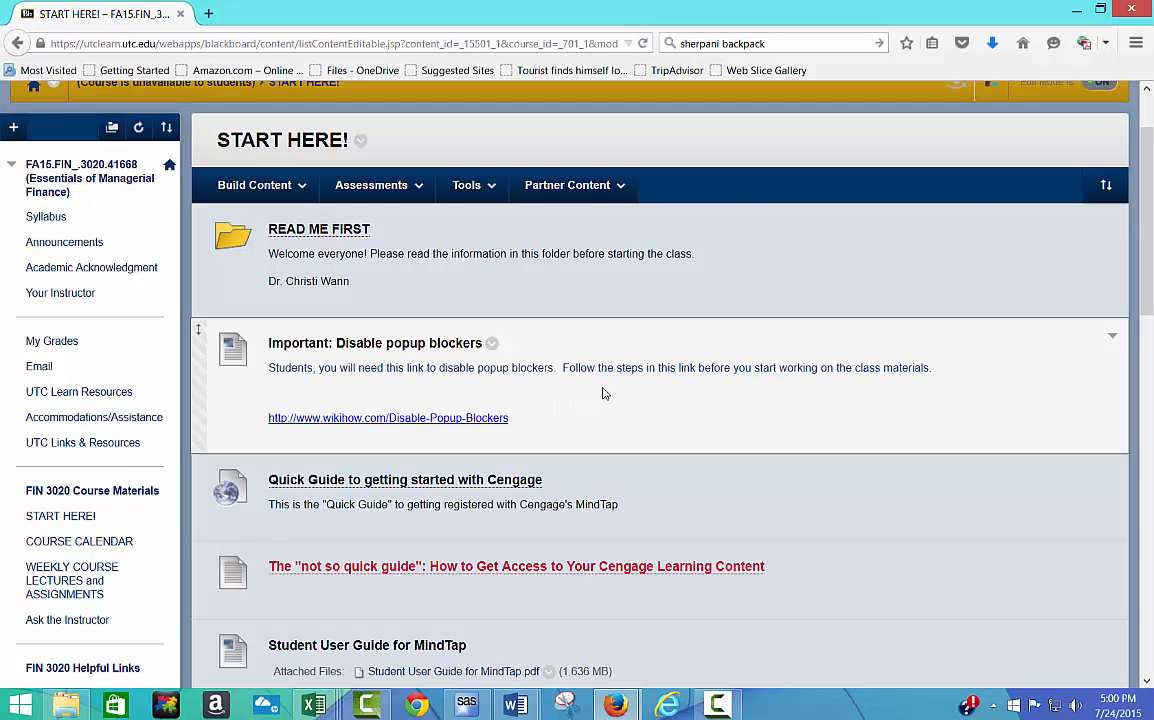
{"action": "scroll", "scroll_direction": "down", "scroll_amount": 3}
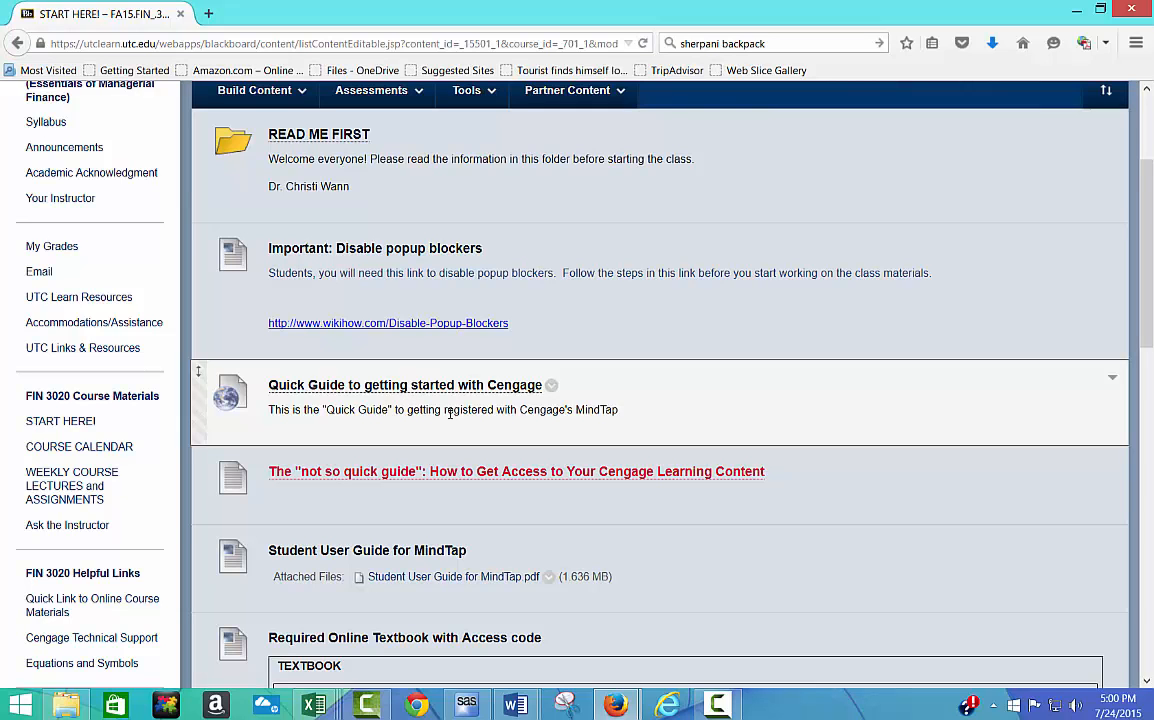
{"action": "scroll", "scroll_direction": "down", "scroll_amount": 3}
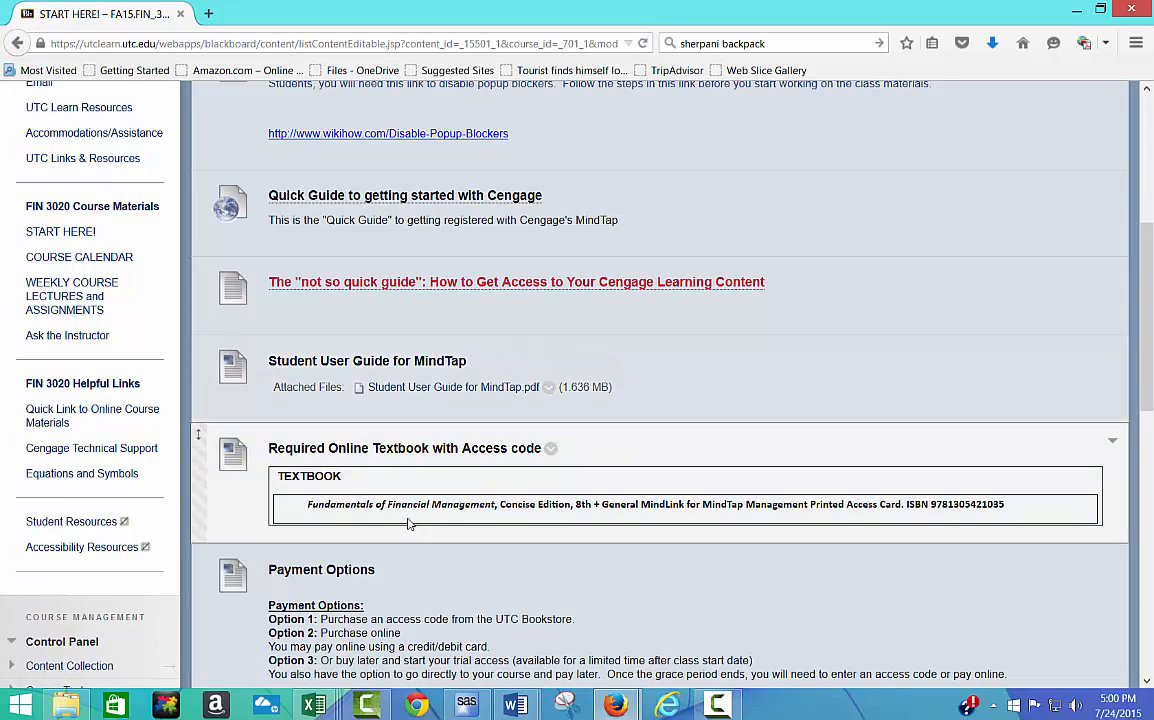
{"action": "scroll", "scroll_direction": "down", "scroll_amount": 3}
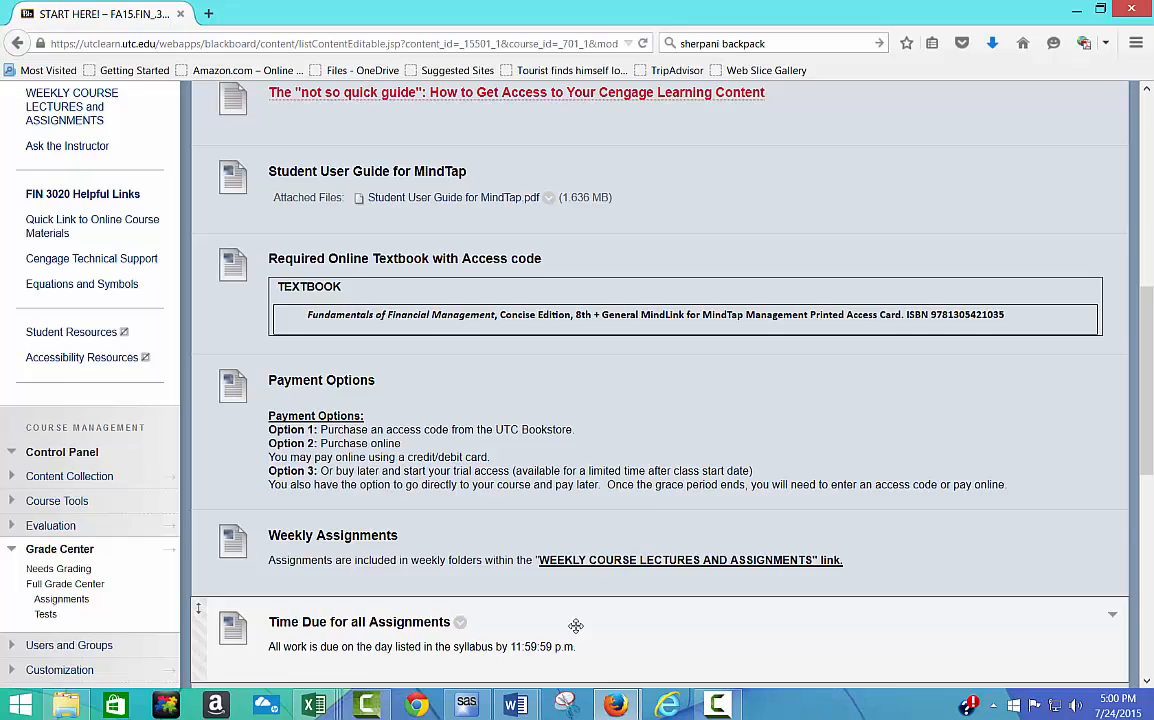
{"action": "scroll", "scroll_direction": "down", "scroll_amount": 3}
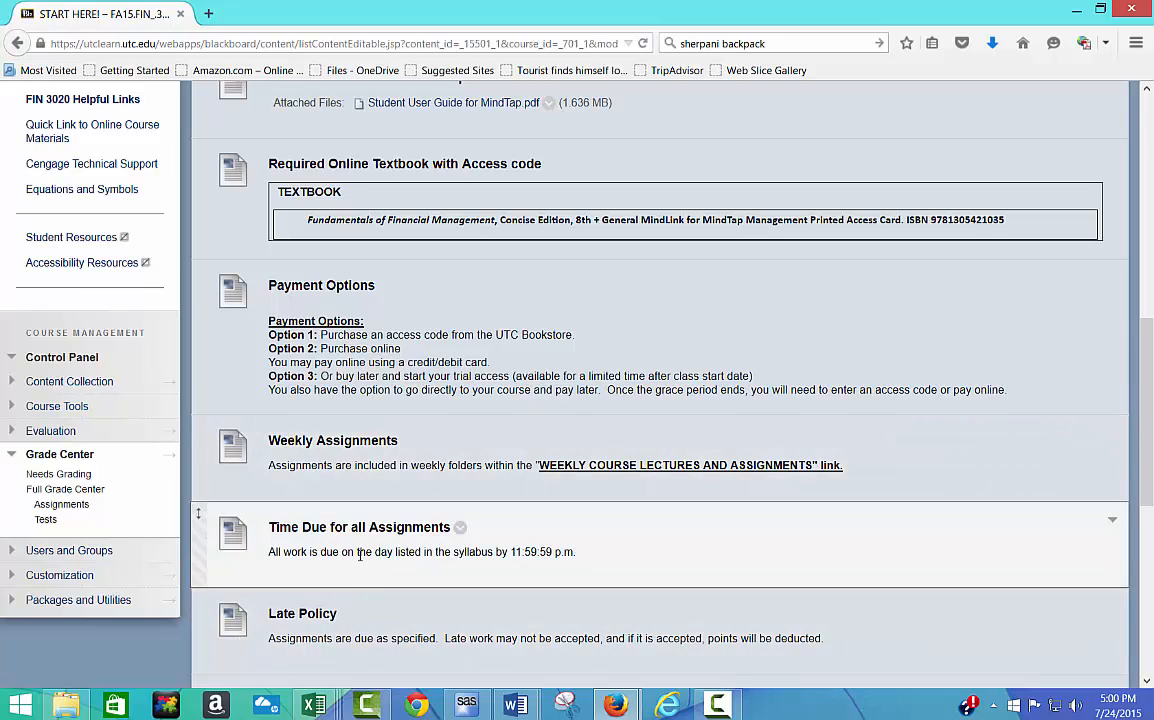
{"action": "mouse_move", "coordinate": [528, 570]}
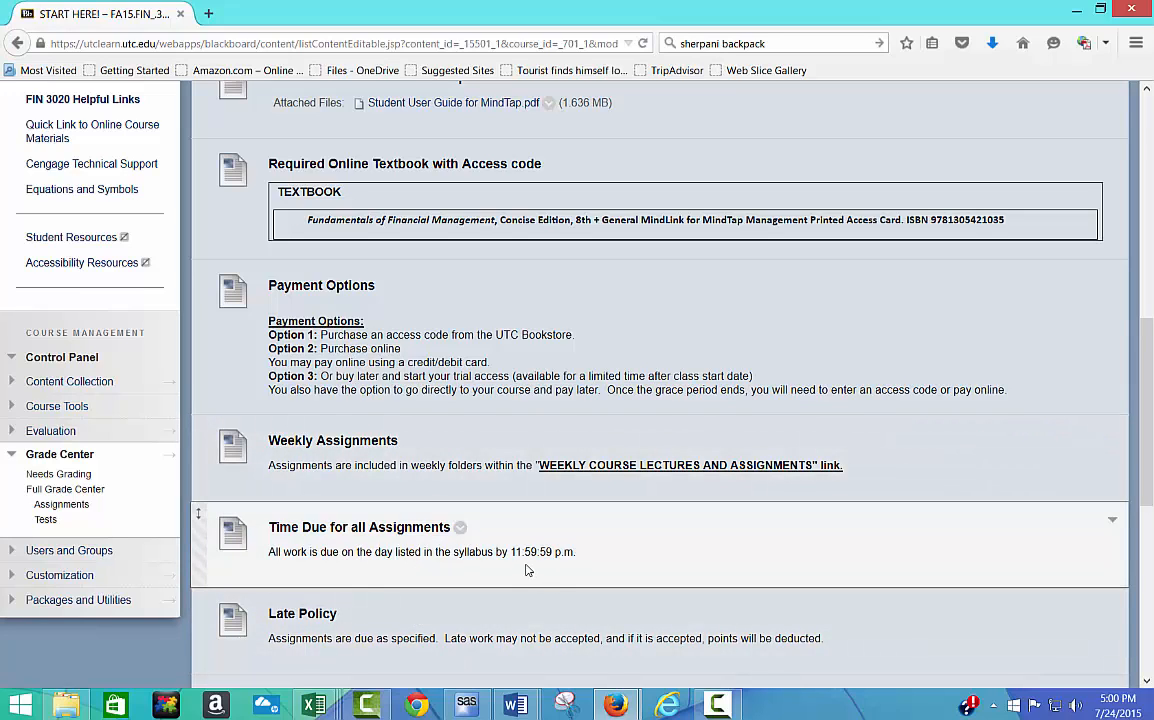
{"action": "mouse_move", "coordinate": [540, 570]}
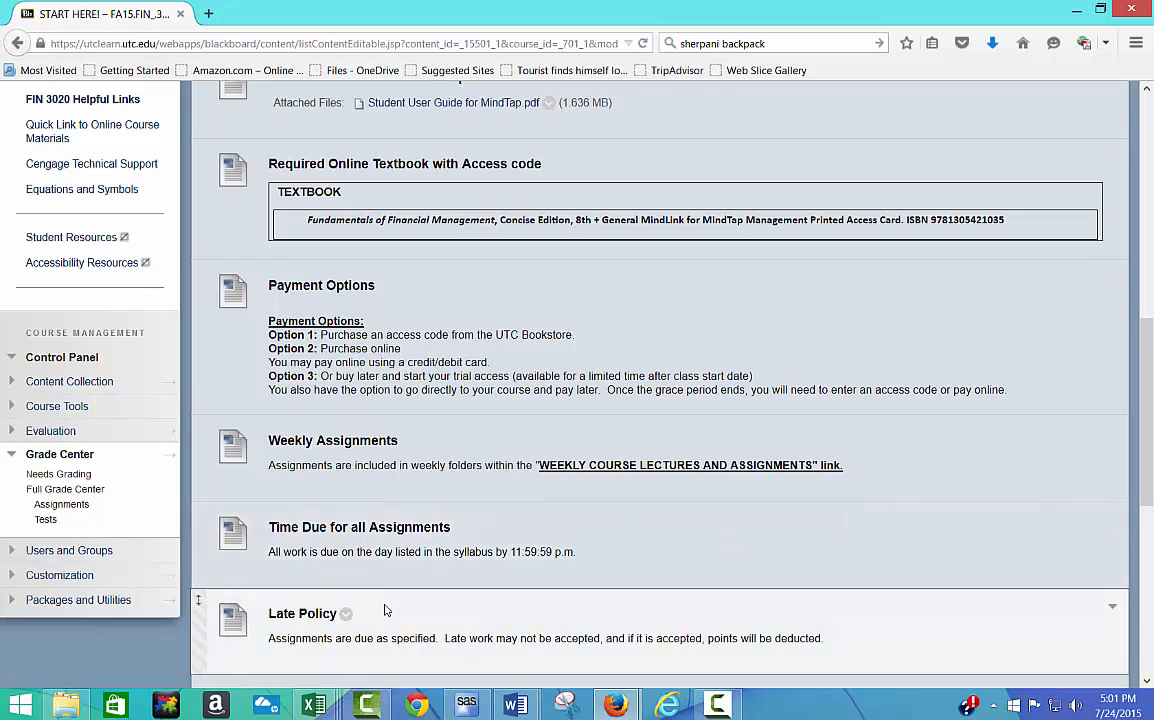
{"action": "scroll", "scroll_direction": "up", "scroll_amount": 3}
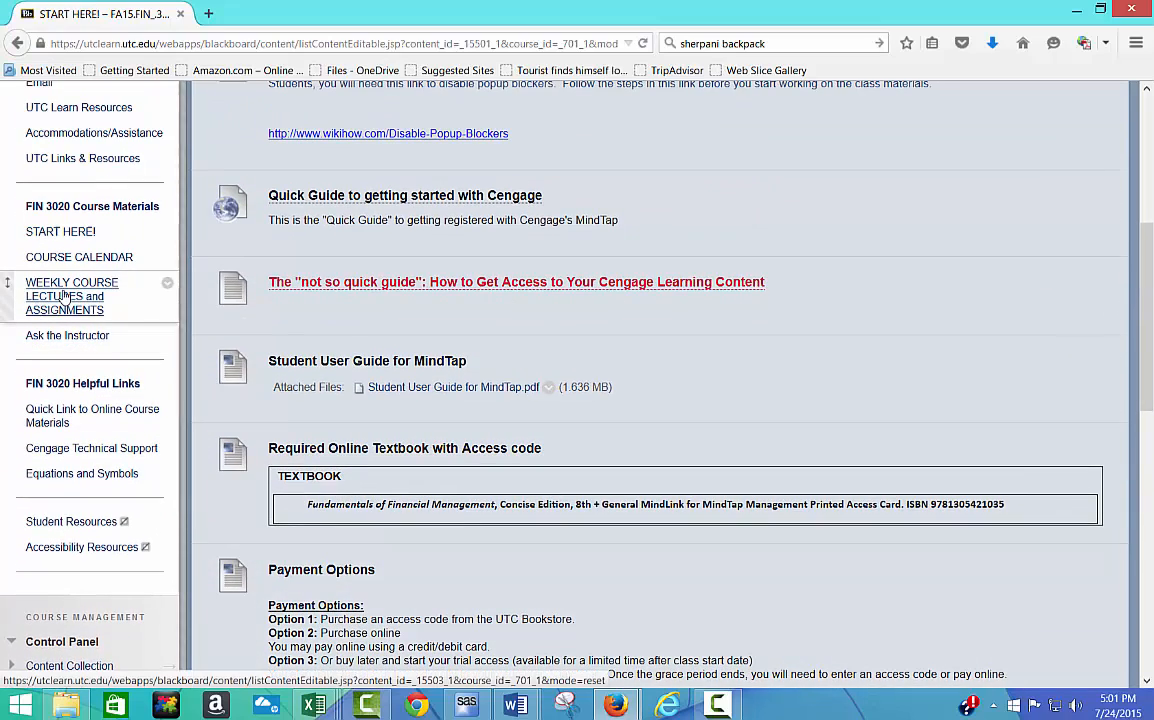
{"action": "mouse_move", "coordinate": [60, 232]}
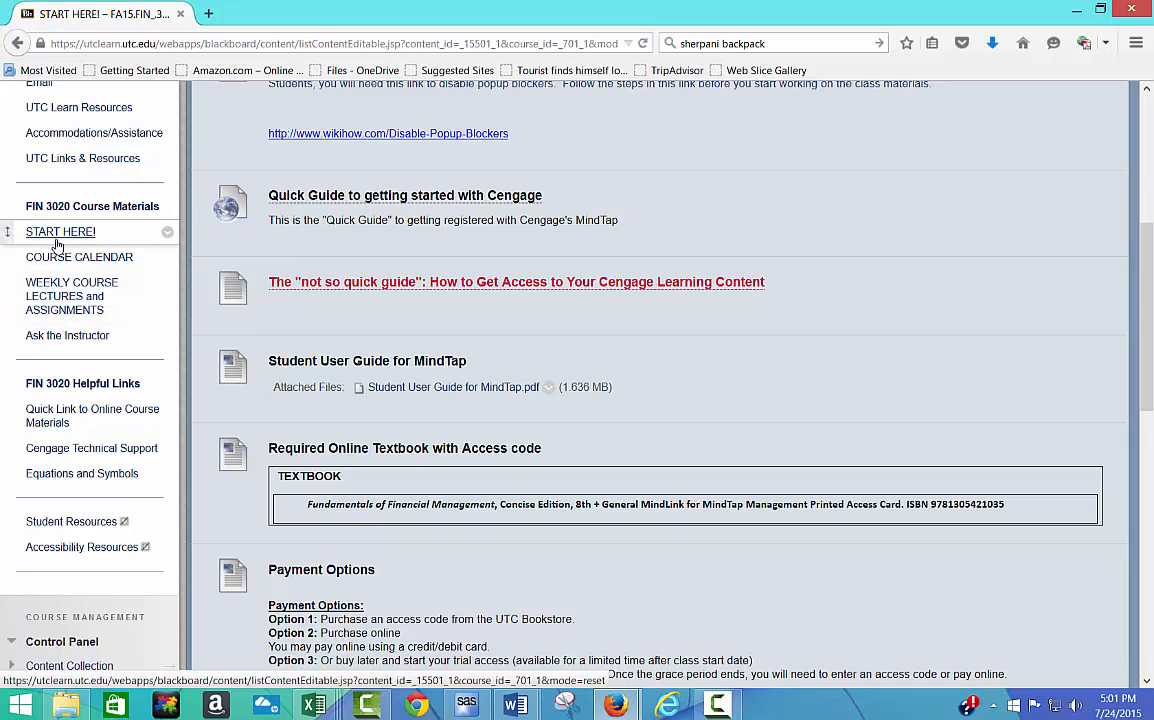
{"action": "mouse_move", "coordinate": [80, 256]}
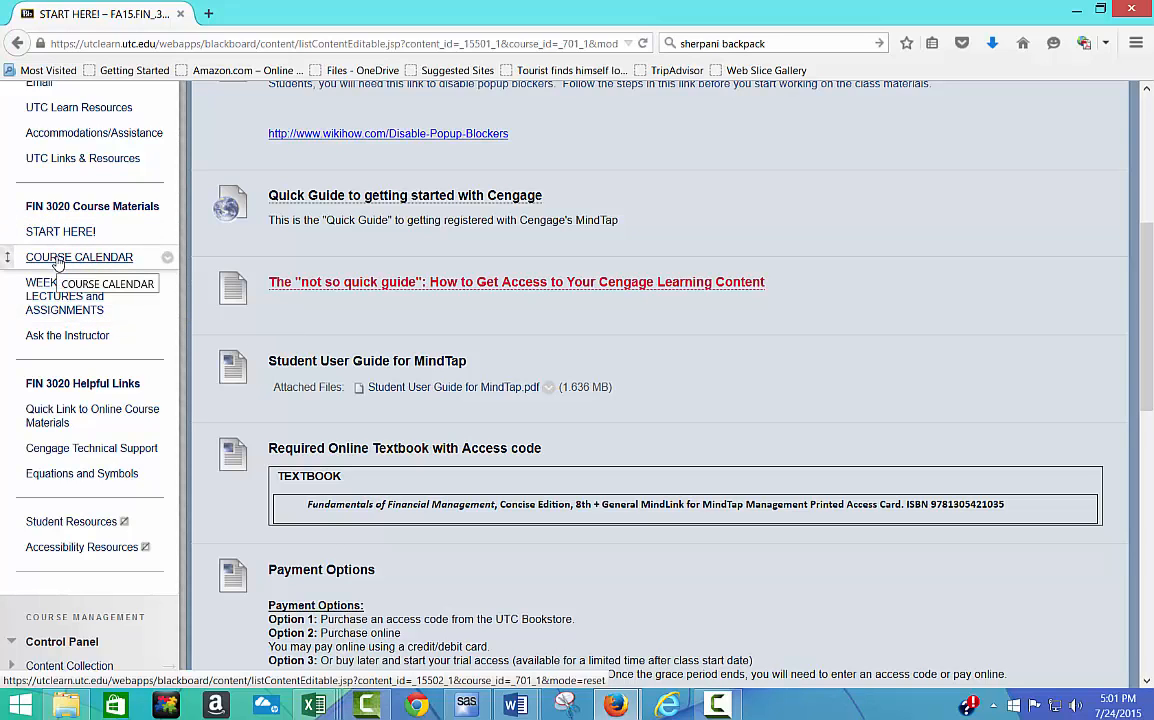
- Show the COURSE CALENDAR page down to the Detailed Course Calendar attachment
{"action": "left_click", "coordinate": [80, 256]}
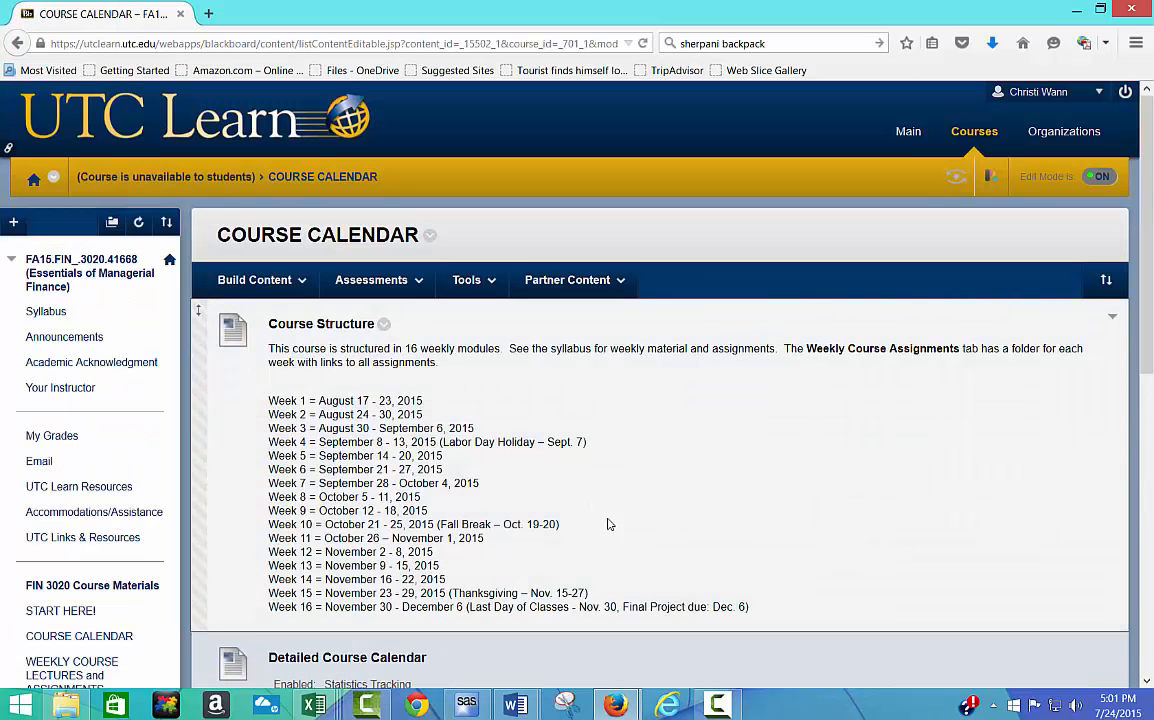
{"action": "mouse_move", "coordinate": [540, 486]}
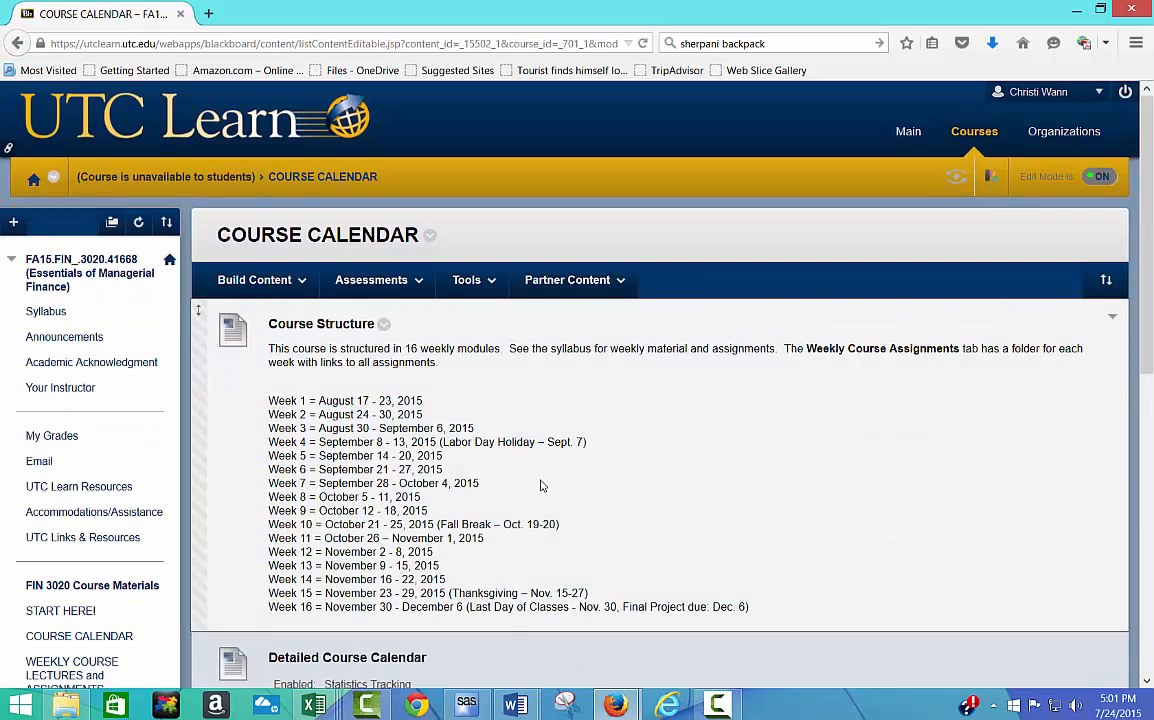
{"action": "scroll", "scroll_direction": "down", "scroll_amount": 3}
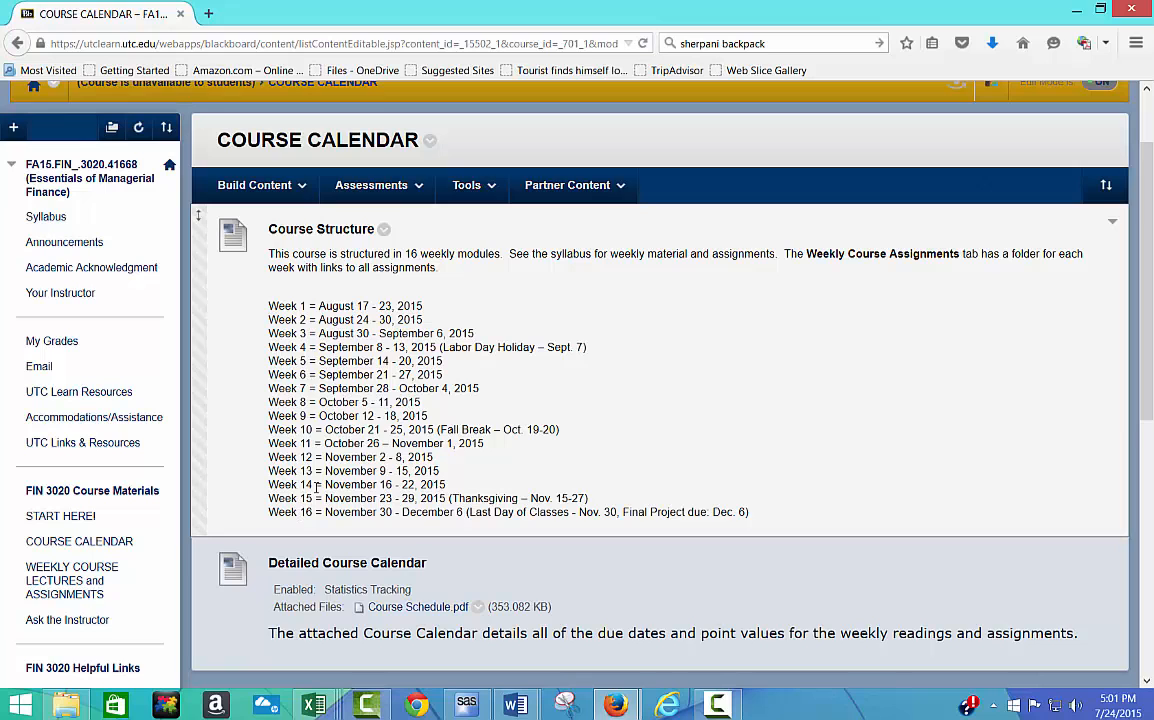
{"action": "mouse_move", "coordinate": [536, 444]}
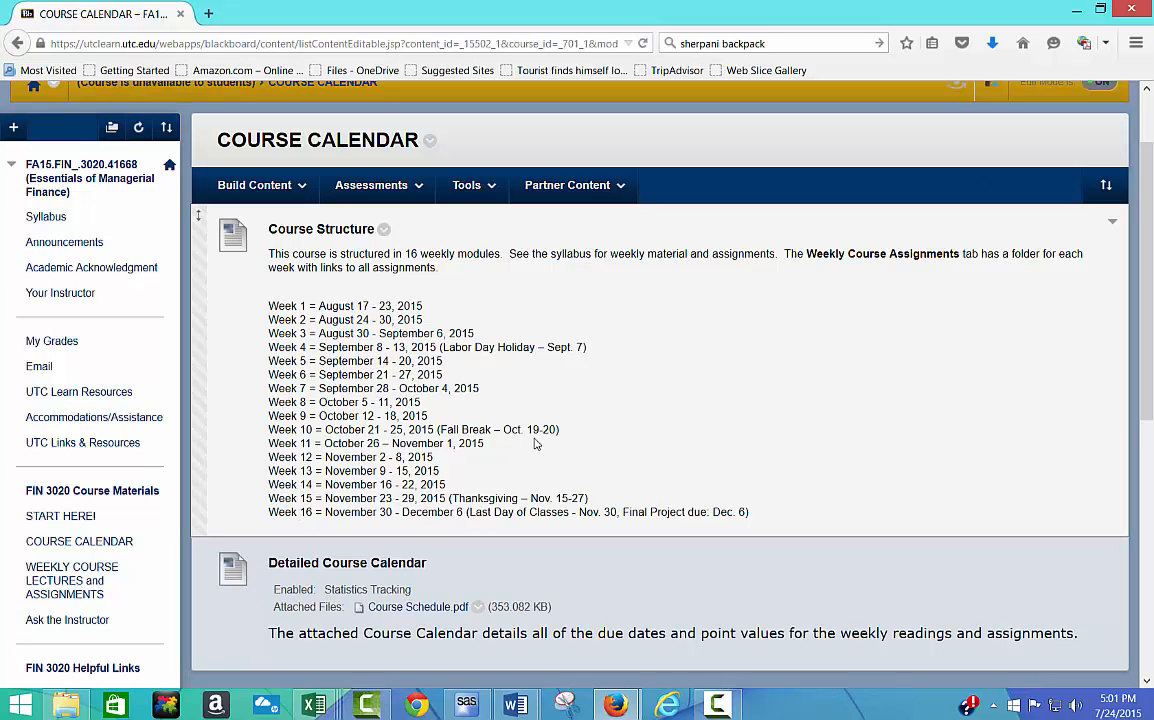
{"action": "scroll", "scroll_direction": "down", "scroll_amount": 3}
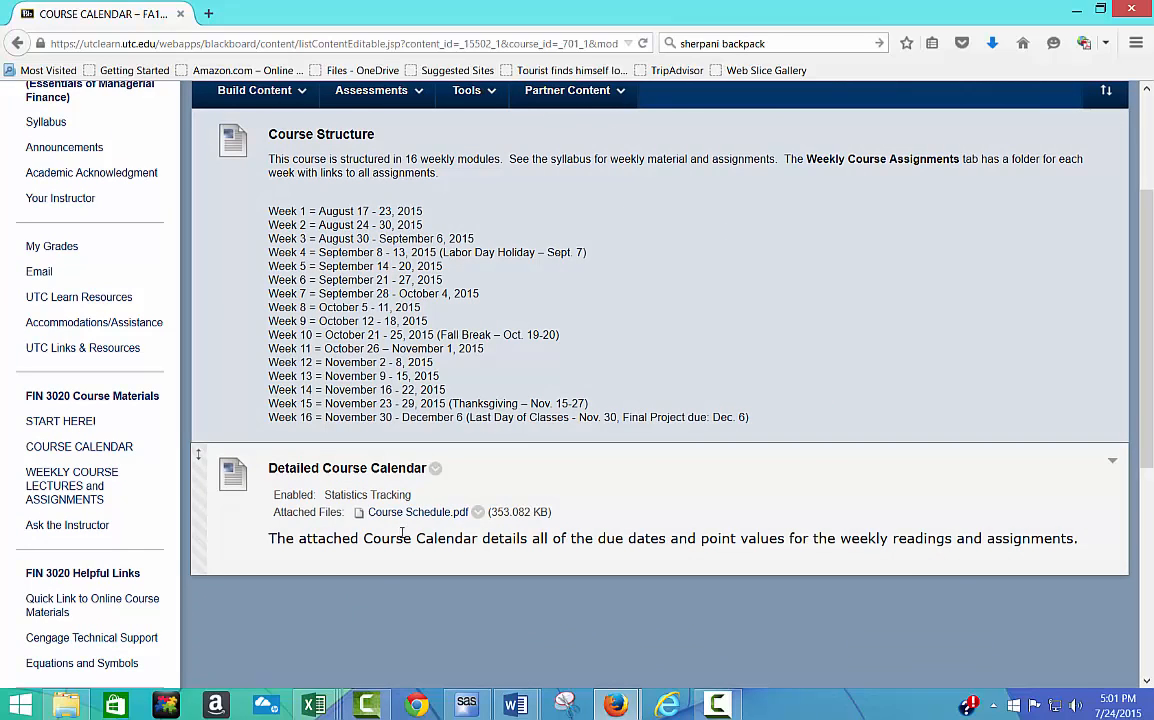
- View Course Schedule.pdf from Week 1 down to the Week 3 (Aug. 31 – Sept. 6) section
{"action": "left_click", "coordinate": [416, 512]}
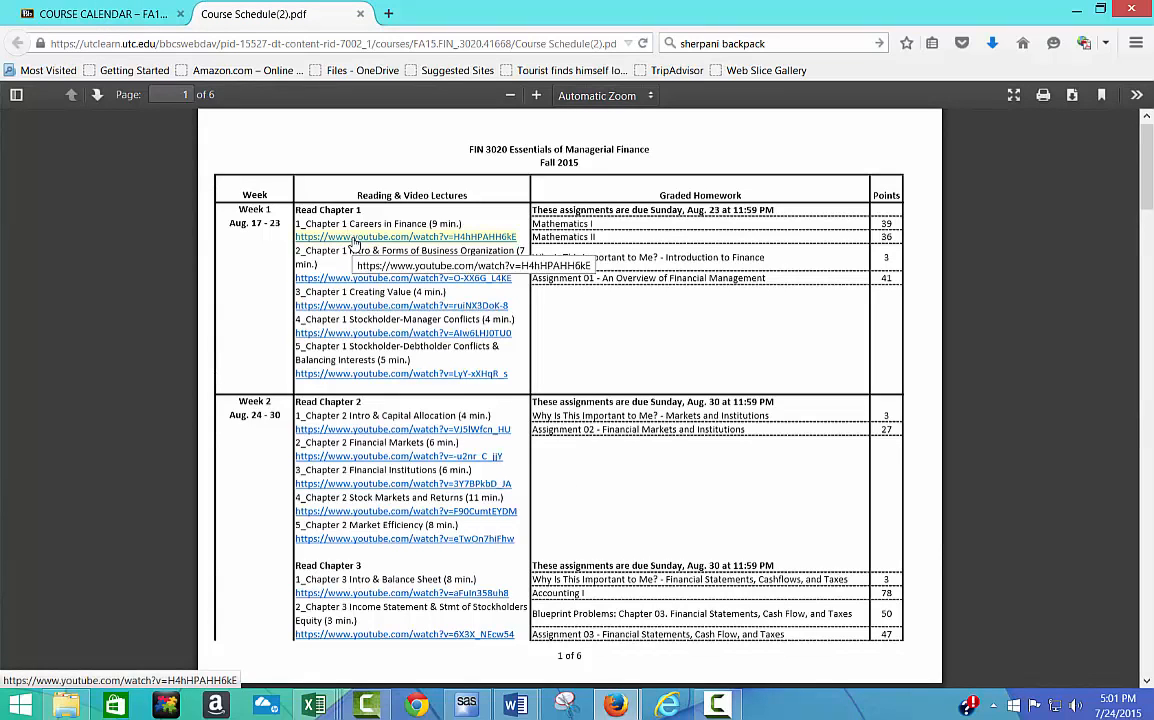
{"action": "mouse_move", "coordinate": [352, 242]}
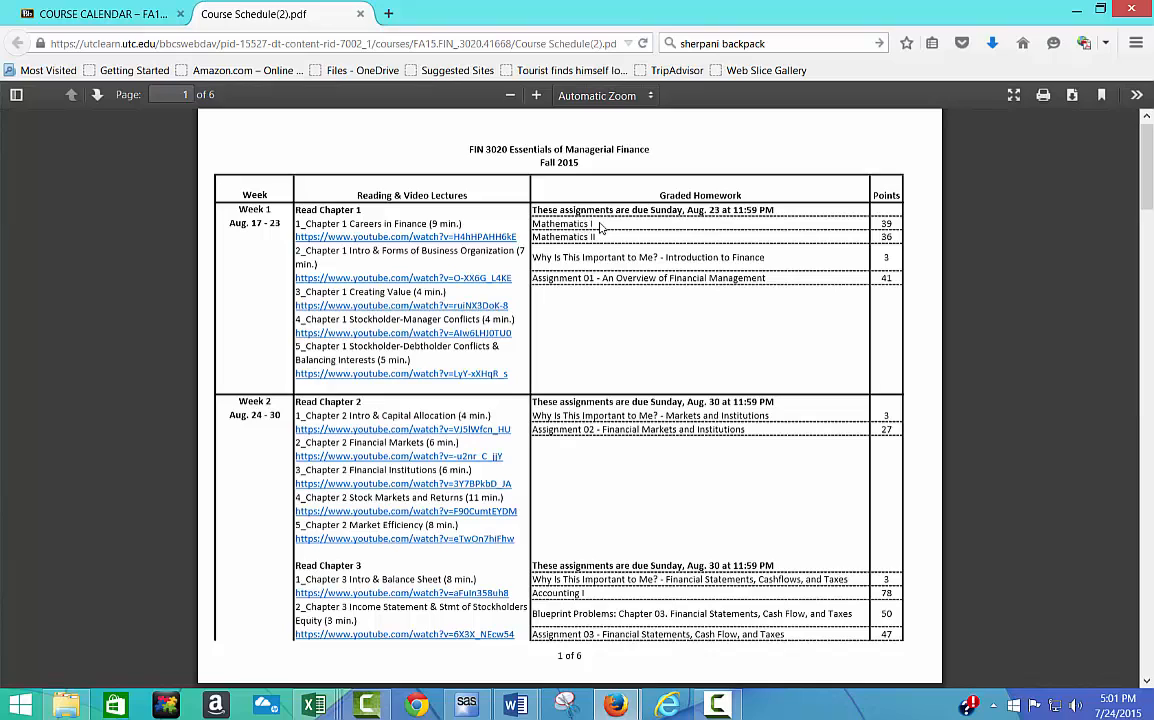
{"action": "mouse_move", "coordinate": [614, 240]}
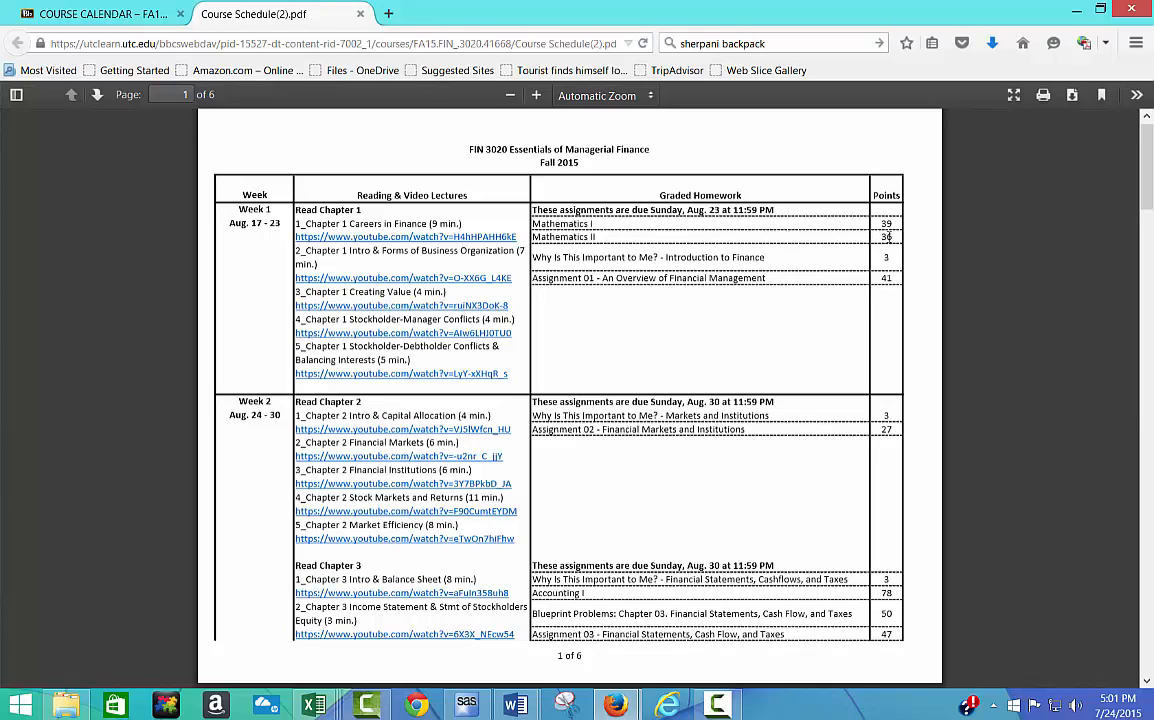
{"action": "mouse_move", "coordinate": [620, 364]}
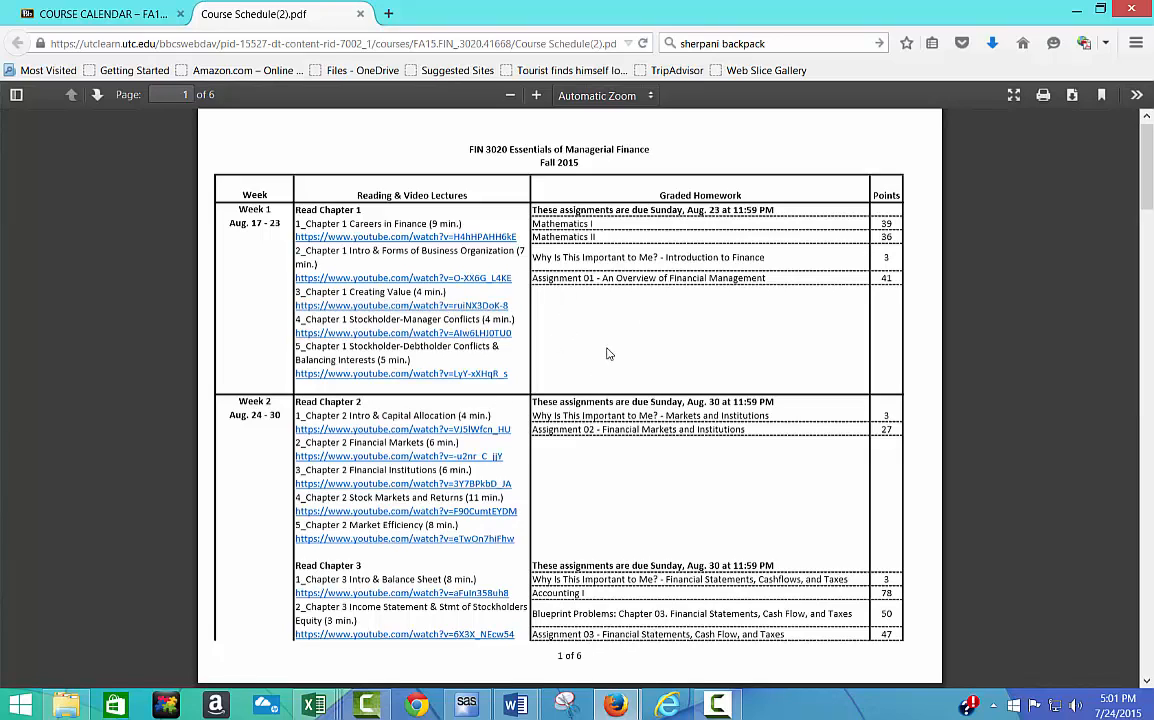
{"action": "mouse_move", "coordinate": [518, 396]}
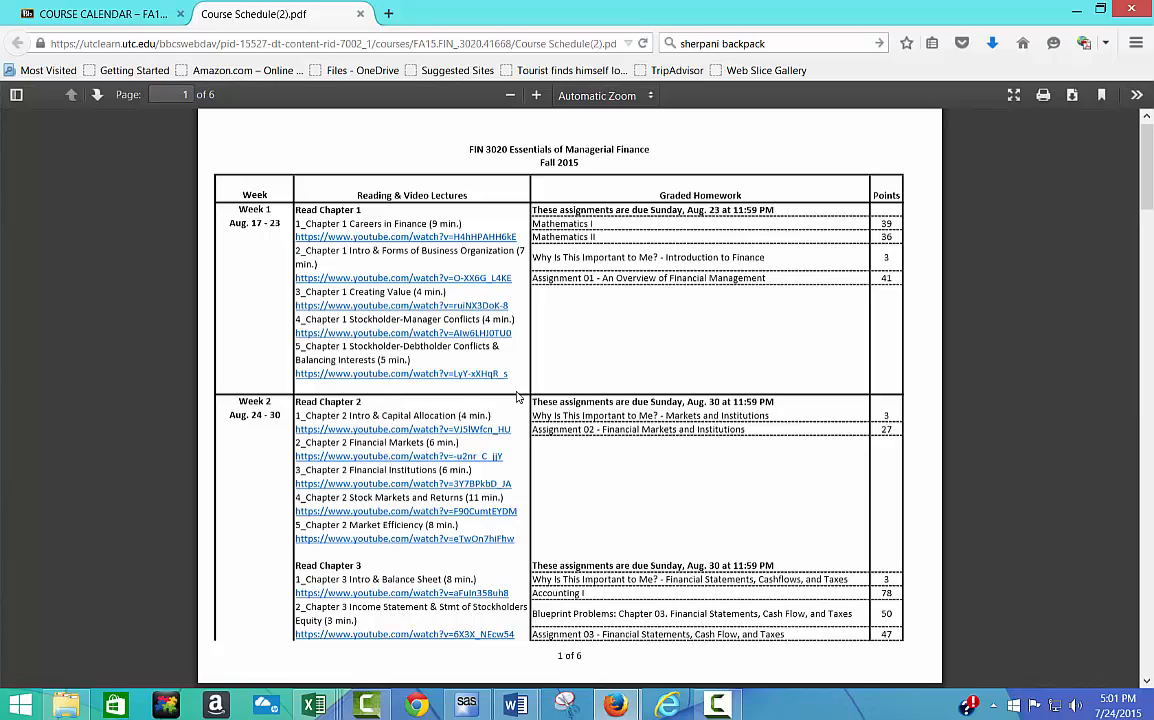
{"action": "mouse_move", "coordinate": [404, 236]}
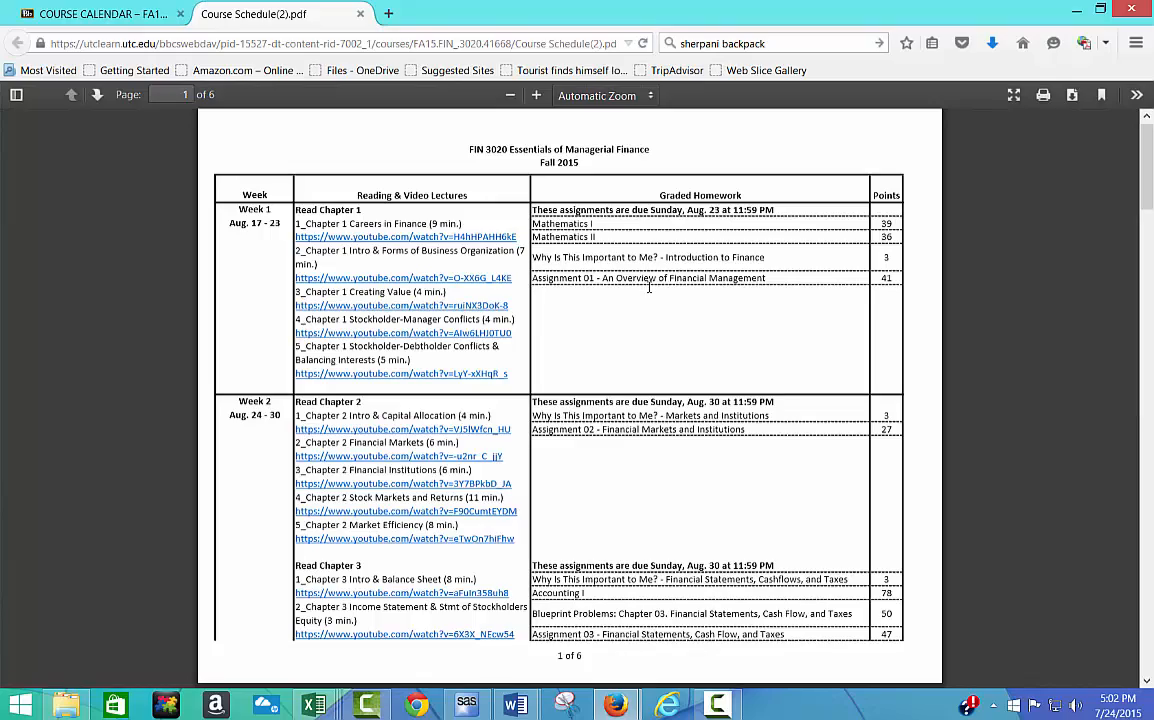
{"action": "scroll", "scroll_direction": "down", "scroll_amount": 3}
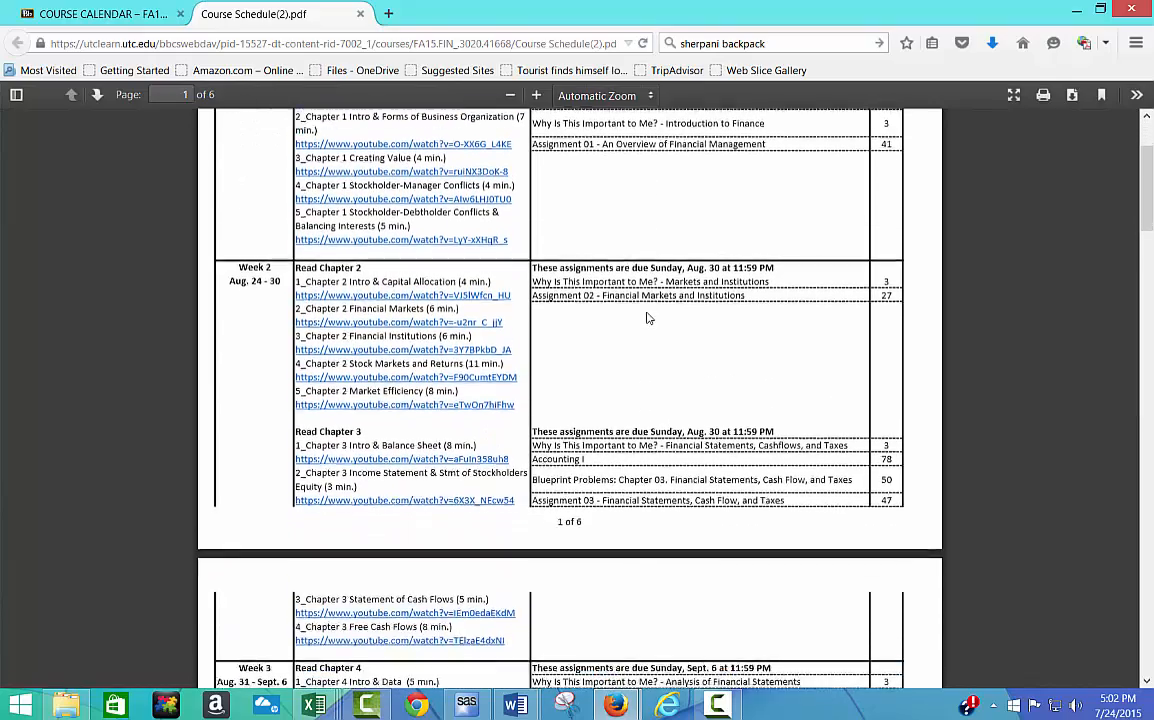
{"action": "scroll", "scroll_direction": "down", "scroll_amount": 3}
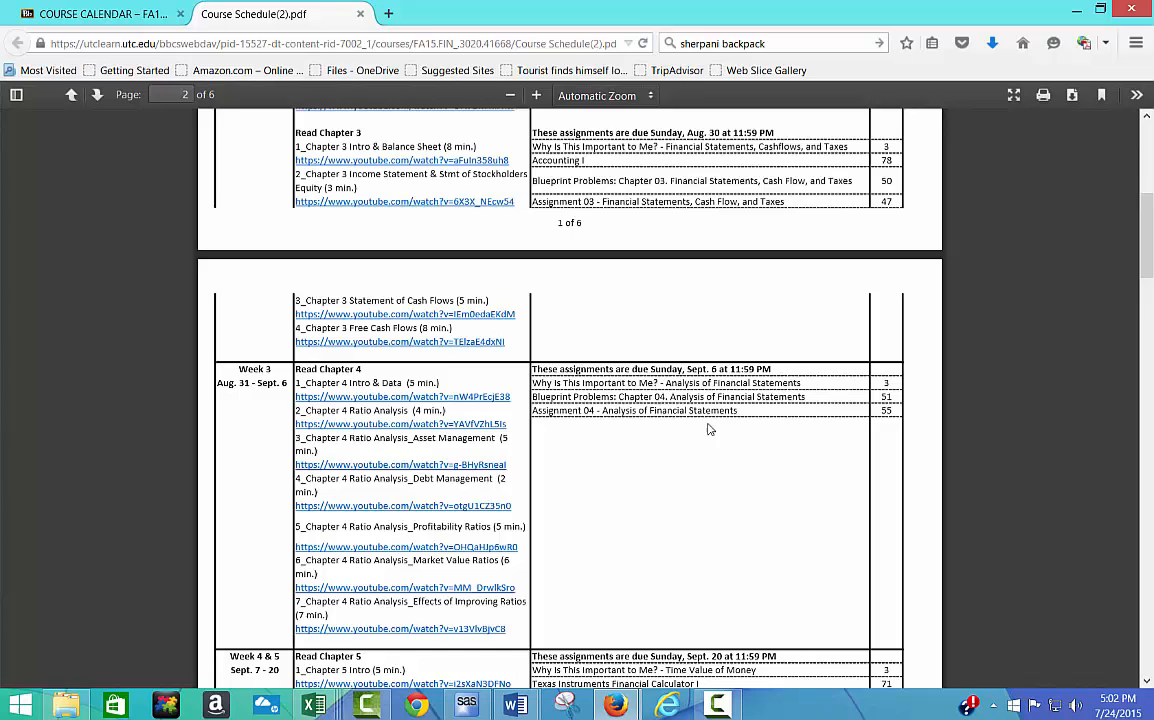
{"action": "scroll", "scroll_direction": "down", "scroll_amount": 3}
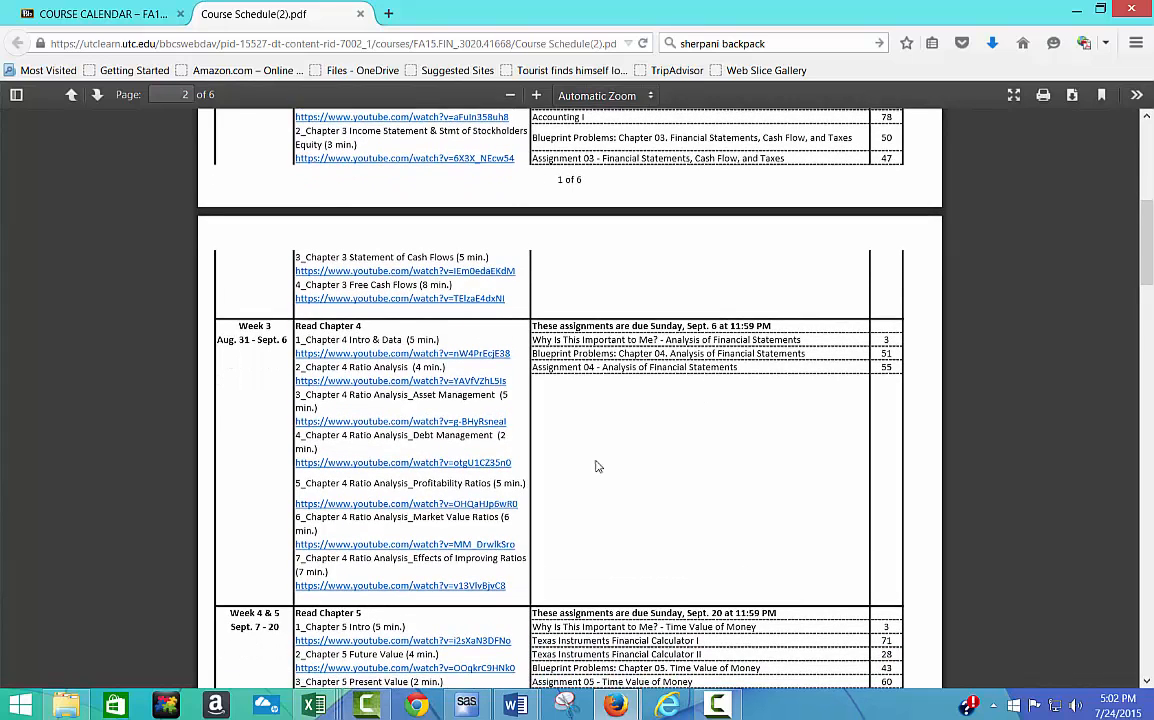
{"action": "mouse_move", "coordinate": [236, 444]}
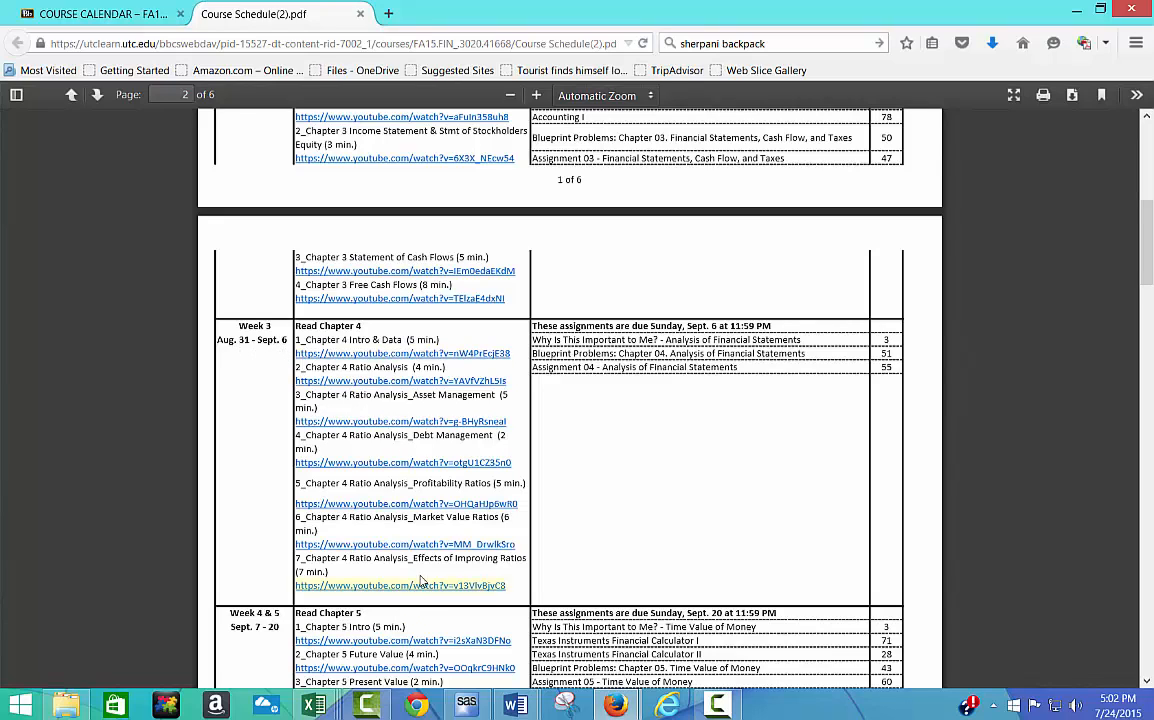
{"action": "mouse_move", "coordinate": [604, 458]}
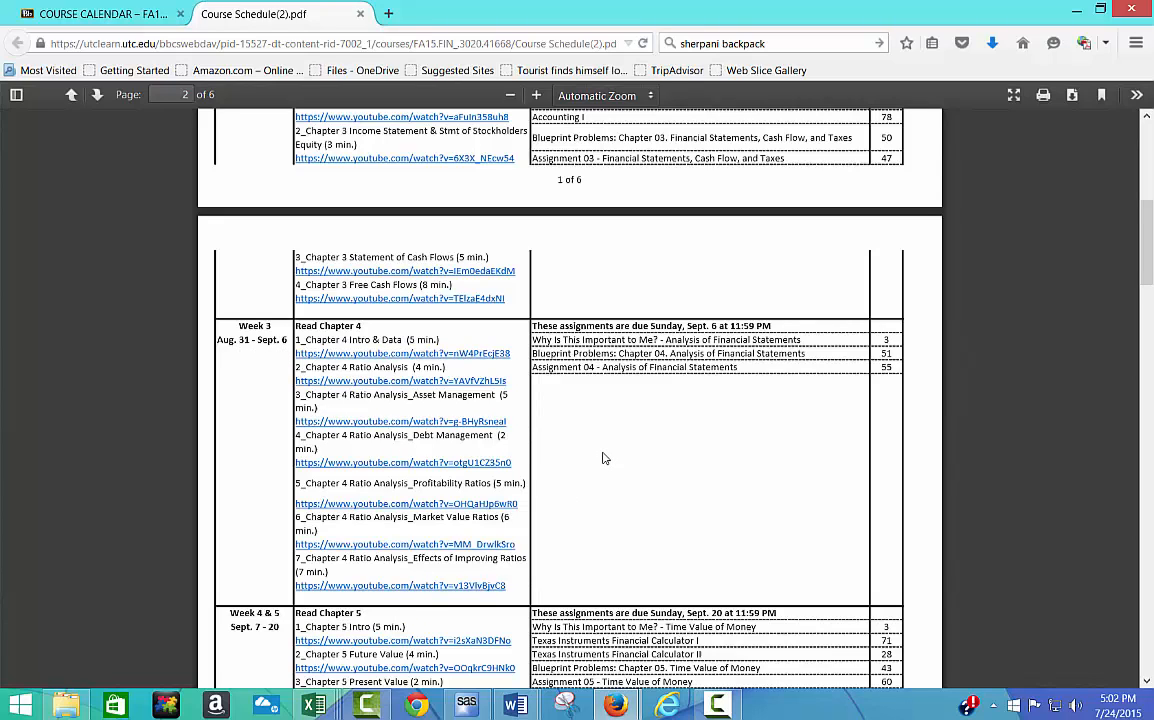
{"action": "mouse_move", "coordinate": [364, 24]}
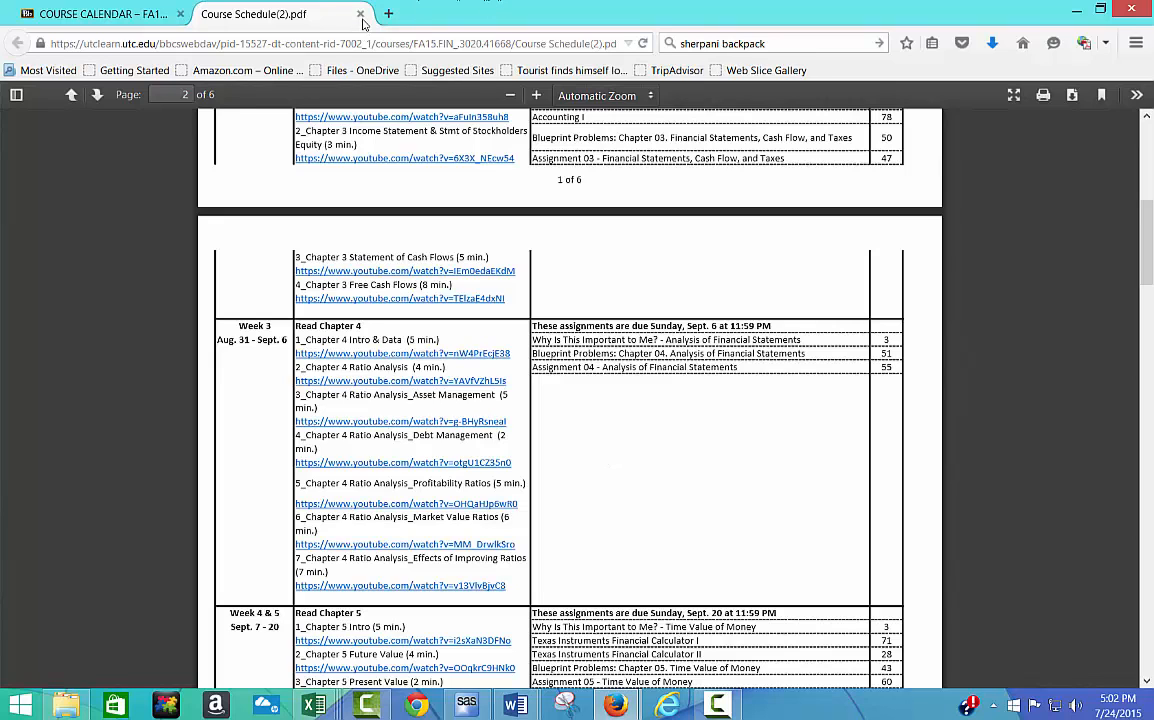
- Close the schedule PDF and show the WEEKLY COURSE LECTURES and ASSIGNMENTS week folders
{"action": "left_click", "coordinate": [360, 14]}
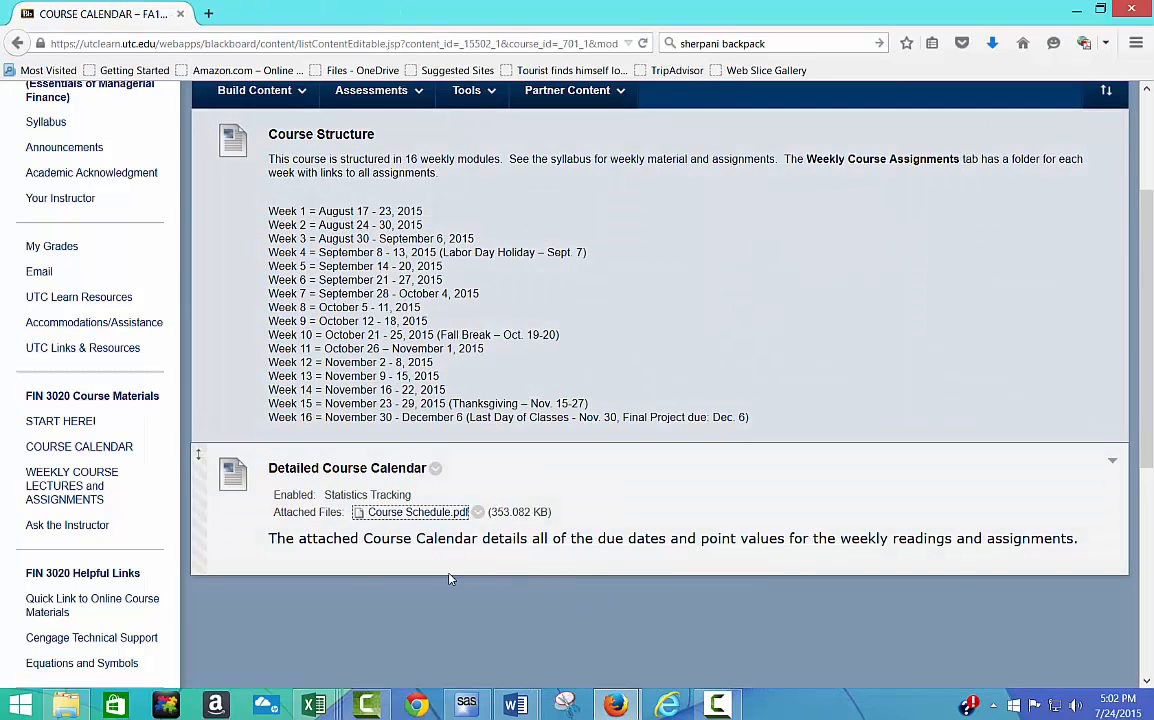
{"action": "mouse_move", "coordinate": [380, 620]}
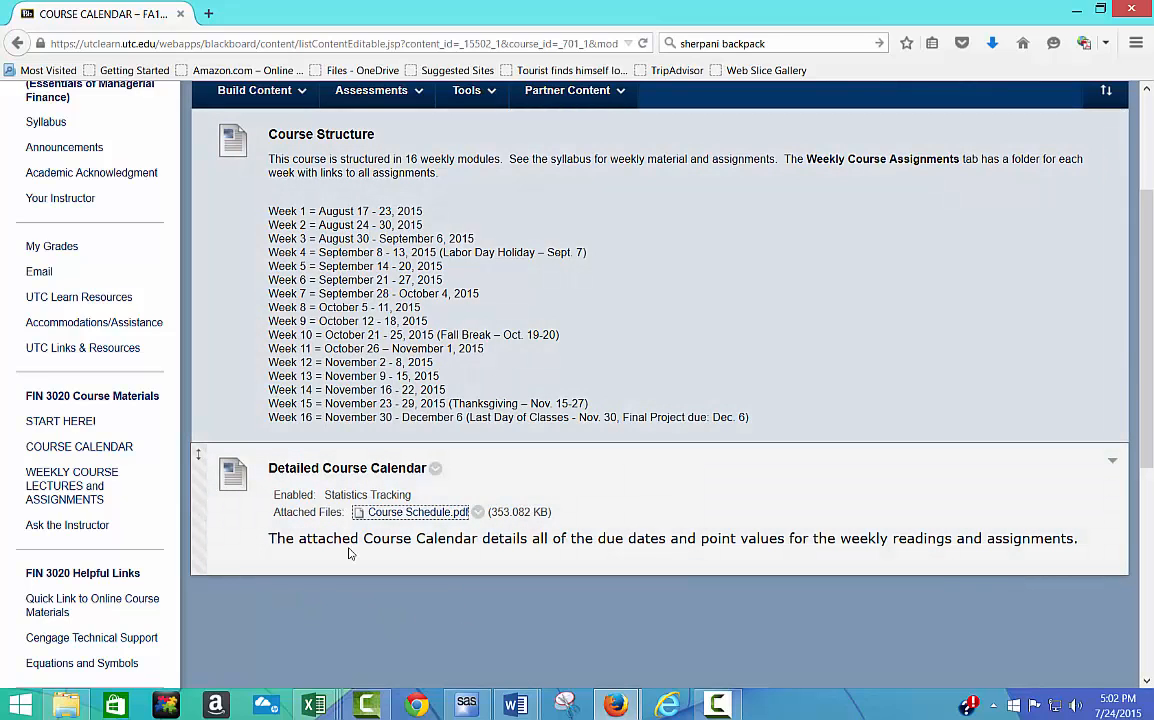
{"action": "mouse_move", "coordinate": [72, 486]}
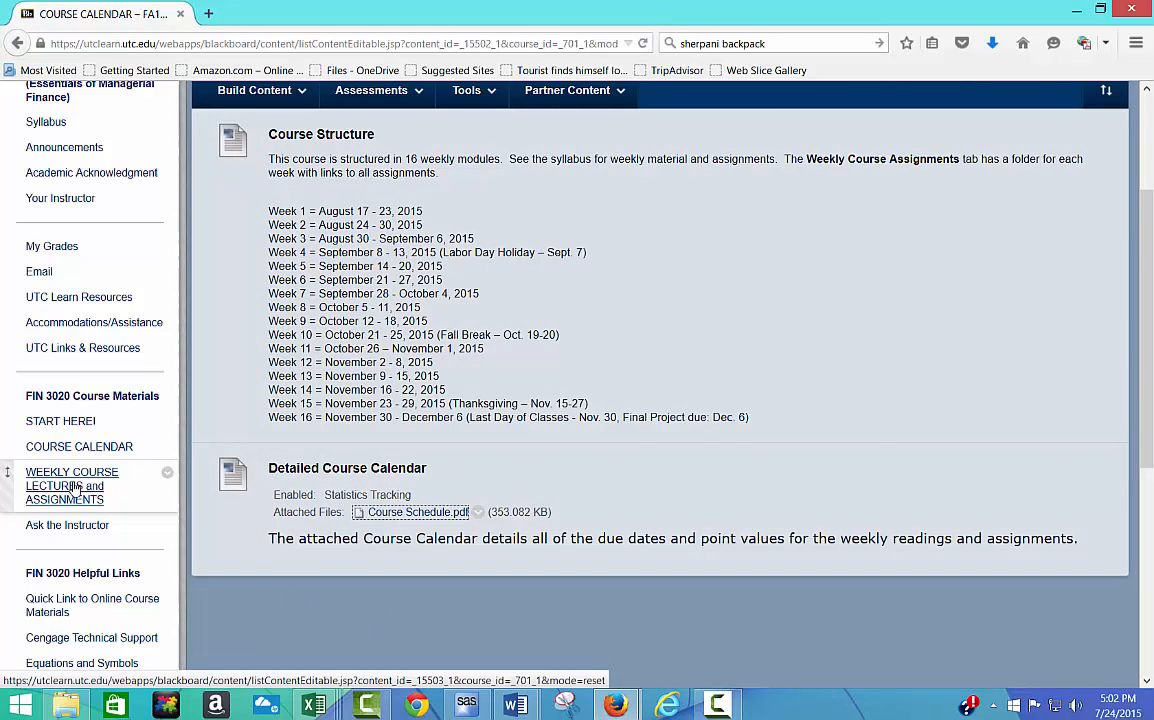
{"action": "left_click", "coordinate": [72, 486]}
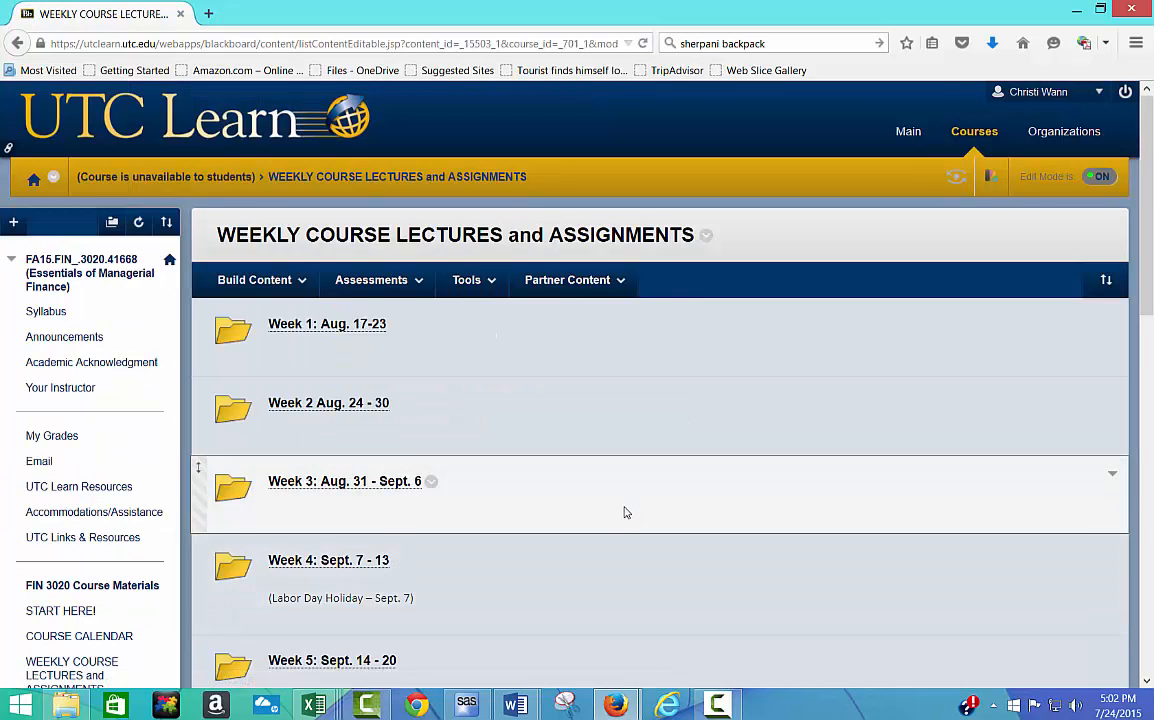
{"action": "scroll", "scroll_direction": "down", "scroll_amount": 3}
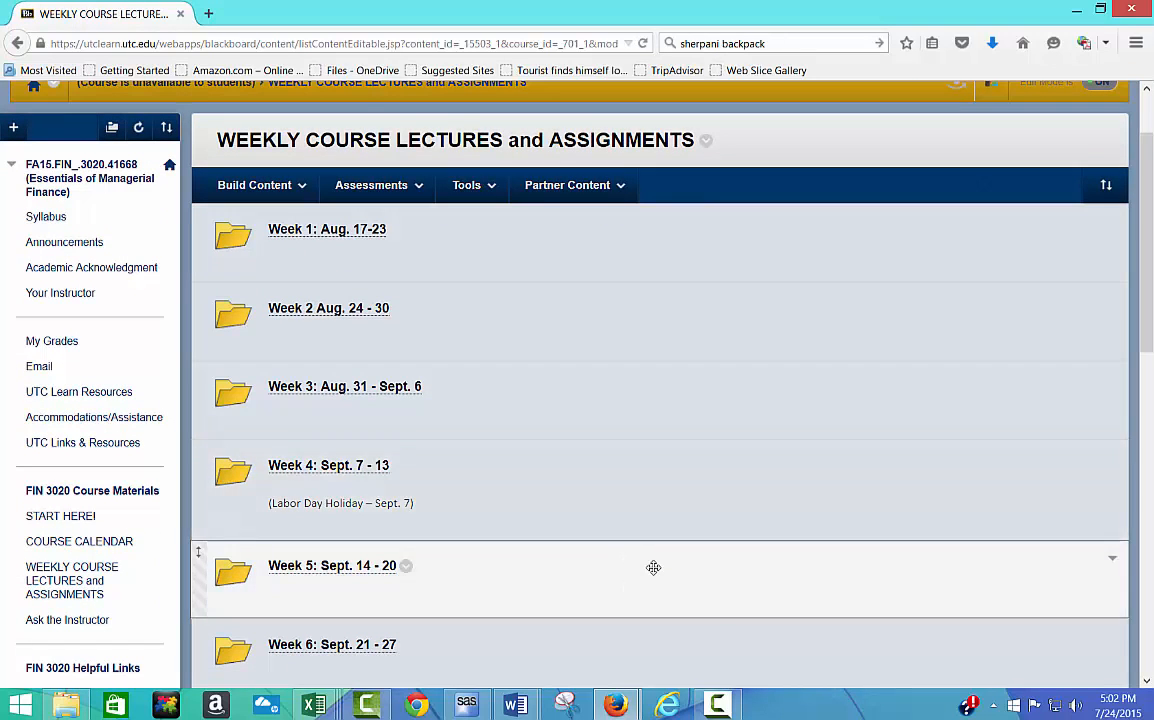
{"action": "mouse_move", "coordinate": [340, 268]}
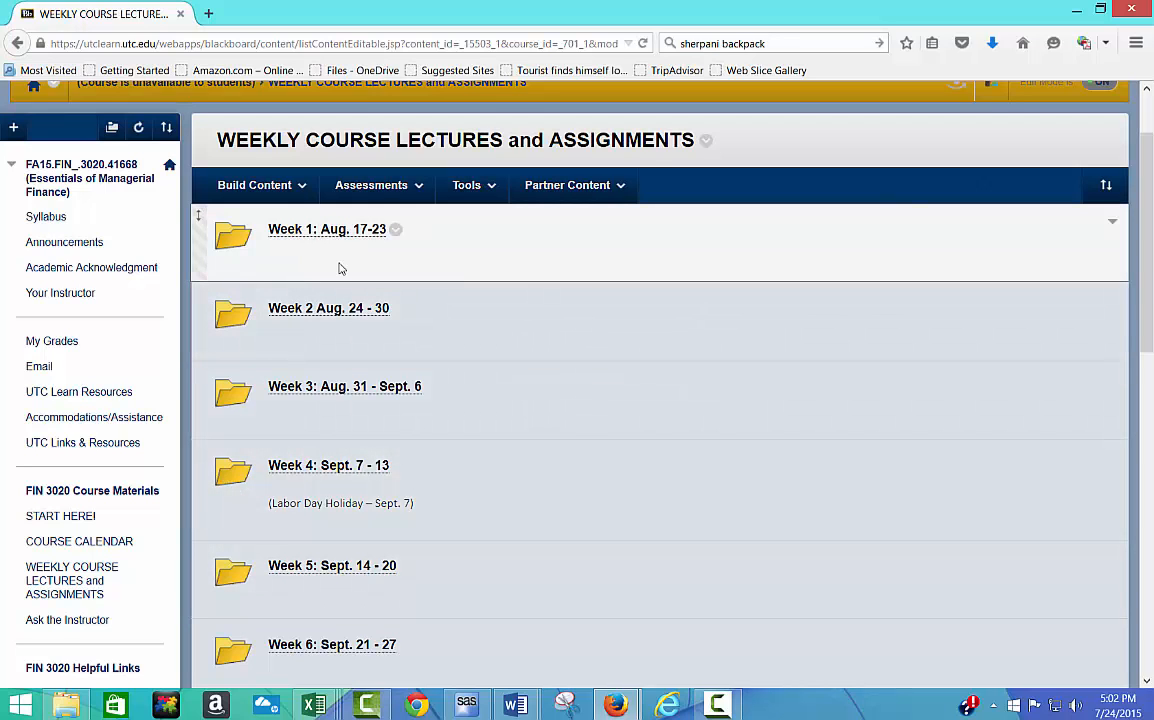
{"action": "mouse_move", "coordinate": [328, 228]}
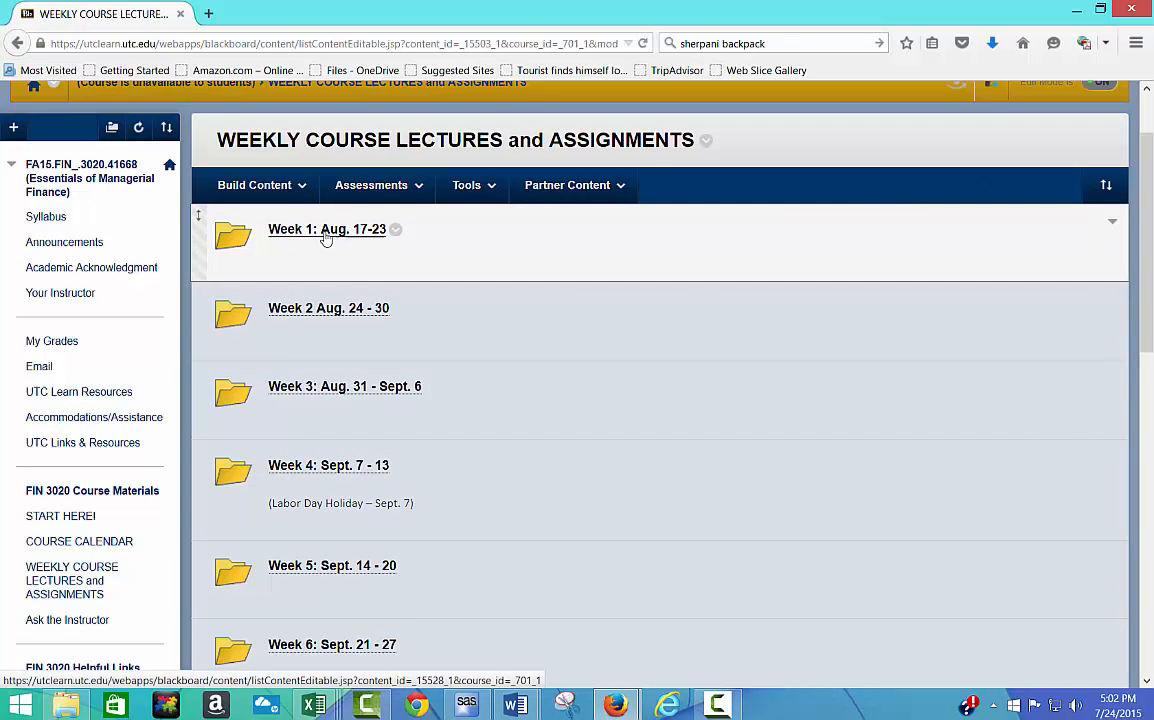
- Launch the Chapter 1 An Overview of Financial Management reading from the Week 1: Aug. 17-23 folder
{"action": "left_click", "coordinate": [328, 228]}
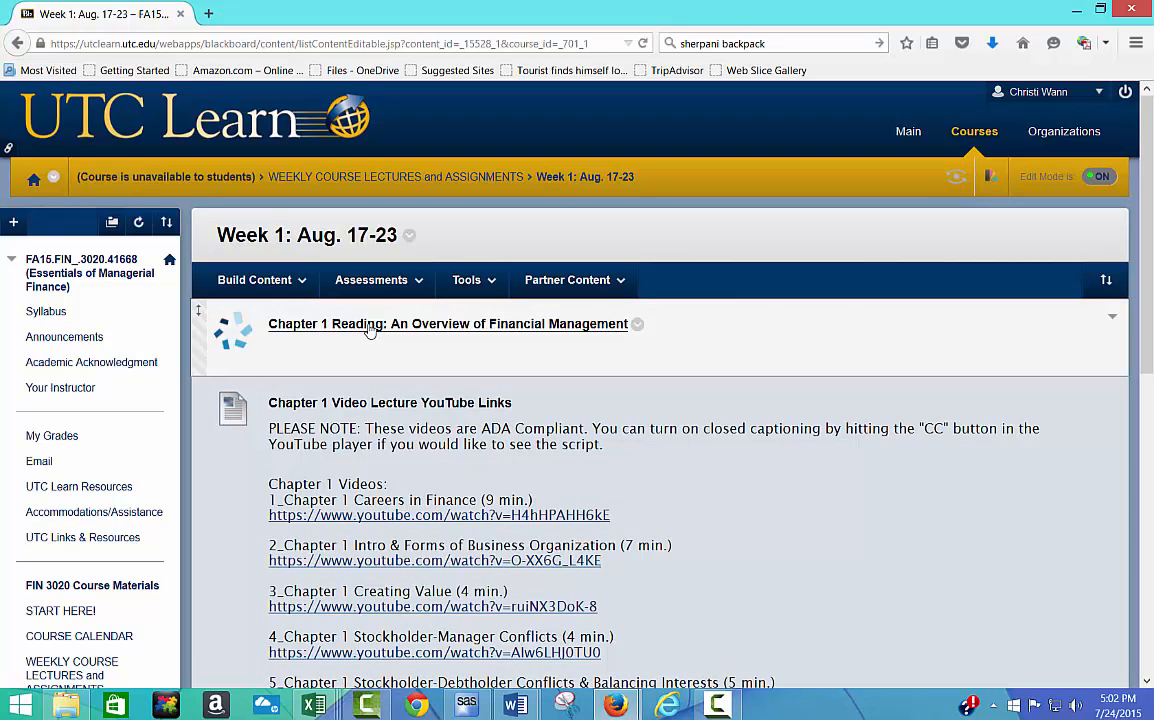
{"action": "left_click", "coordinate": [448, 324]}
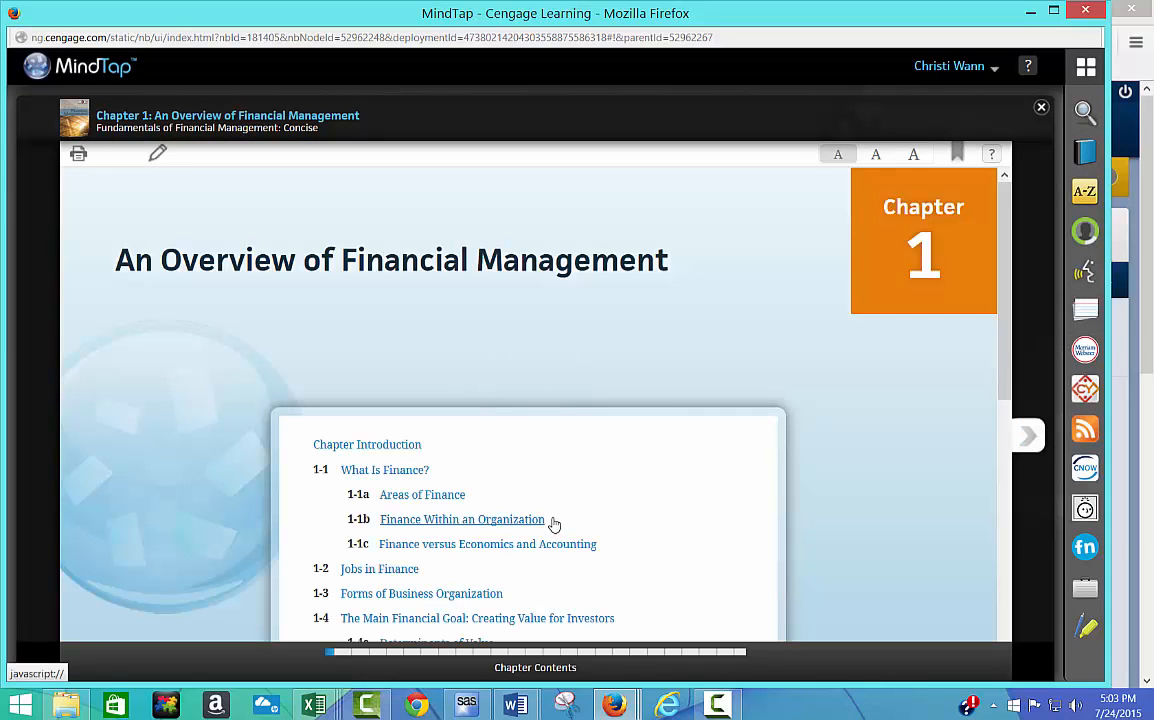
{"action": "scroll", "scroll_direction": "down", "scroll_amount": 3}
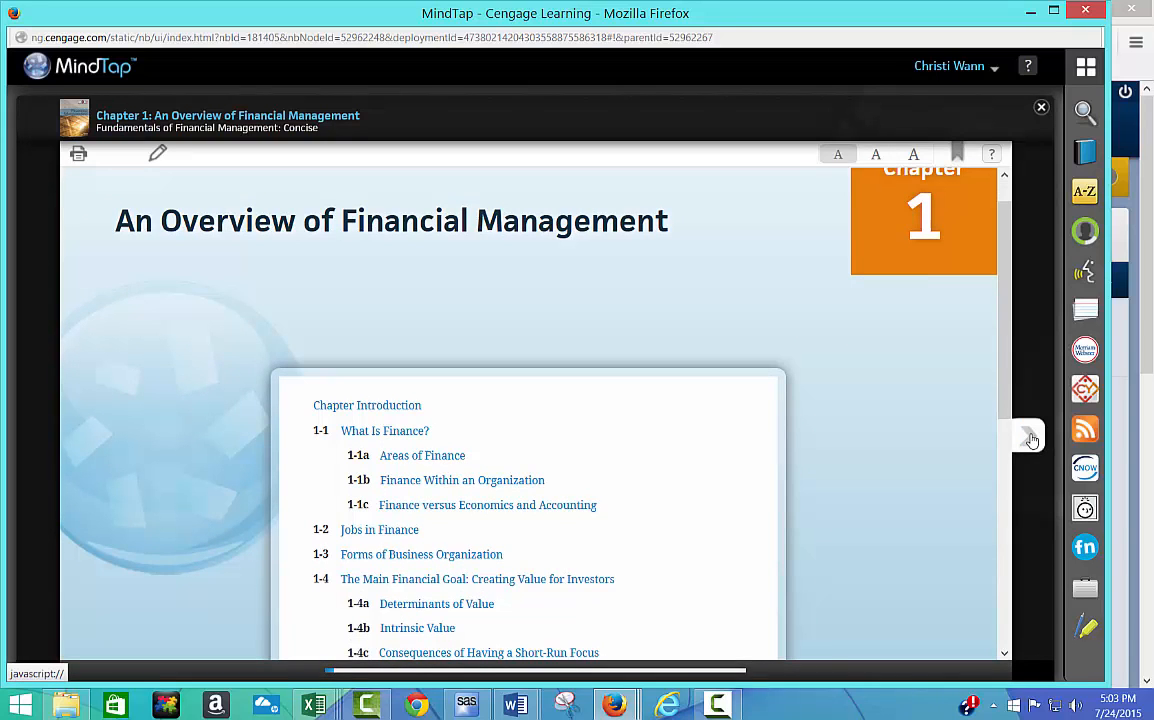
{"action": "left_click", "coordinate": [1028, 438]}
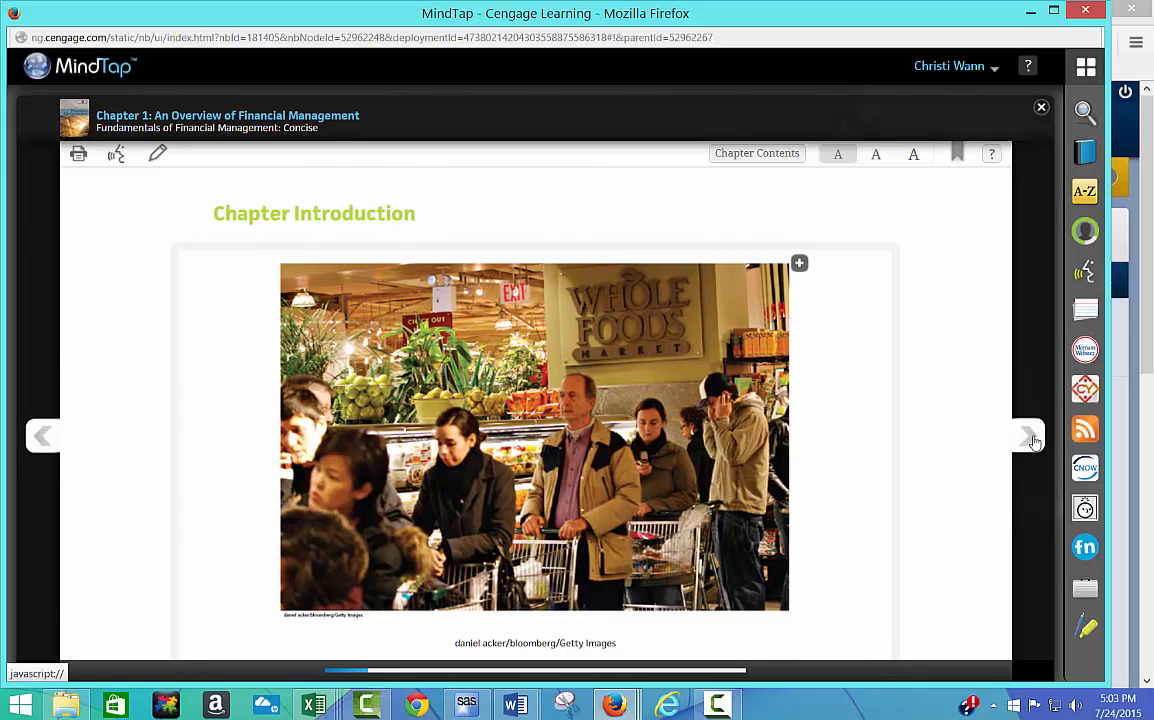
{"action": "left_click", "coordinate": [1030, 436]}
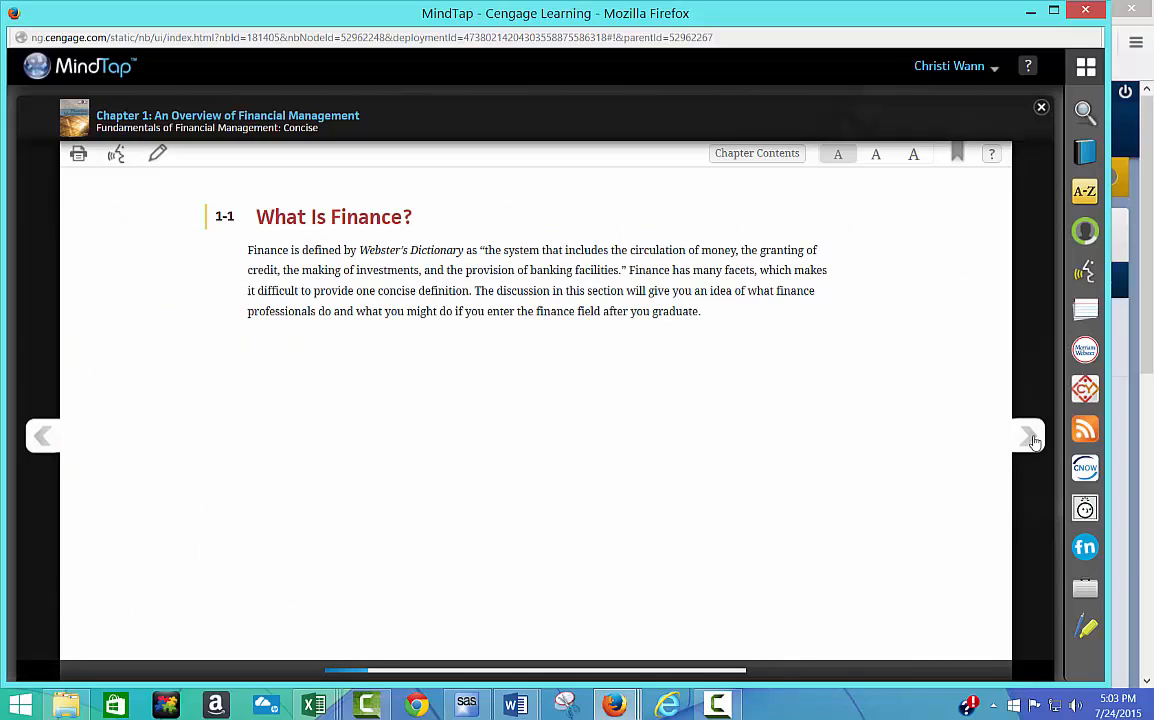
{"action": "left_click", "coordinate": [1030, 436]}
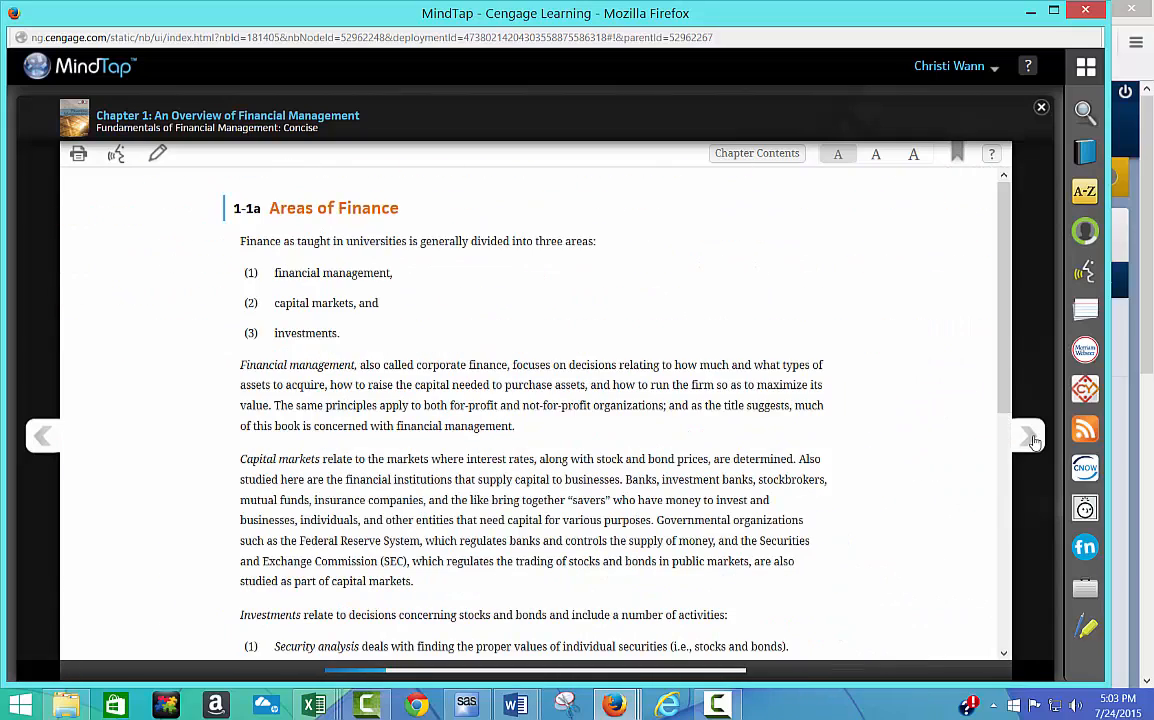
{"action": "scroll", "scroll_direction": "down", "scroll_amount": 3}
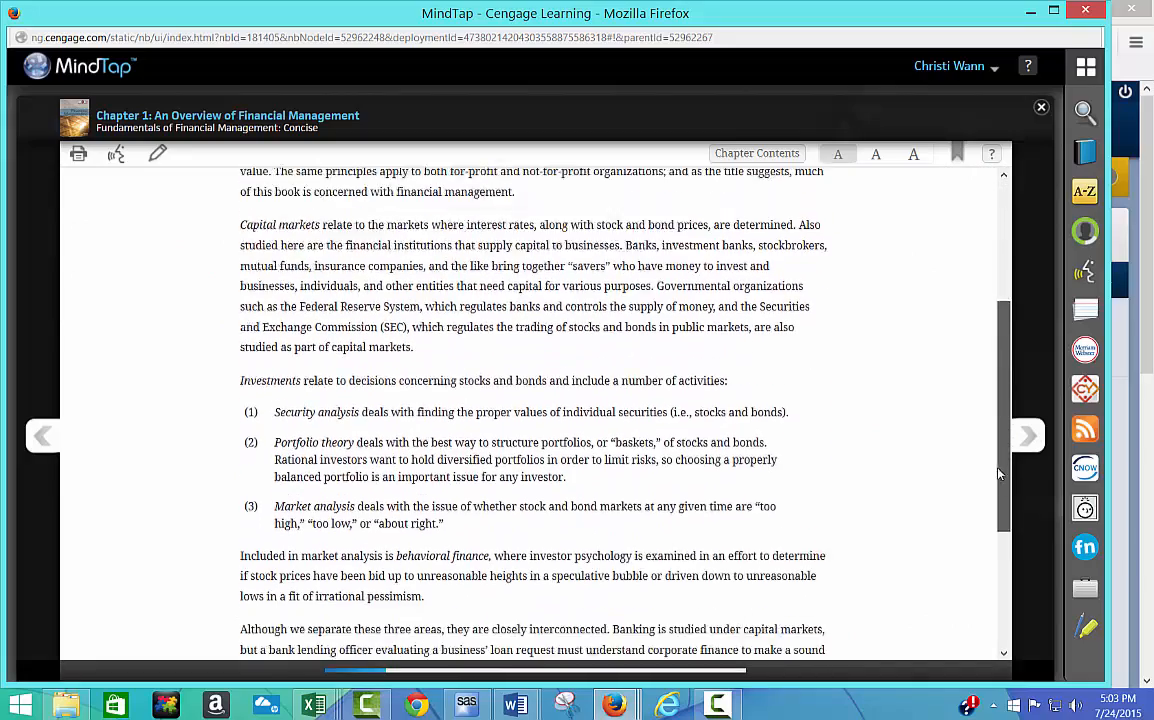
{"action": "scroll", "scroll_direction": "up", "scroll_amount": 3}
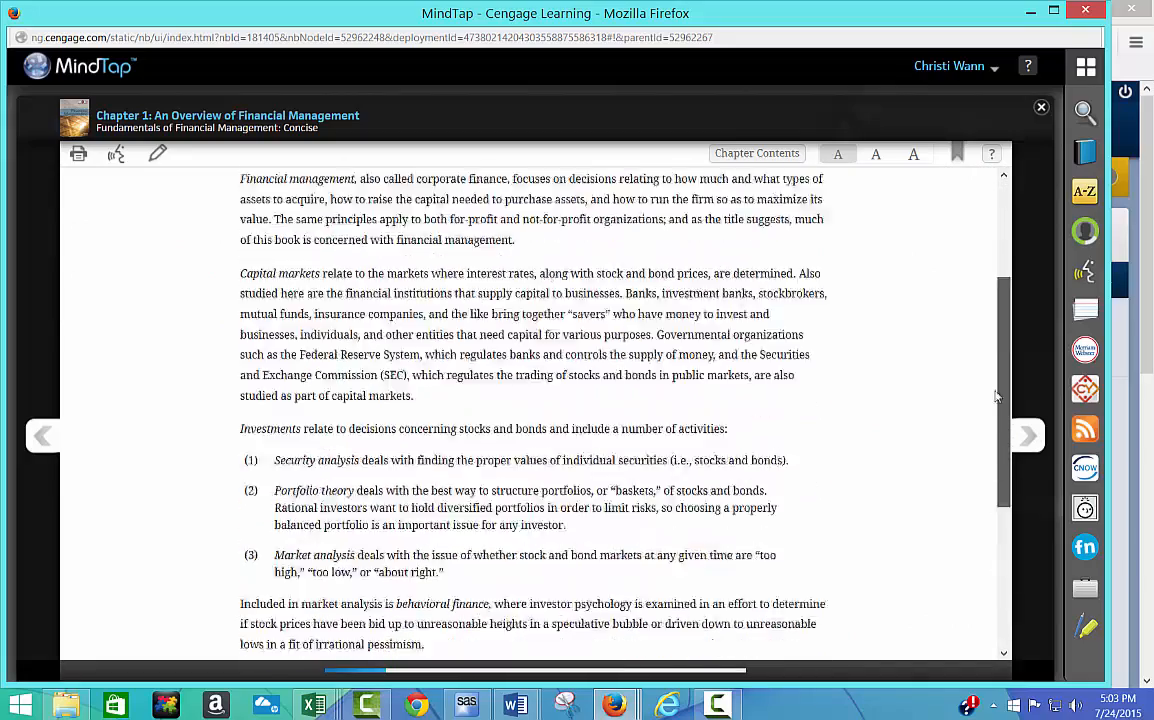
{"action": "scroll", "scroll_direction": "up", "scroll_amount": 3}
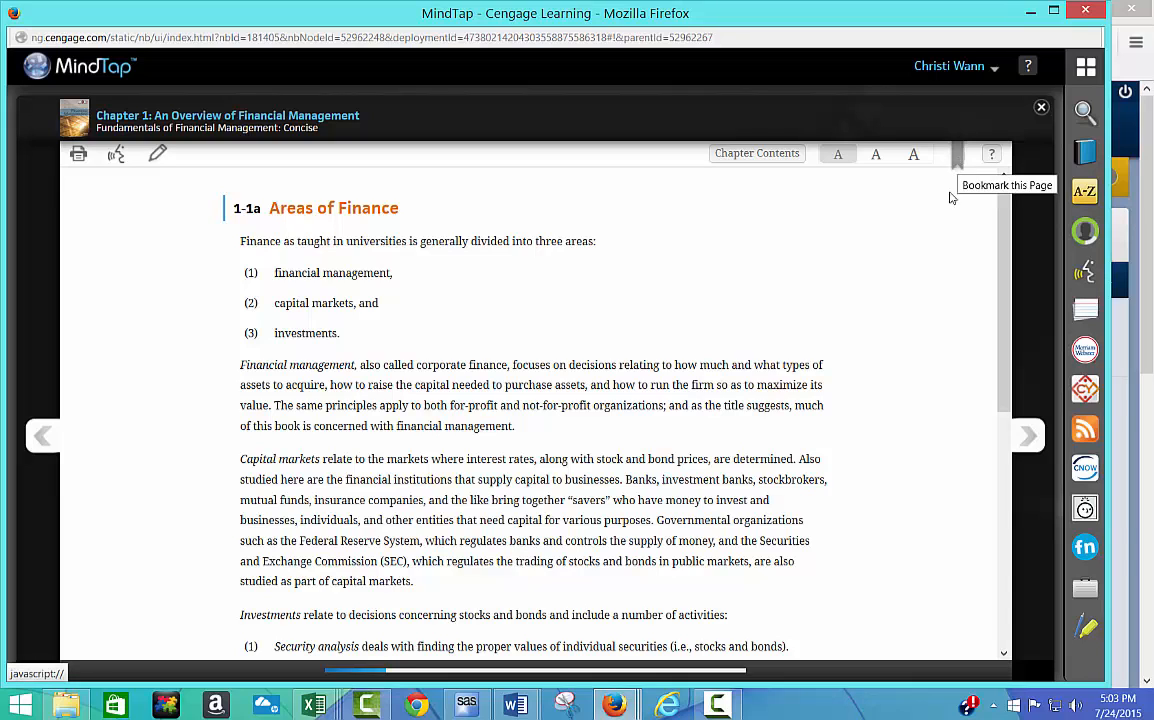
{"action": "mouse_move", "coordinate": [912, 156]}
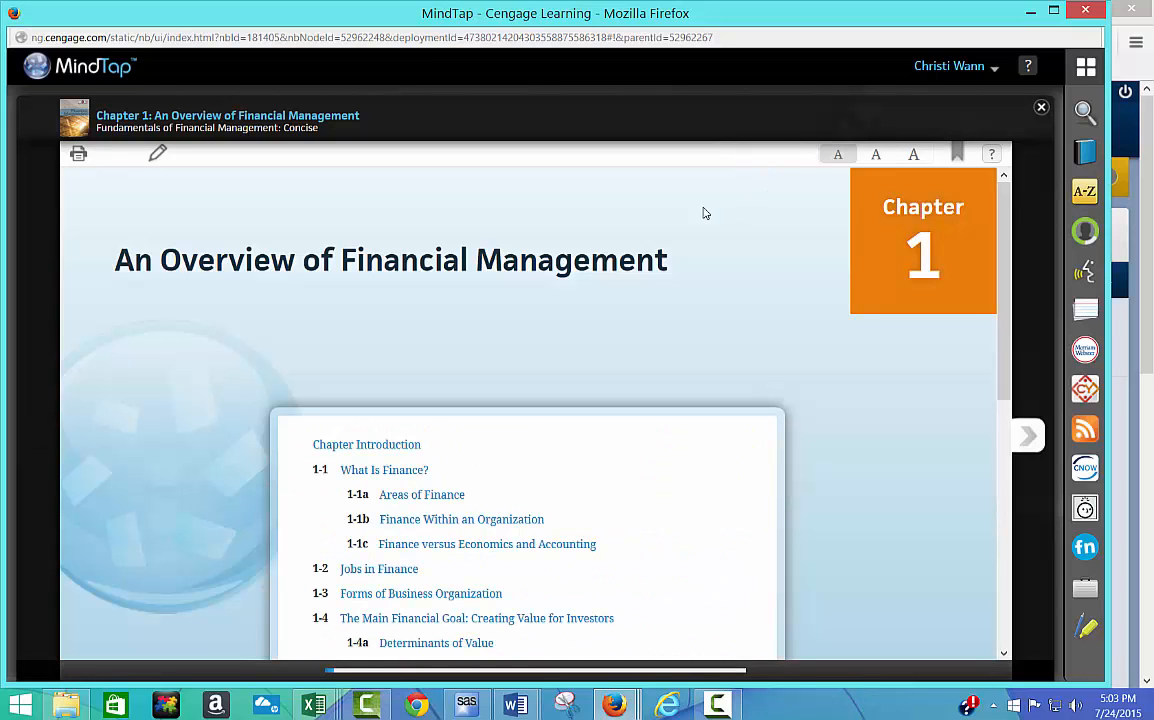
{"action": "scroll", "scroll_direction": "down", "scroll_amount": 3}
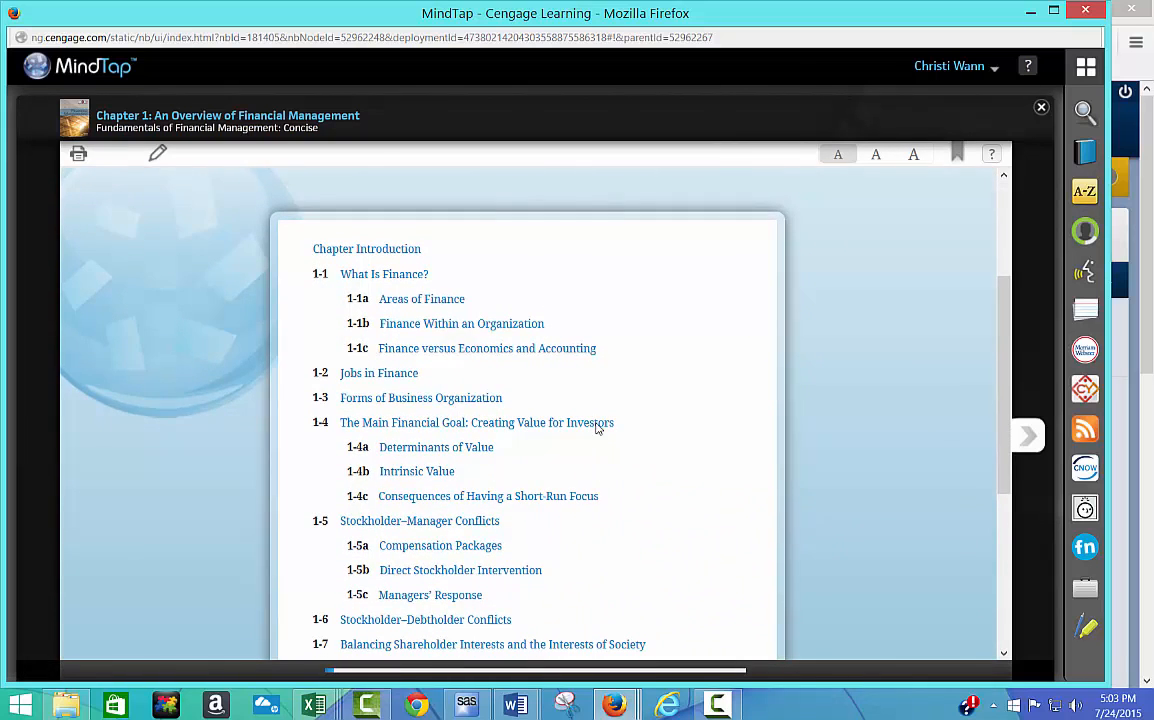
{"action": "scroll", "scroll_direction": "down", "scroll_amount": 3}
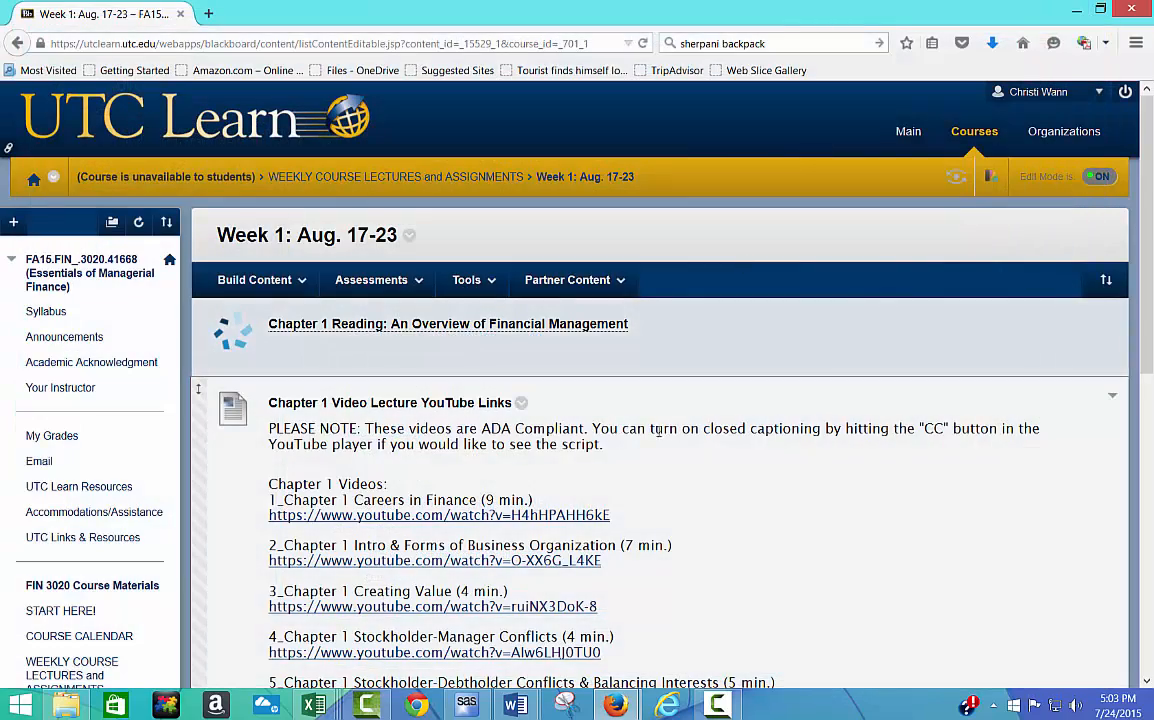
- Follow the first Chapter 1 Video Lecture YouTube link on the Week 1 page
{"action": "scroll", "scroll_direction": "down", "scroll_amount": 3}
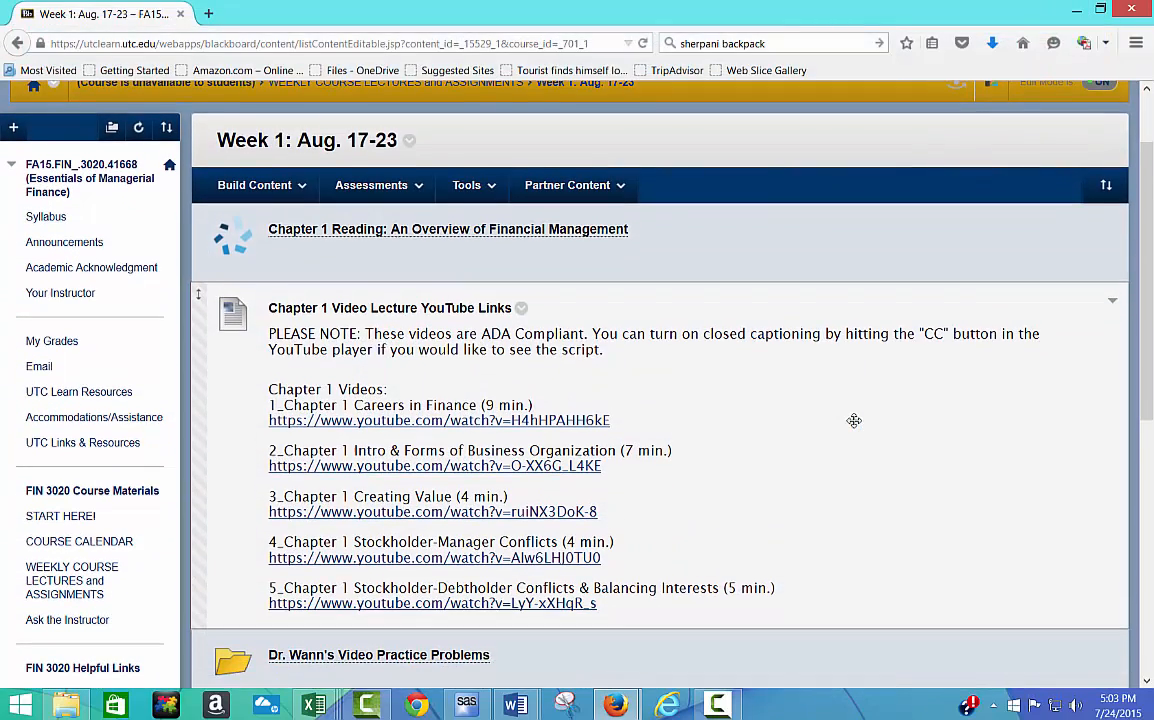
{"action": "scroll", "scroll_direction": "down", "scroll_amount": 3}
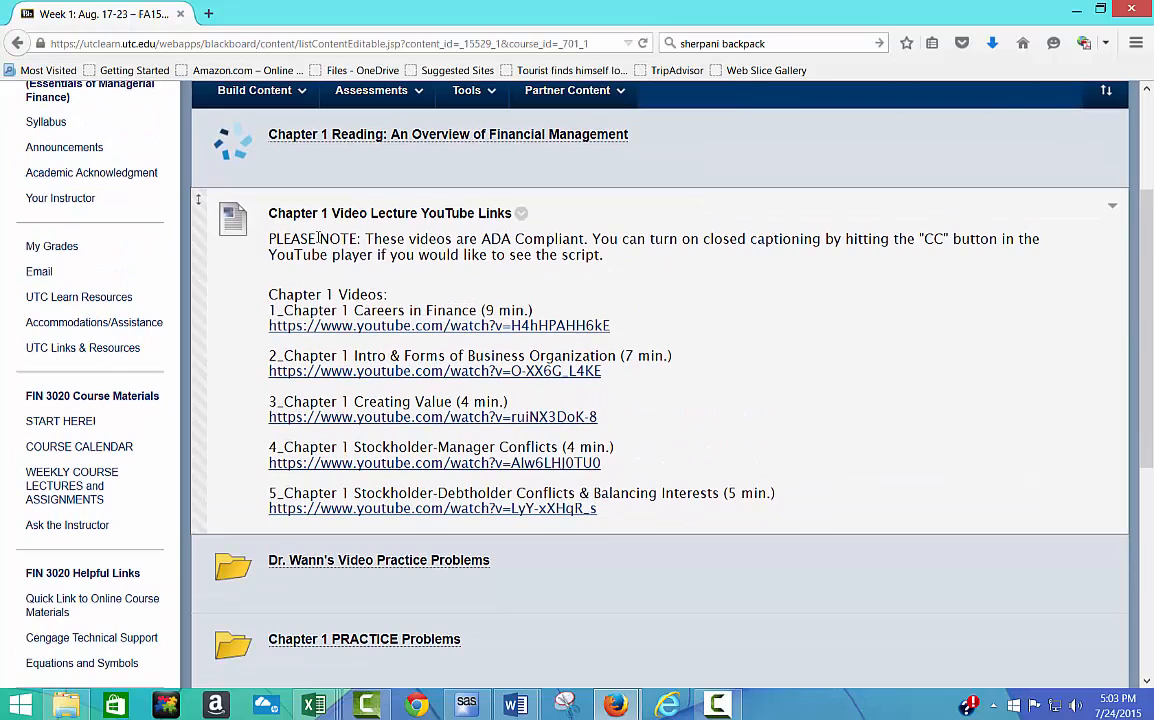
{"action": "mouse_move", "coordinate": [348, 272]}
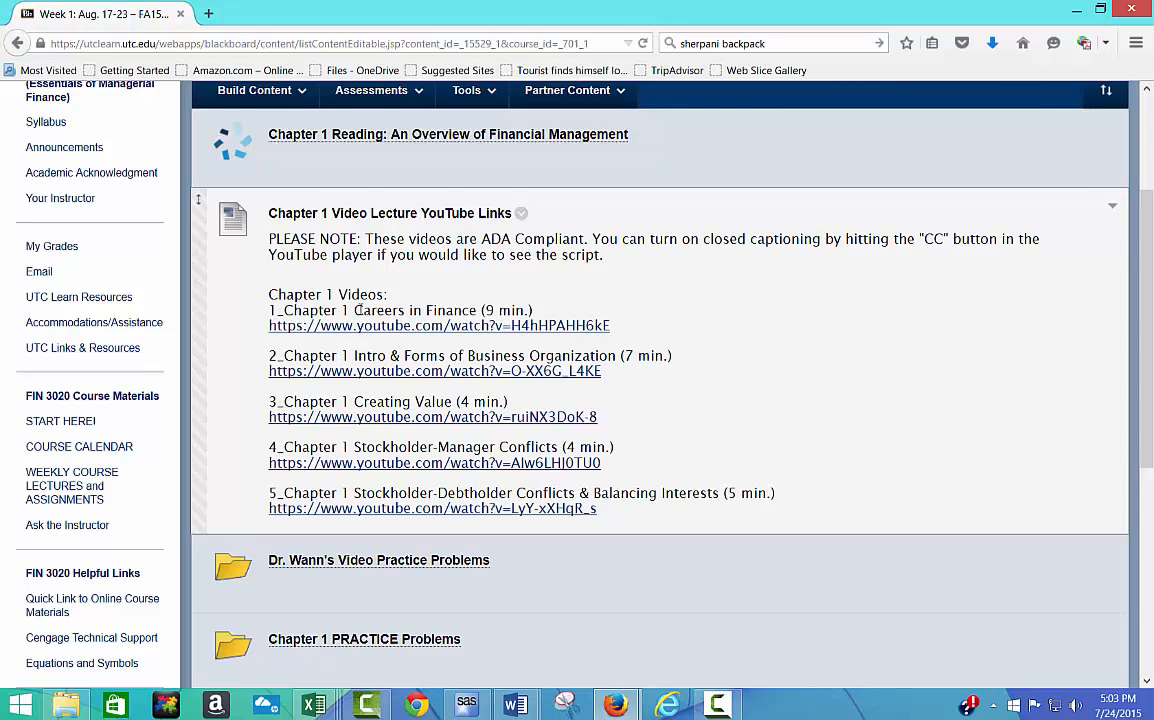
{"action": "mouse_move", "coordinate": [408, 324]}
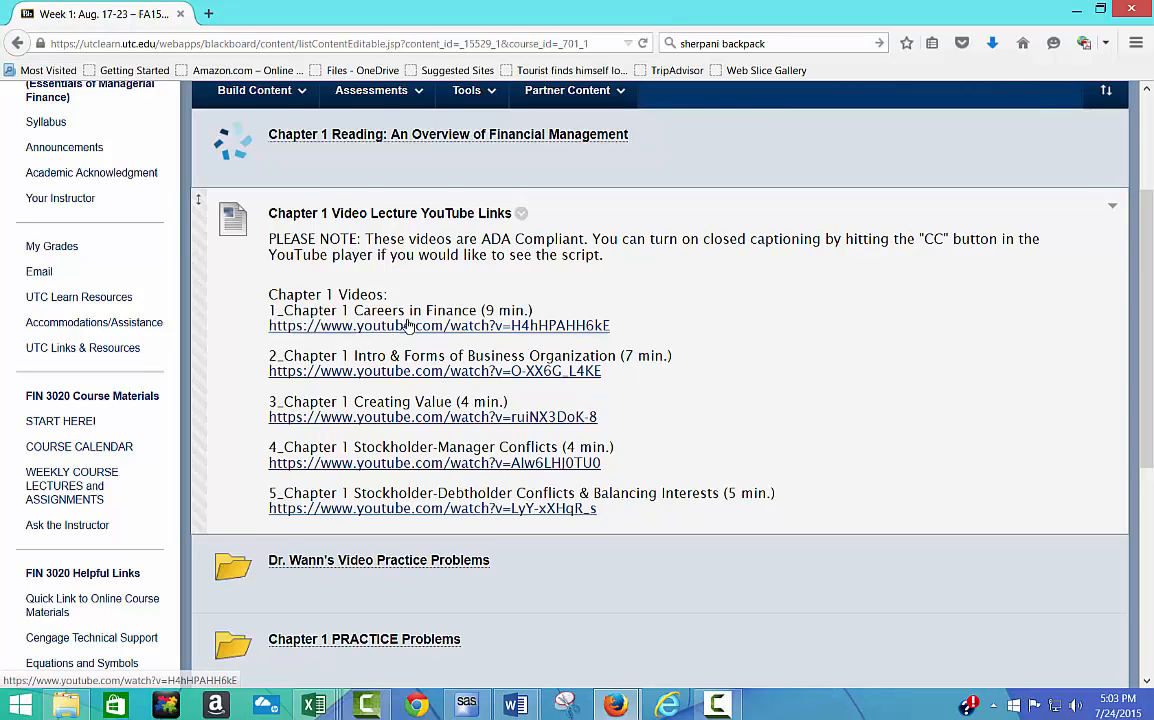
{"action": "mouse_move", "coordinate": [400, 332]}
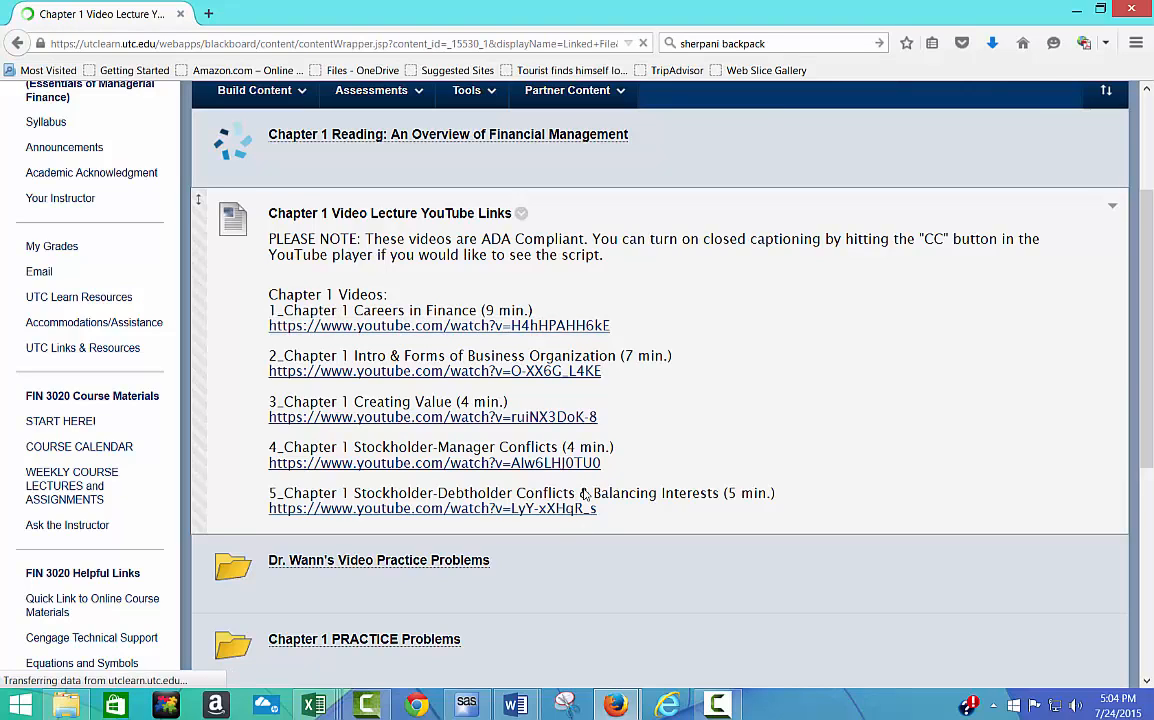
{"action": "left_click", "coordinate": [440, 324]}
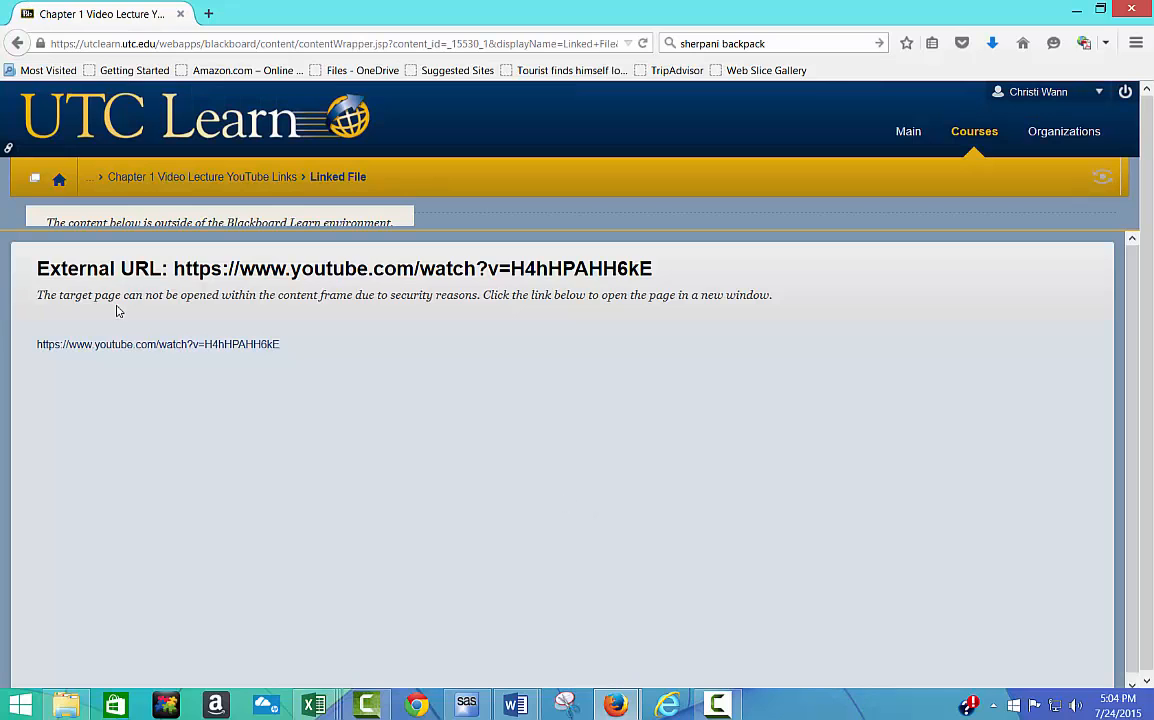
- Follow the external YouTube address to the Chapter 1 Careers in Finance video in a new tab
{"action": "left_click", "coordinate": [158, 344]}
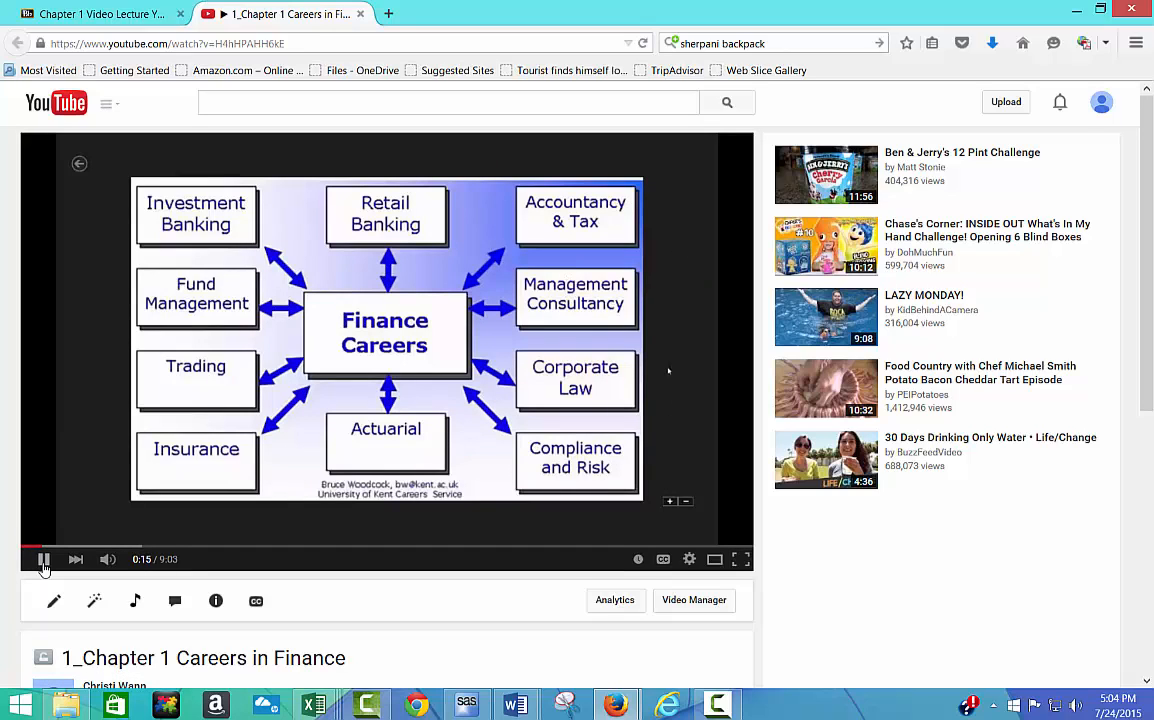
- Pause the Careers in Finance video and switch back to the UTC Learn Week 1 content page
{"action": "left_click", "coordinate": [44, 560]}
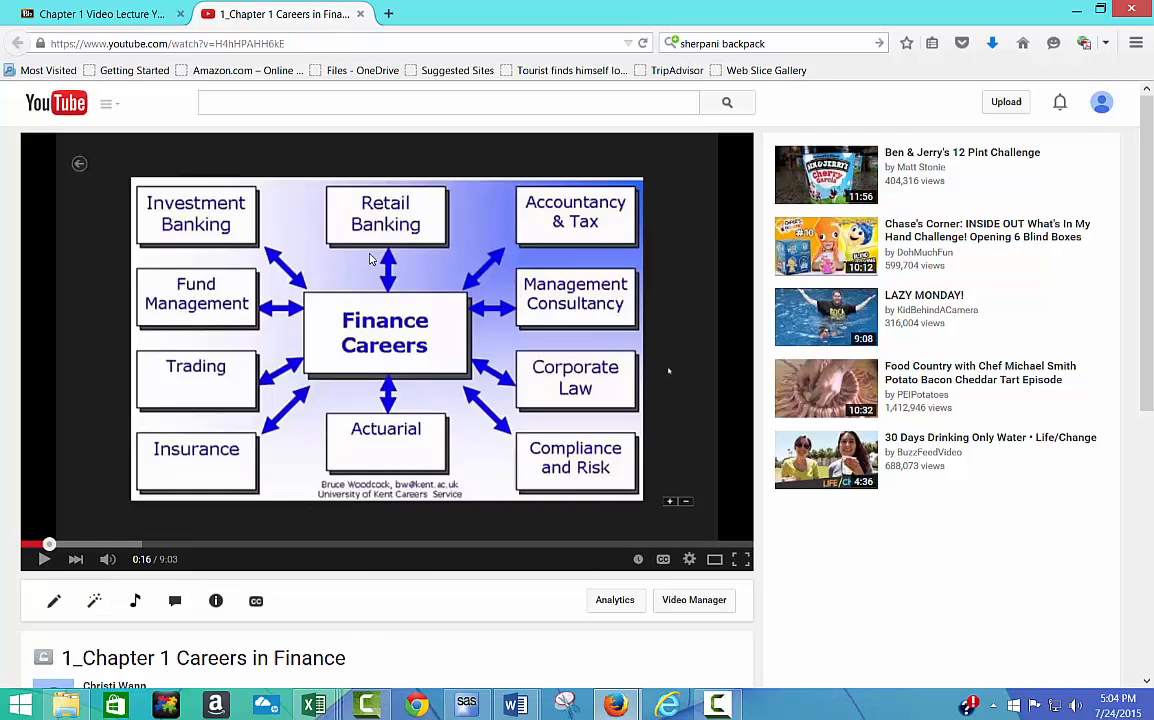
{"action": "mouse_move", "coordinate": [470, 578]}
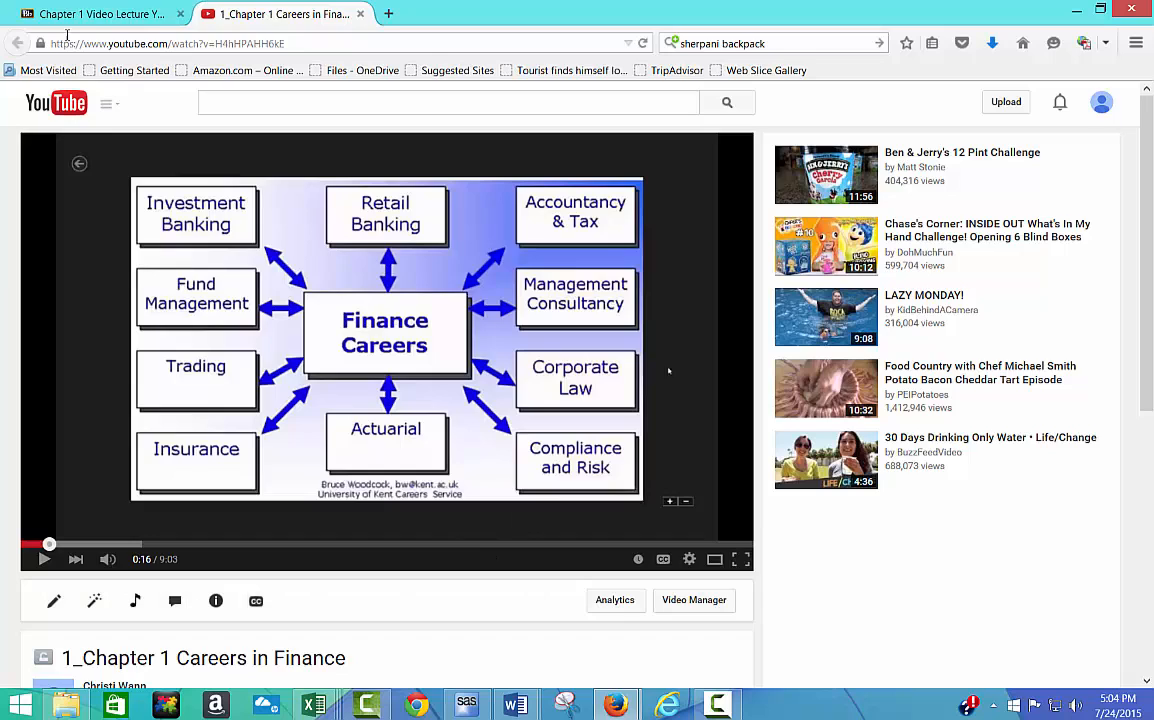
{"action": "left_click", "coordinate": [96, 14]}
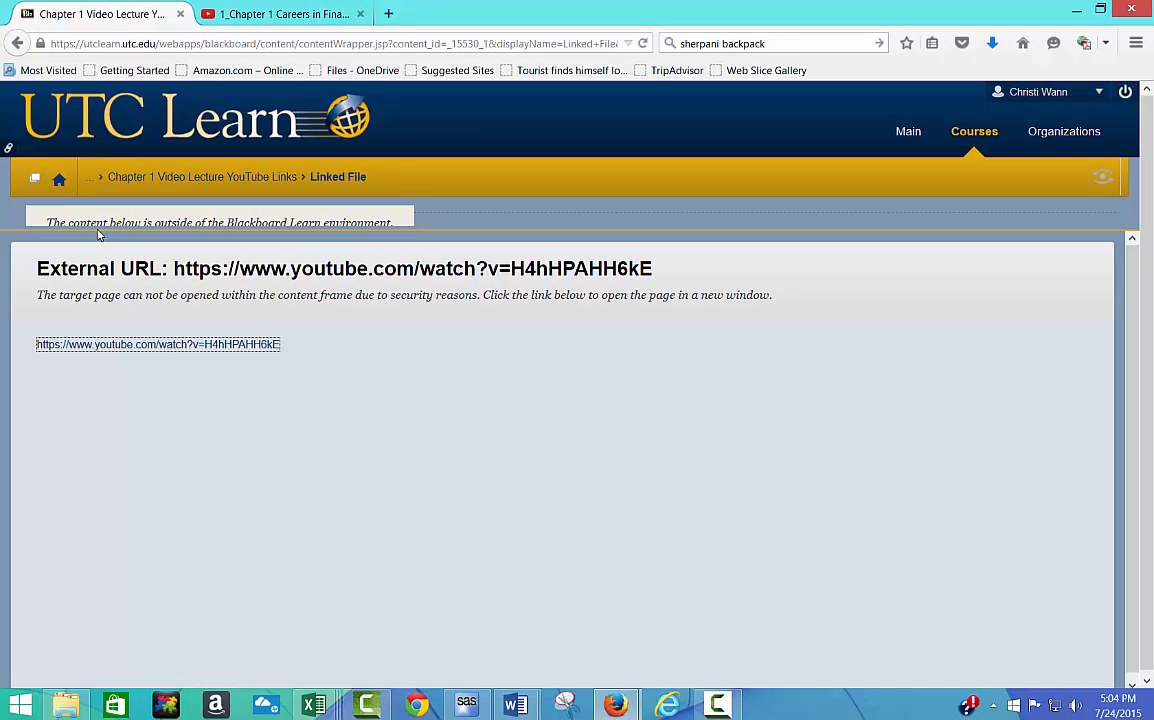
{"action": "left_click", "coordinate": [156, 344]}
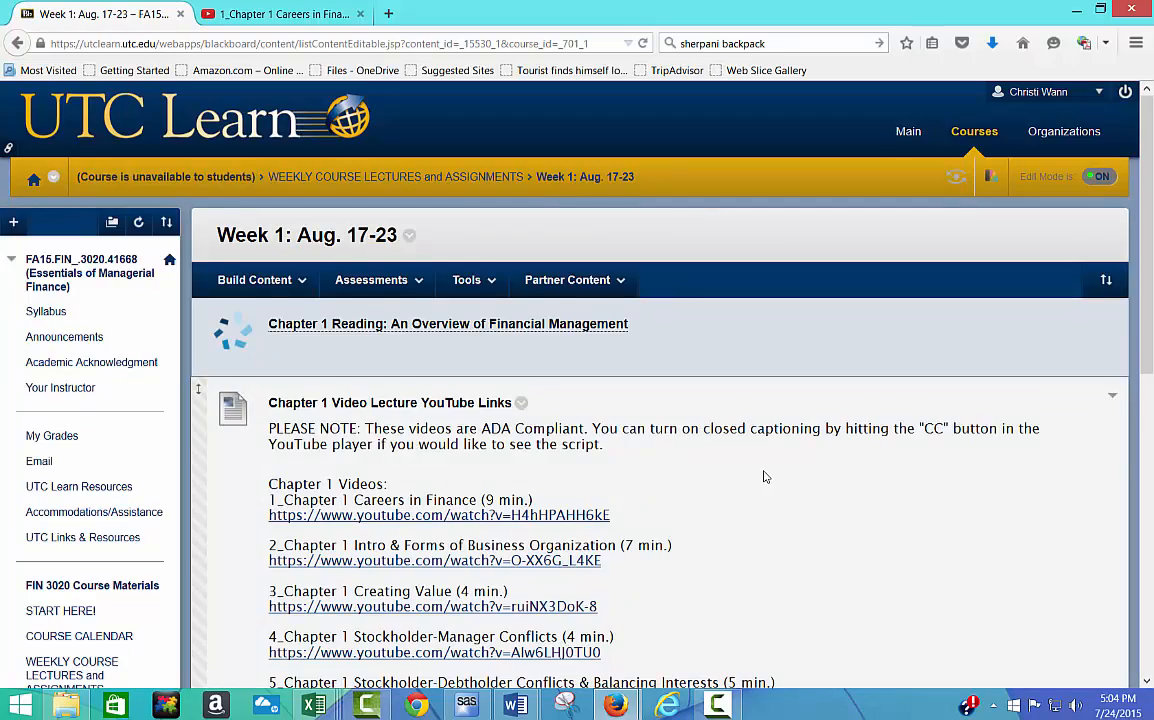
- Locate and enter the Dr. Wann's Video Practice Problems folder in the Week 1 list
{"action": "scroll", "scroll_direction": "down", "scroll_amount": 3}
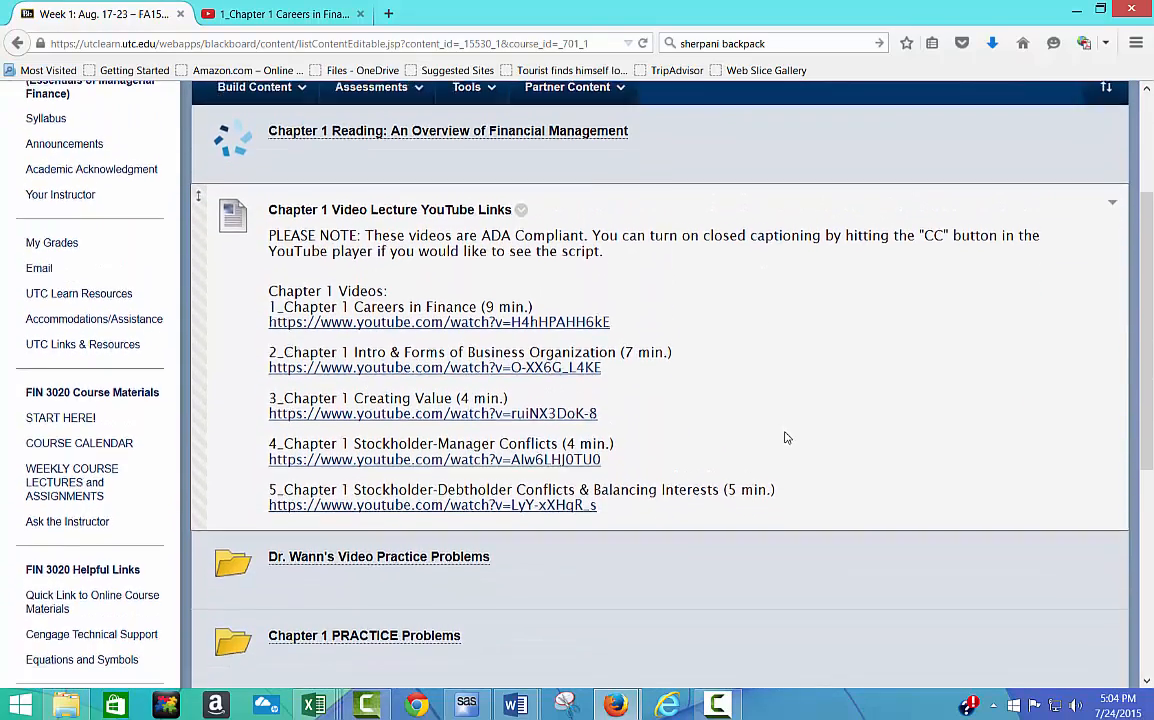
{"action": "scroll", "scroll_direction": "down", "scroll_amount": 3}
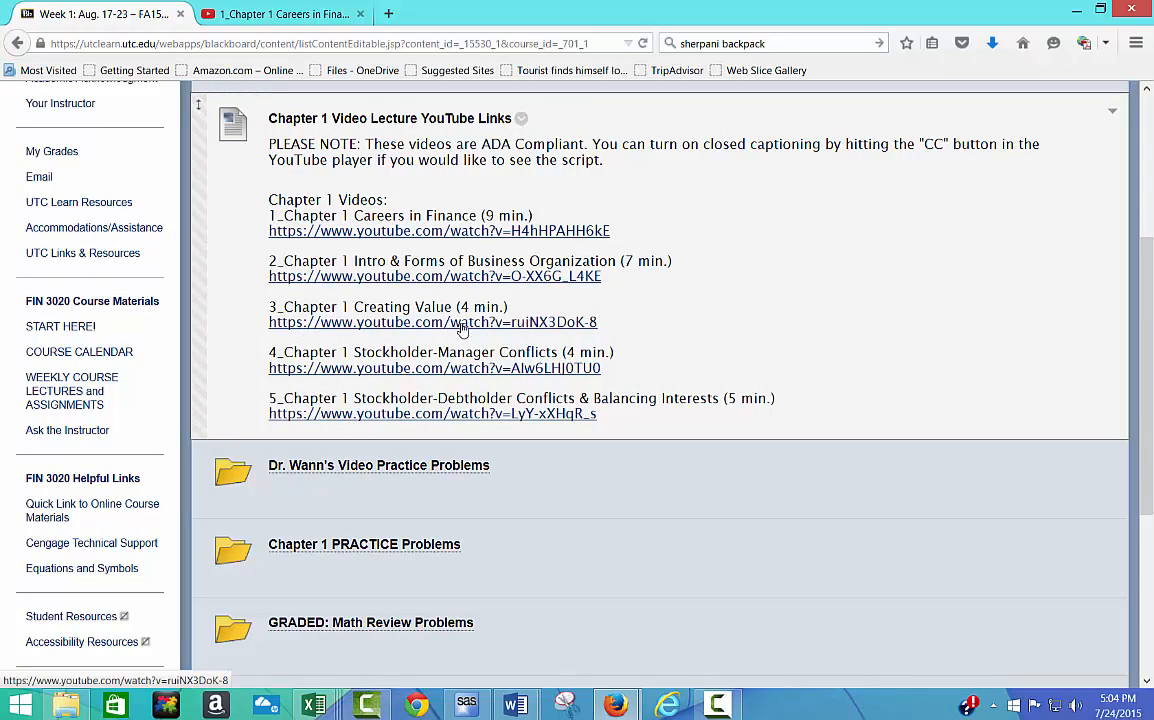
{"action": "mouse_move", "coordinate": [668, 552]}
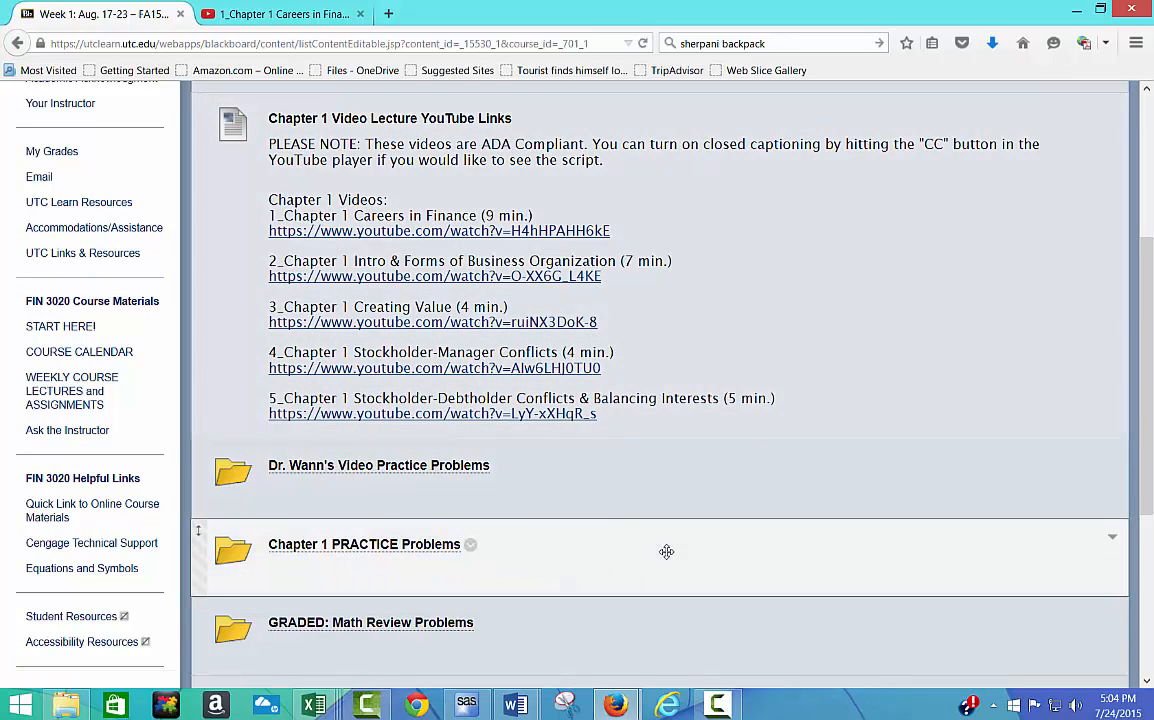
{"action": "mouse_move", "coordinate": [616, 554]}
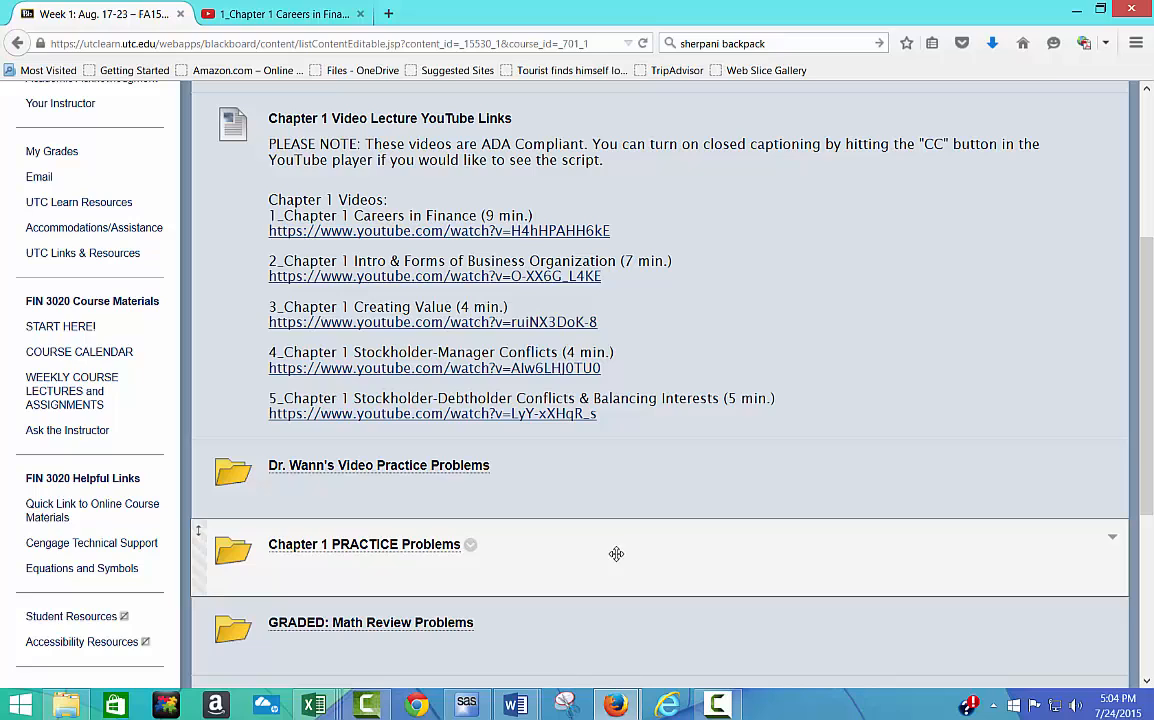
{"action": "mouse_move", "coordinate": [378, 464]}
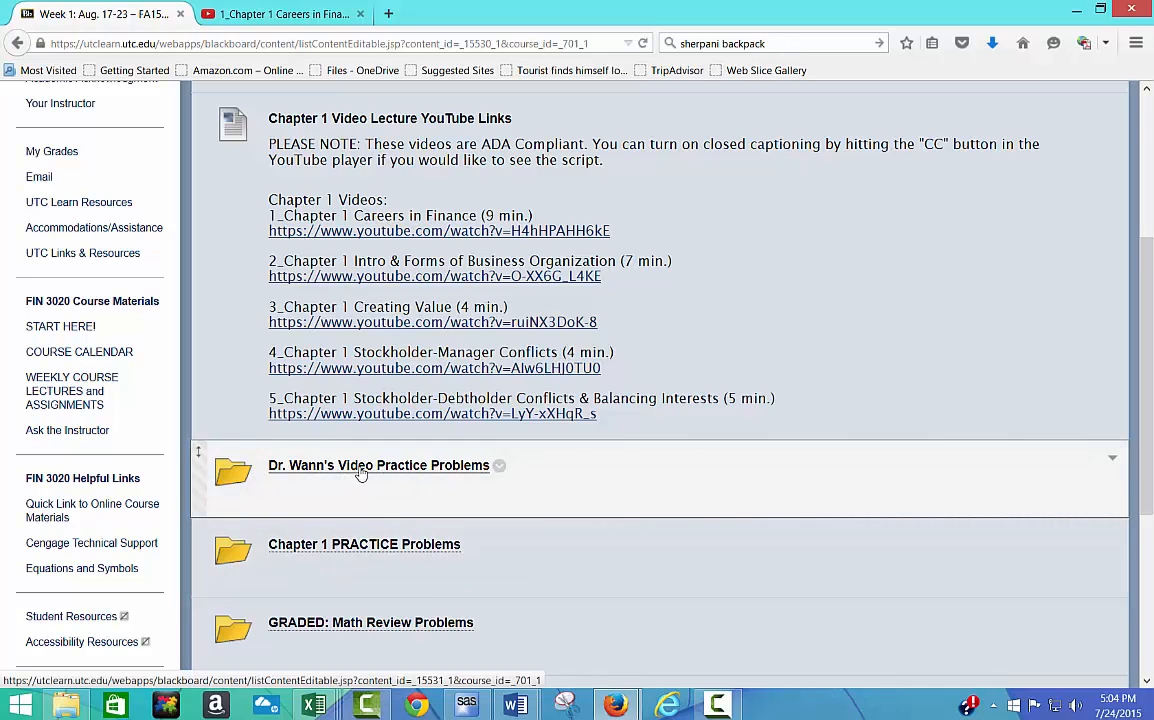
{"action": "left_click", "coordinate": [378, 464]}
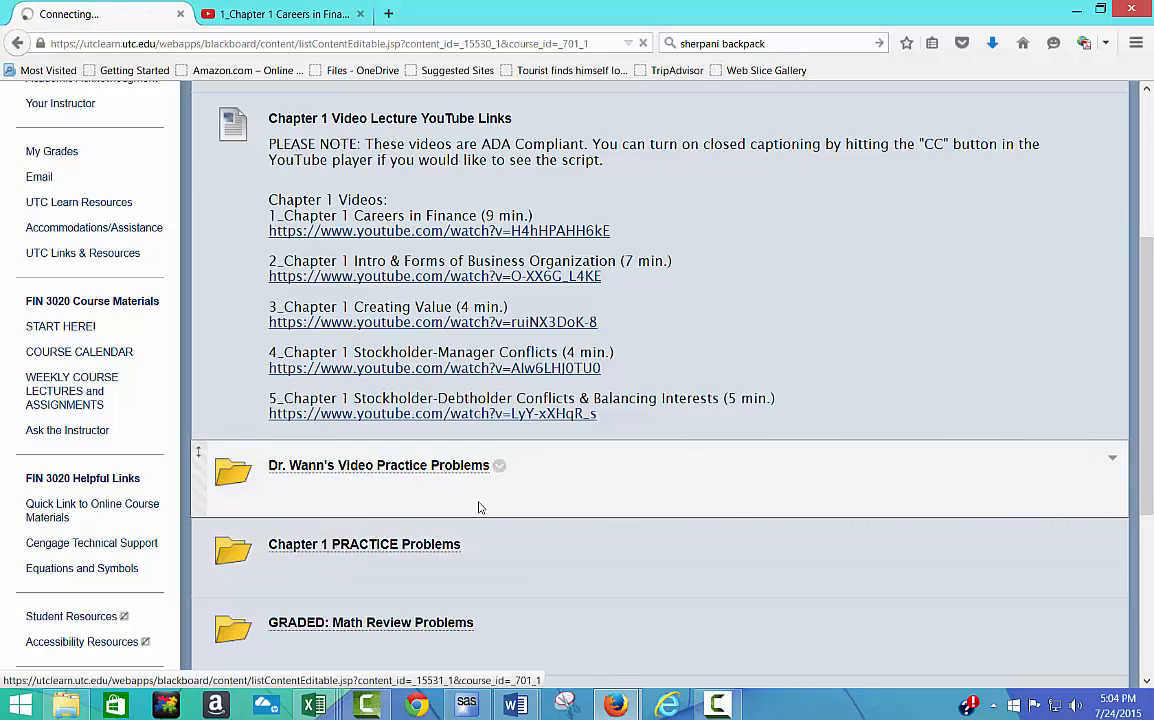
{"action": "left_click", "coordinate": [378, 464]}
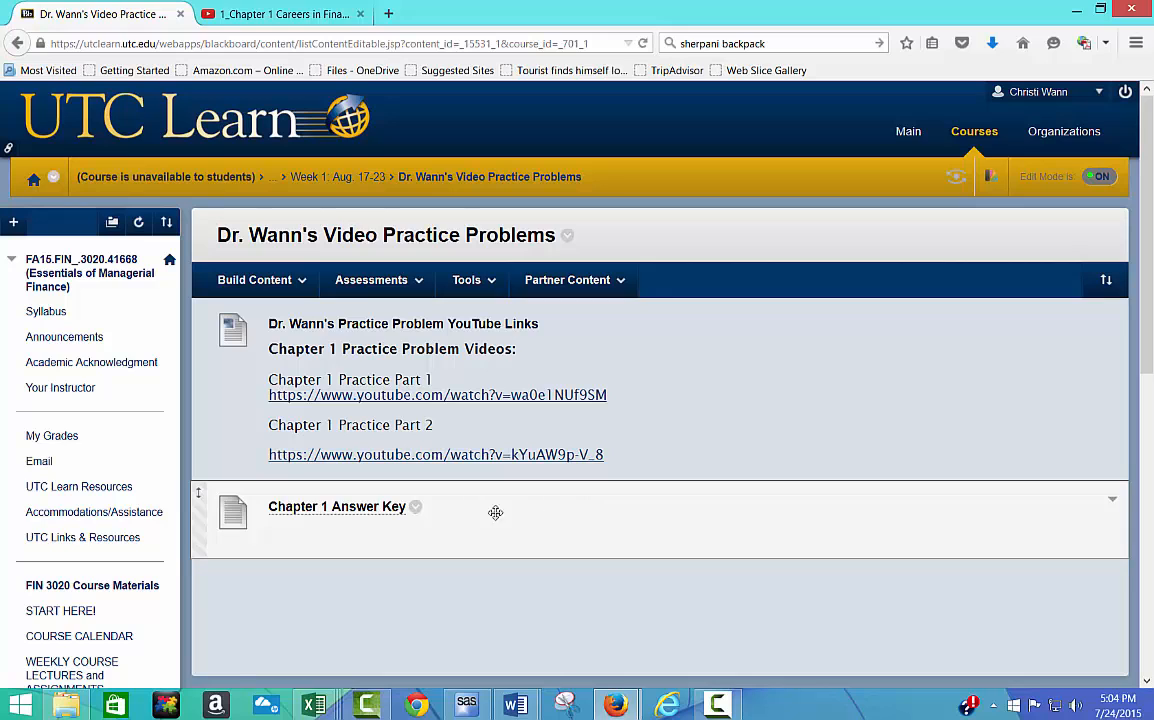
{"action": "mouse_move", "coordinate": [668, 492]}
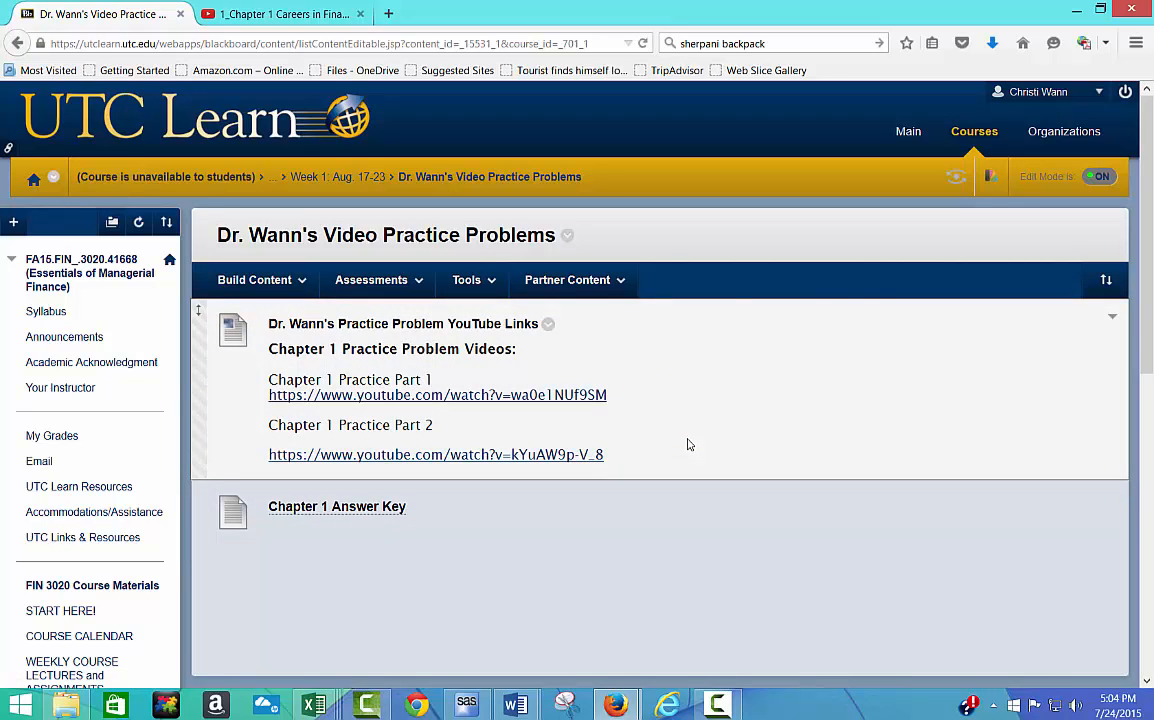
{"action": "mouse_move", "coordinate": [388, 418]}
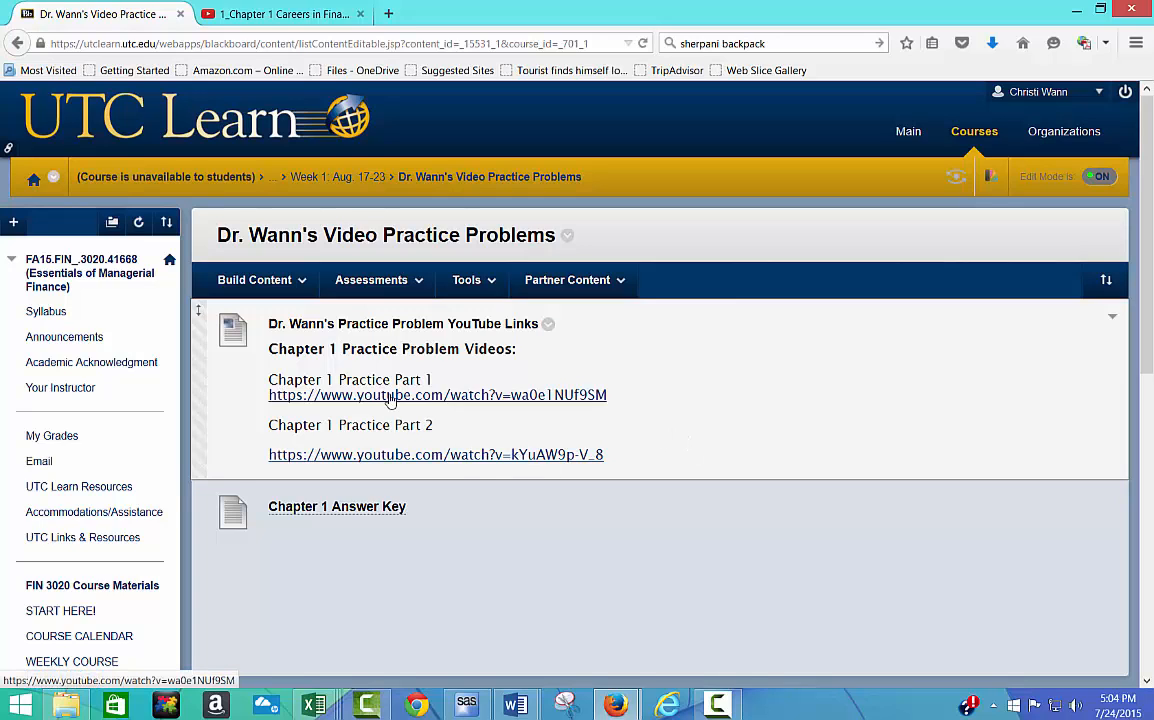
{"action": "mouse_move", "coordinate": [336, 506]}
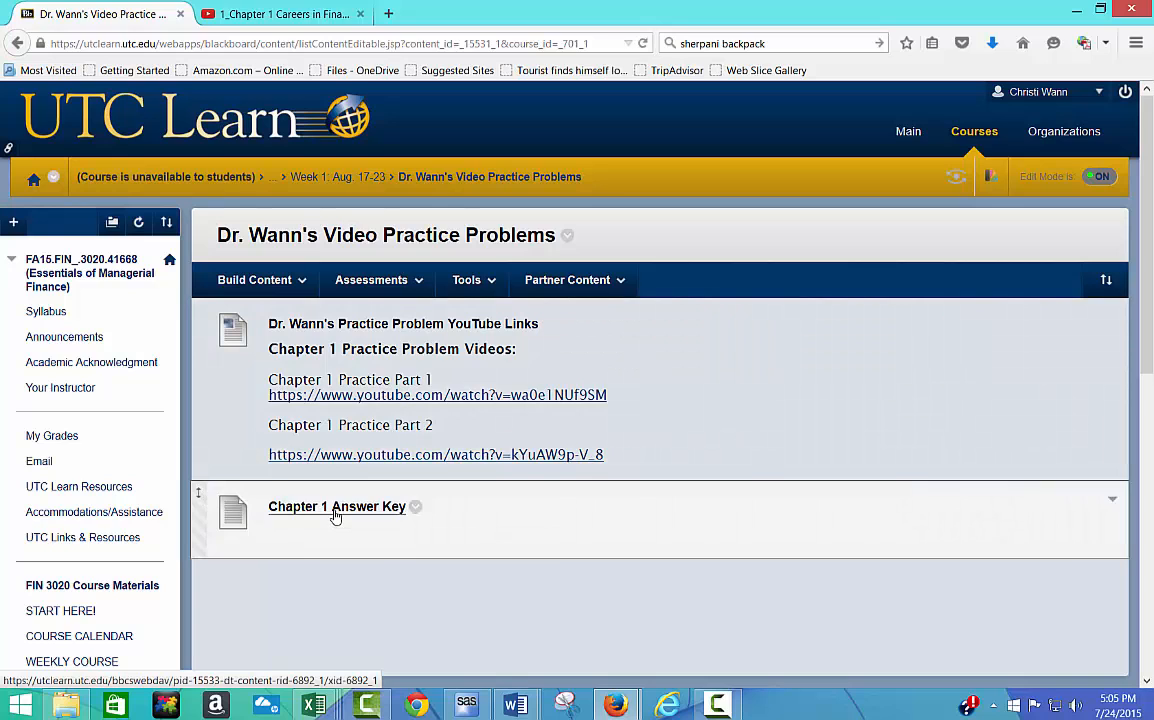
- Download the Chapter 1 Answer Key and view it as a read-only Word document
{"action": "left_click", "coordinate": [336, 506]}
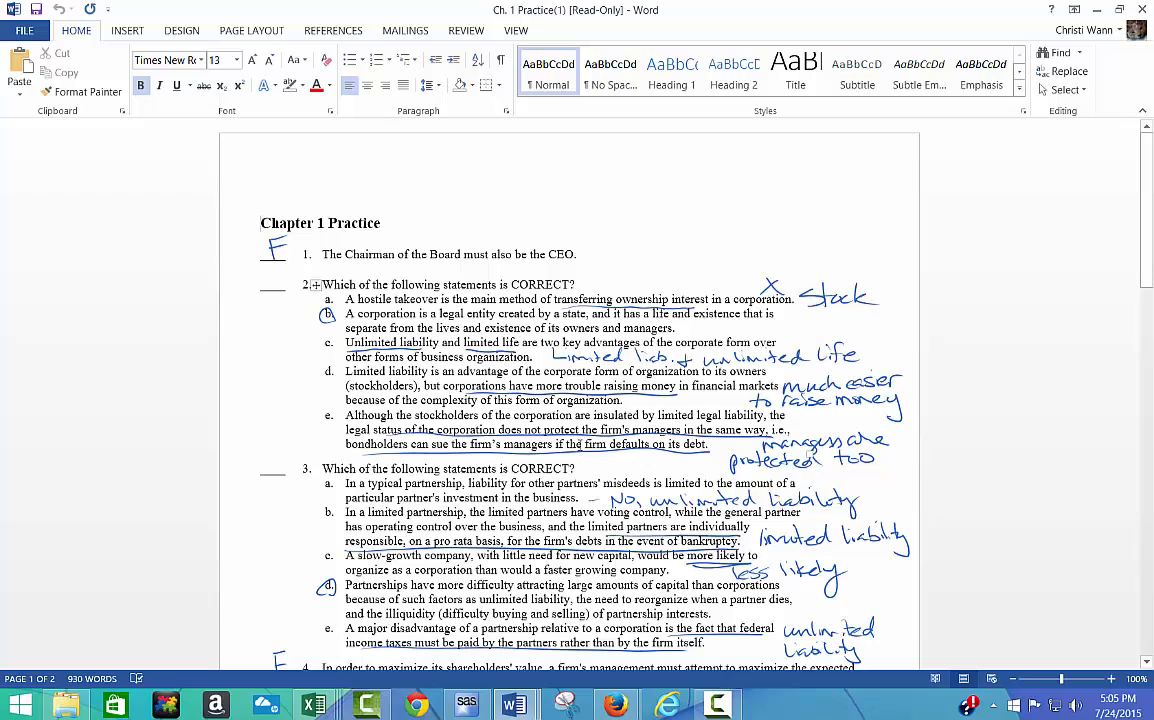
- Look through the hand-marked Ch. 1 Practice answers in the Word document
{"action": "scroll", "scroll_direction": "down", "scroll_amount": 3}
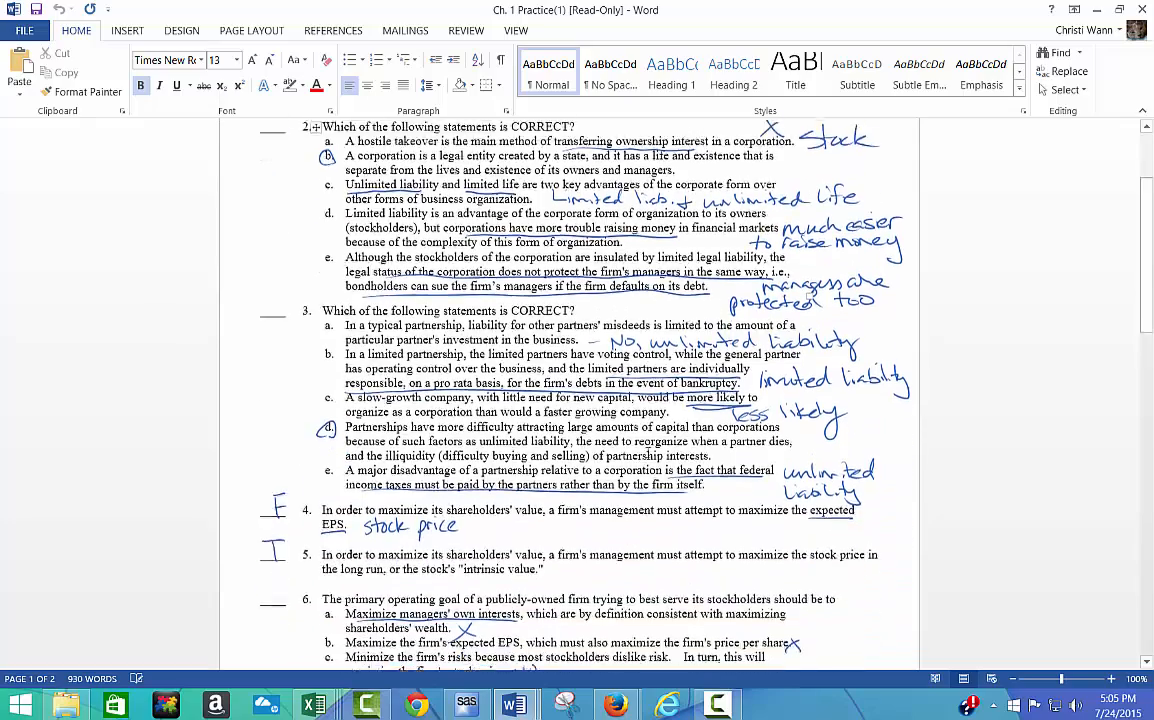
{"action": "scroll", "scroll_direction": "up", "scroll_amount": 3}
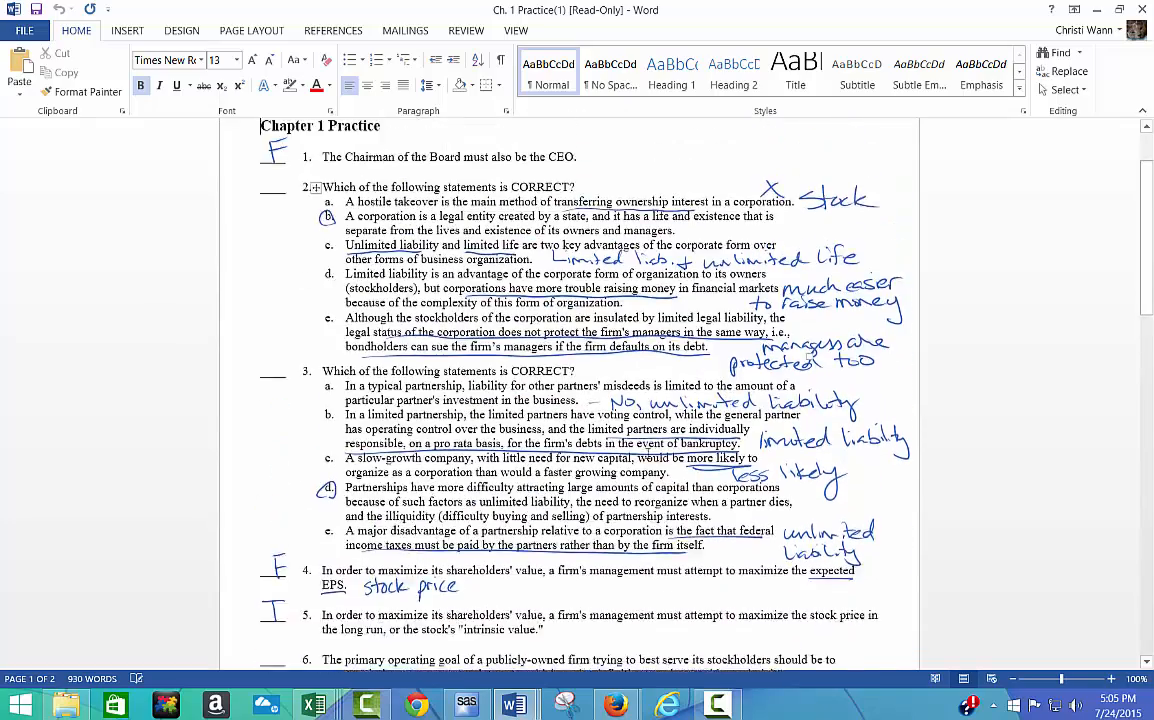
{"action": "scroll", "scroll_direction": "up", "scroll_amount": 3}
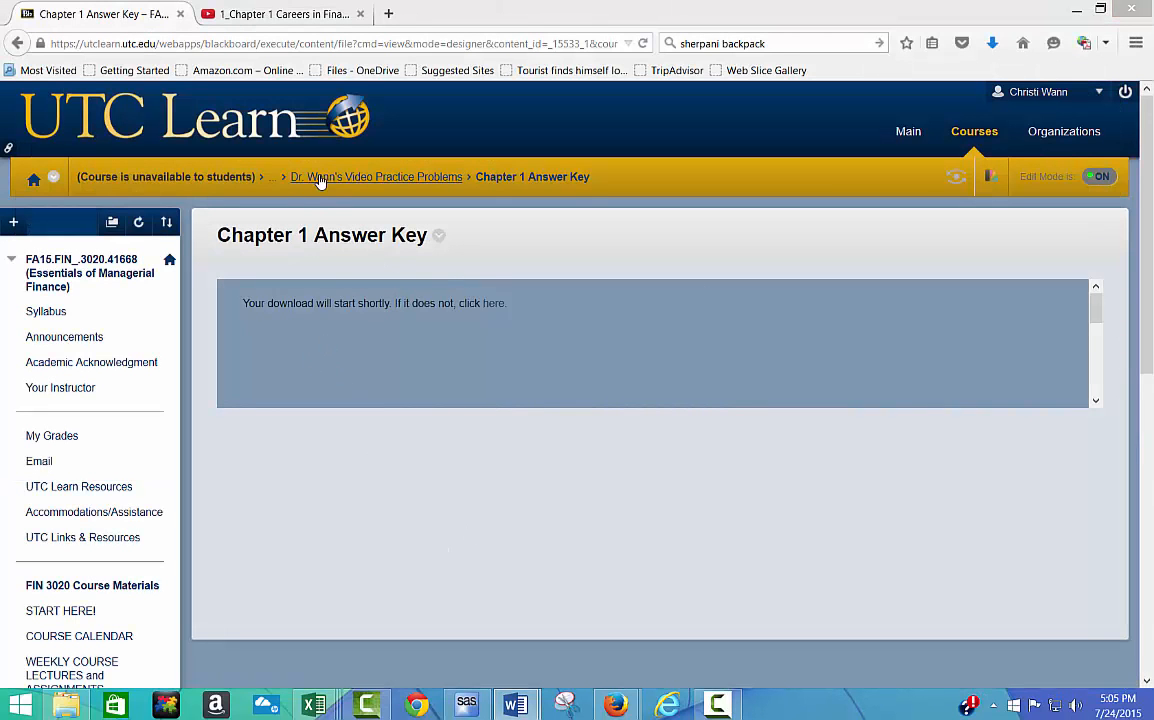
- Via breadcrumbs reach Week 1, view the Chapter 1 PRACTICE Problems folder, then return to Week 1
{"action": "left_click", "coordinate": [376, 176]}
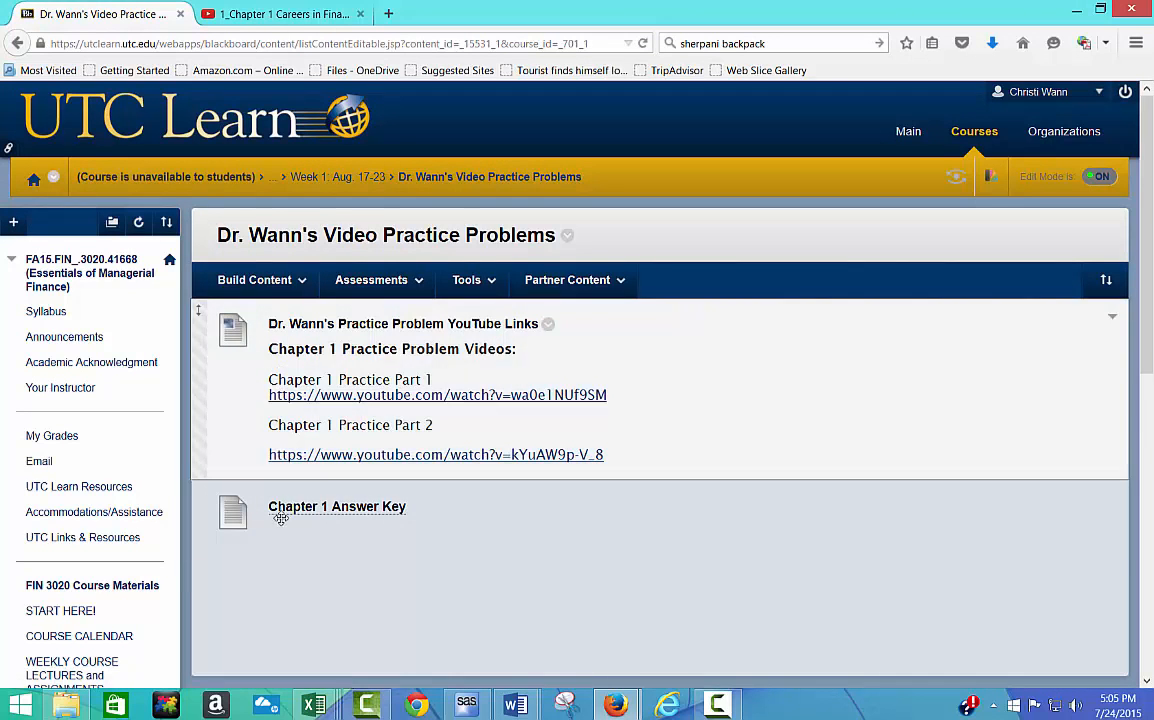
{"action": "left_click", "coordinate": [468, 280]}
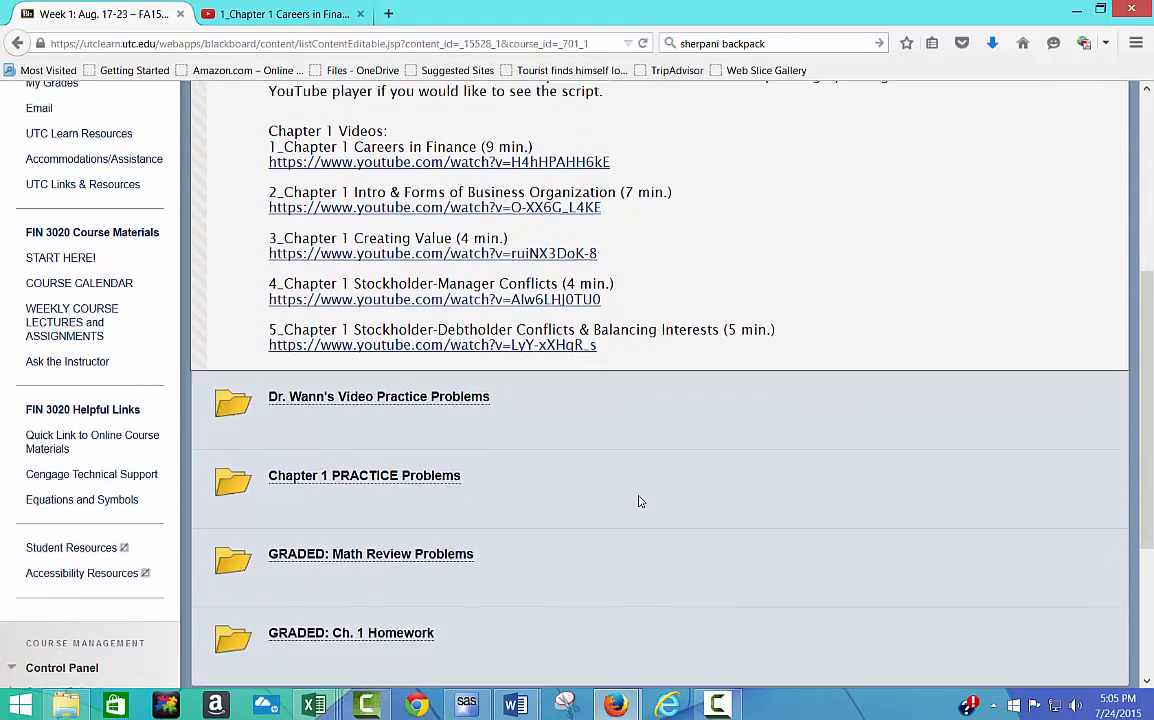
{"action": "left_click", "coordinate": [364, 476]}
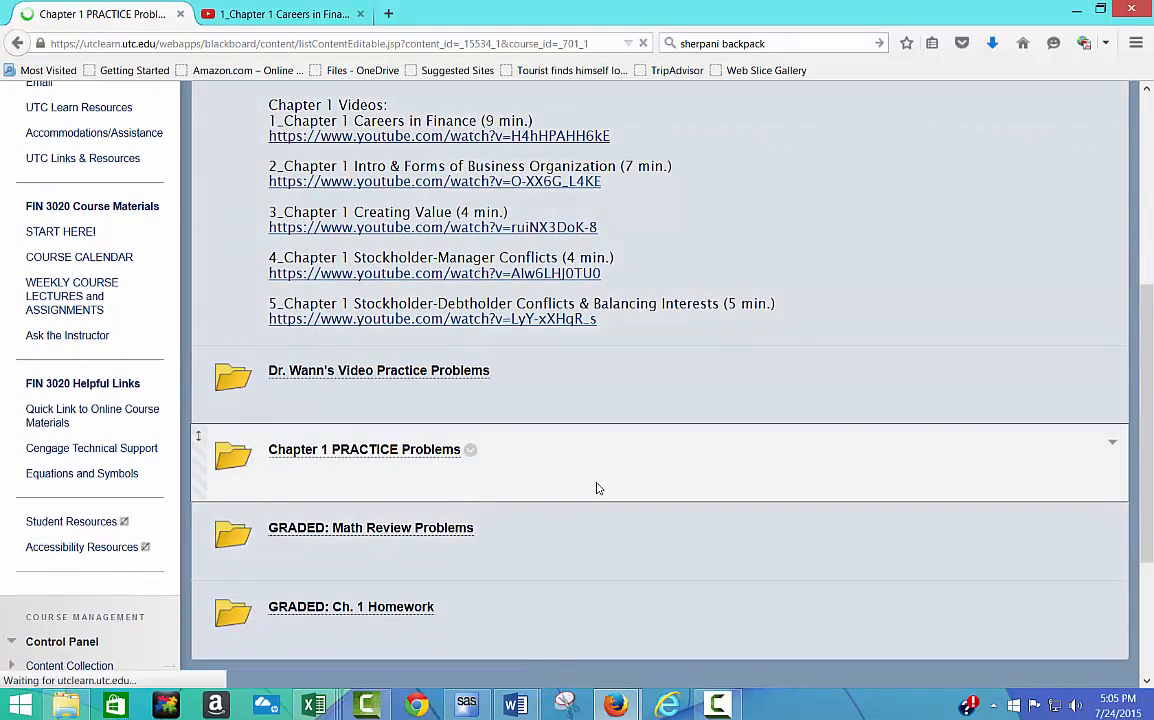
{"action": "left_click", "coordinate": [364, 448]}
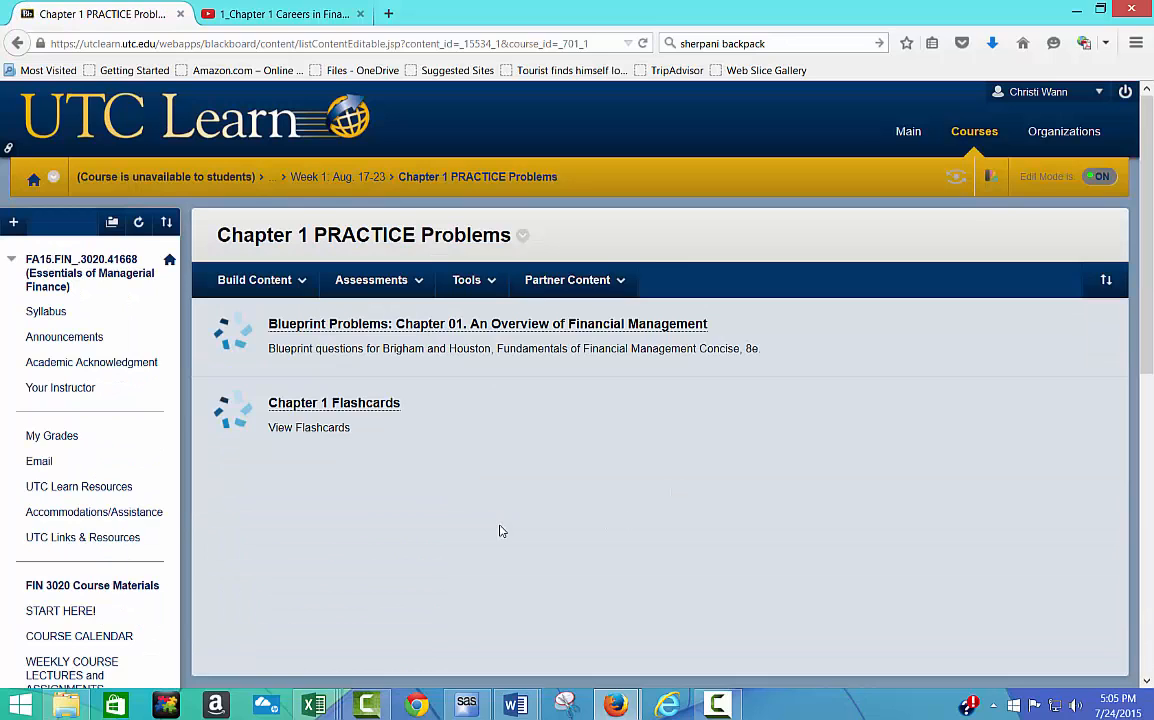
{"action": "mouse_move", "coordinate": [394, 336]}
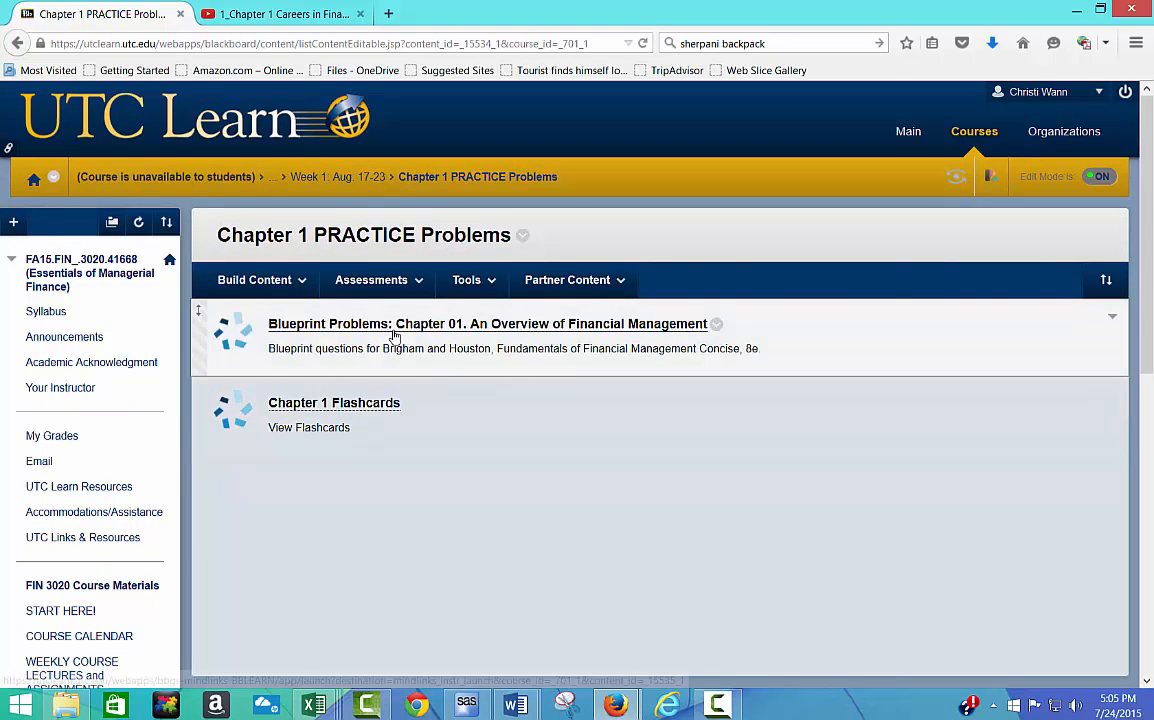
{"action": "mouse_move", "coordinate": [364, 420]}
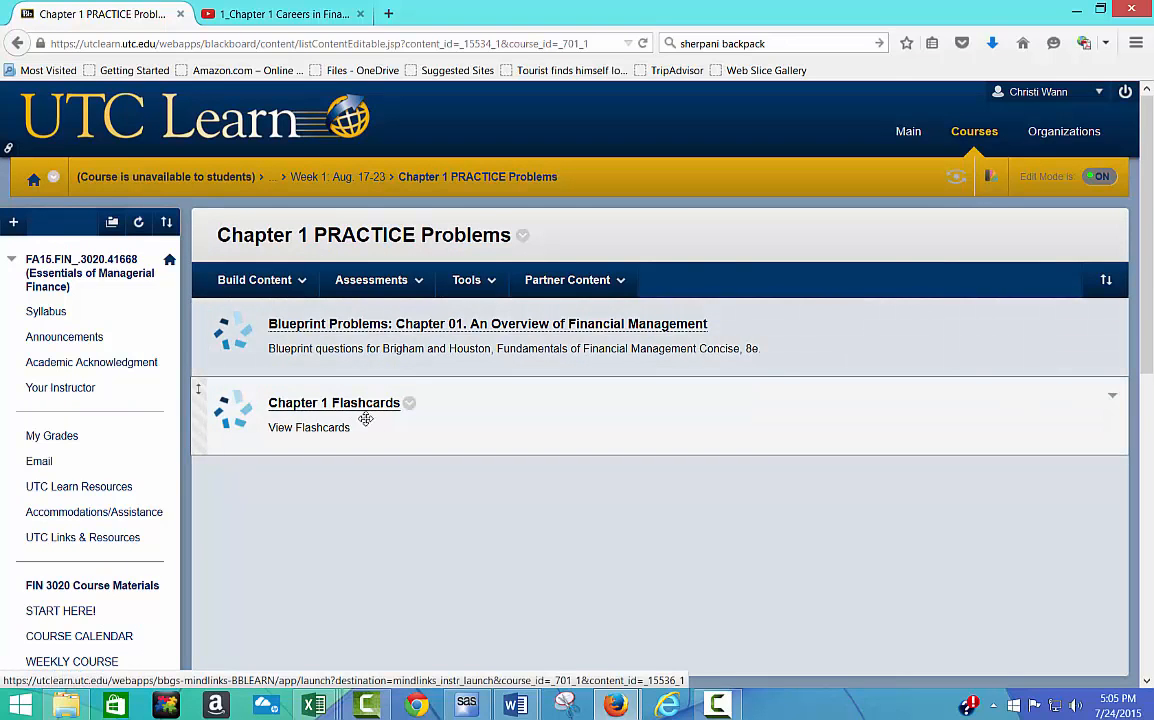
{"action": "mouse_move", "coordinate": [464, 328]}
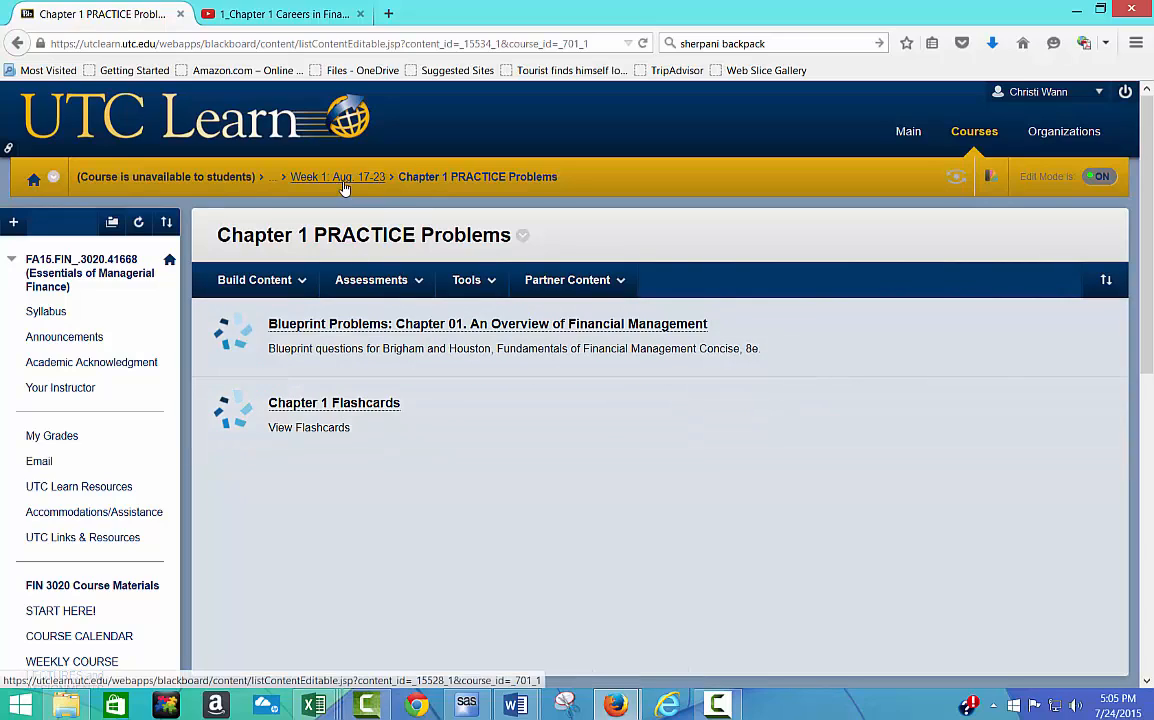
{"action": "left_click", "coordinate": [336, 176]}
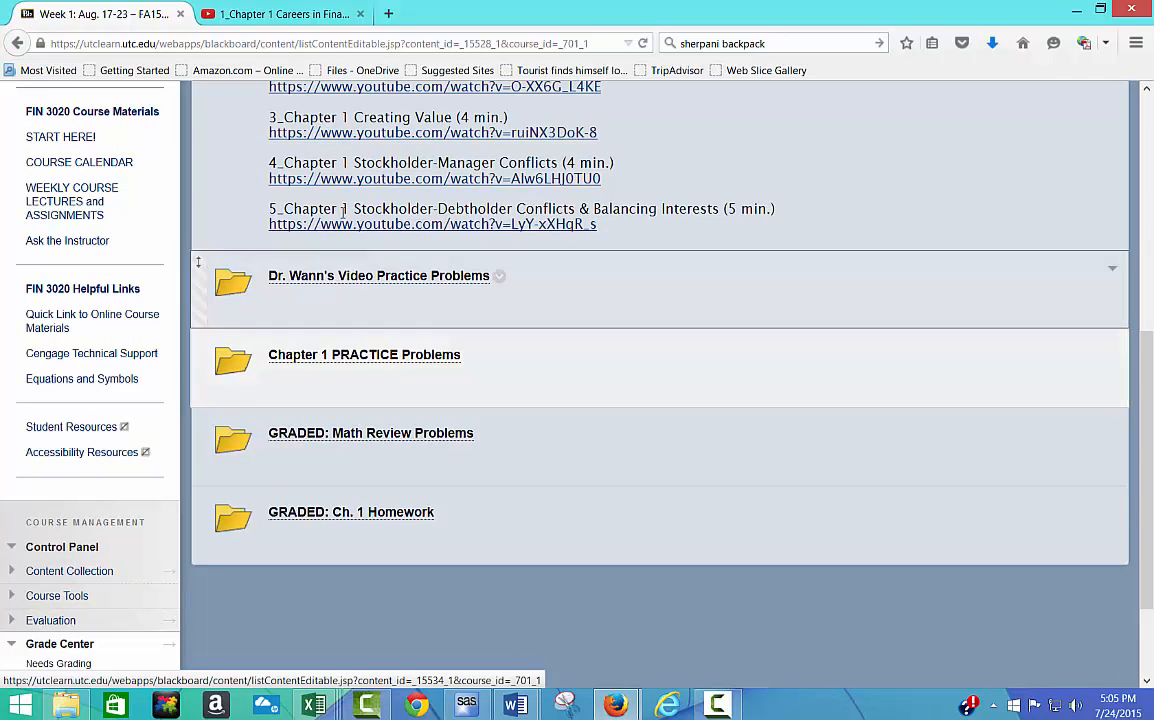
{"action": "mouse_move", "coordinate": [532, 428]}
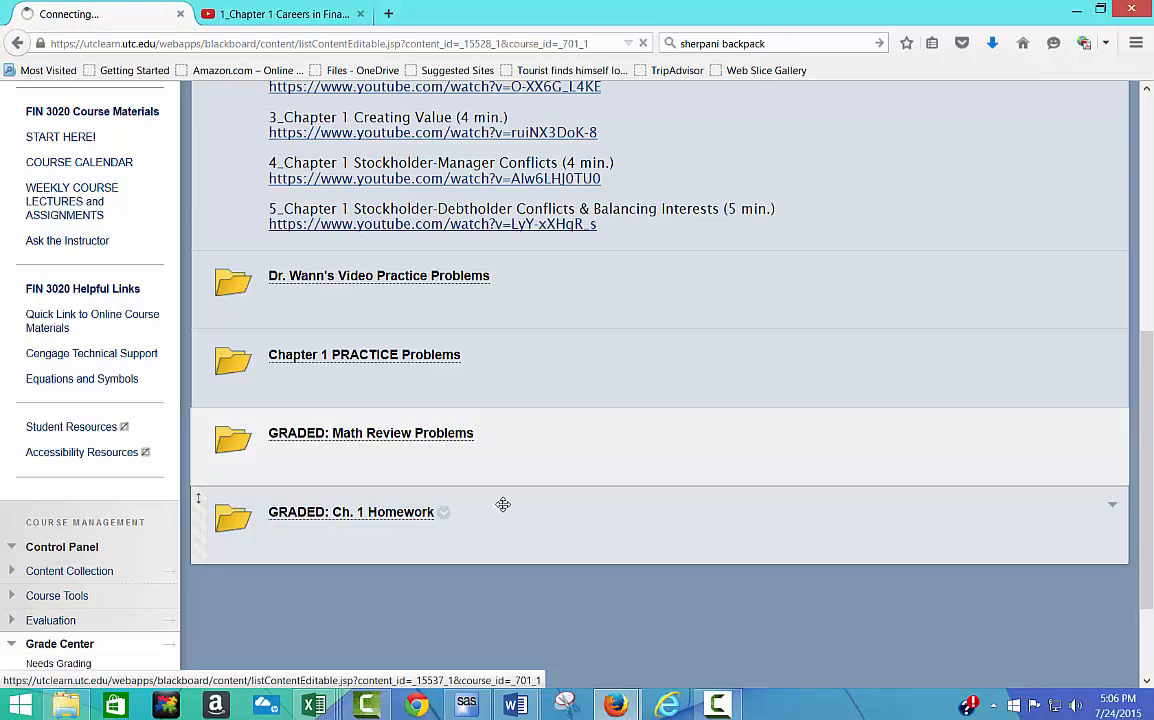
- From the GRADED: Math Review Problems folder, launch the Mathematics I problem set in MindTap
{"action": "left_click", "coordinate": [370, 432]}
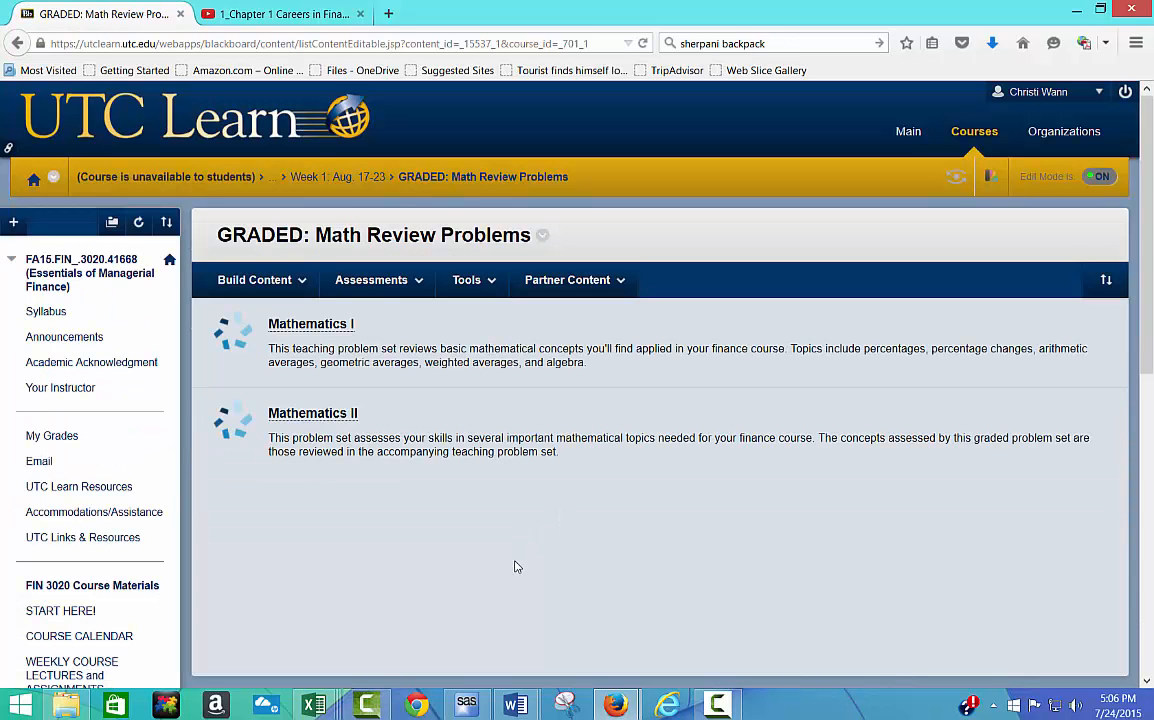
{"action": "mouse_move", "coordinate": [310, 324]}
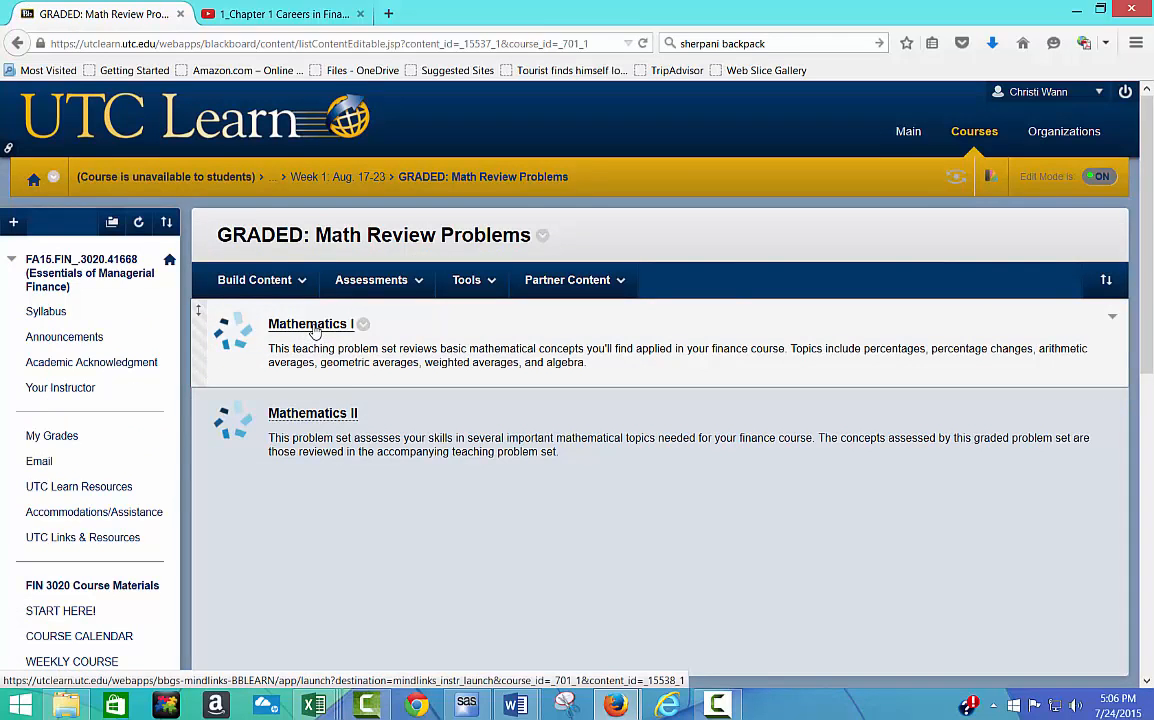
{"action": "left_click", "coordinate": [310, 324]}
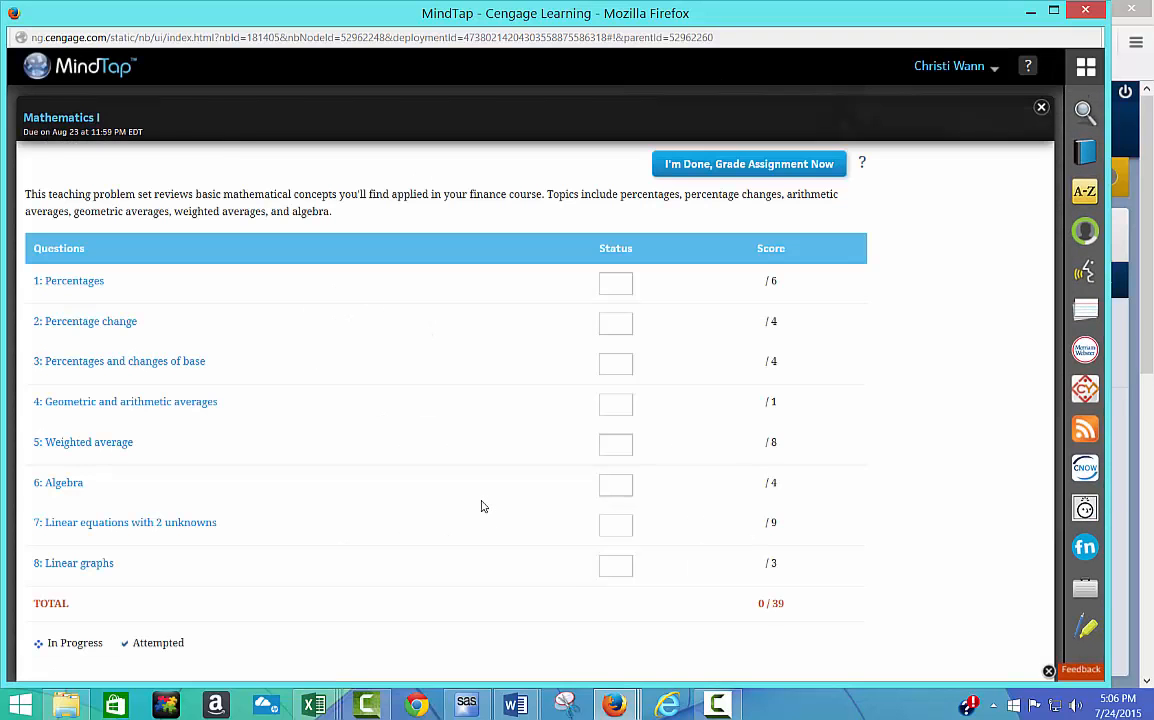
{"action": "mouse_move", "coordinate": [114, 306]}
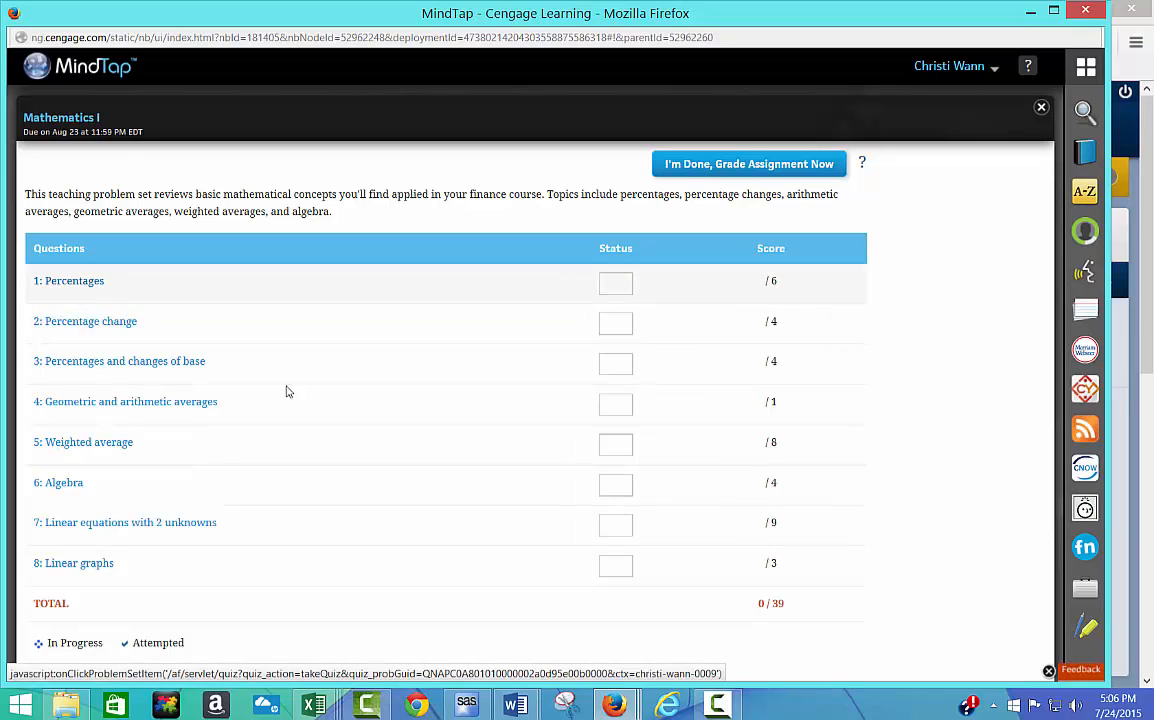
- After the first question demands newer Flash, start the Flash Player install with the McAfee offer declined
{"action": "left_click", "coordinate": [68, 280]}
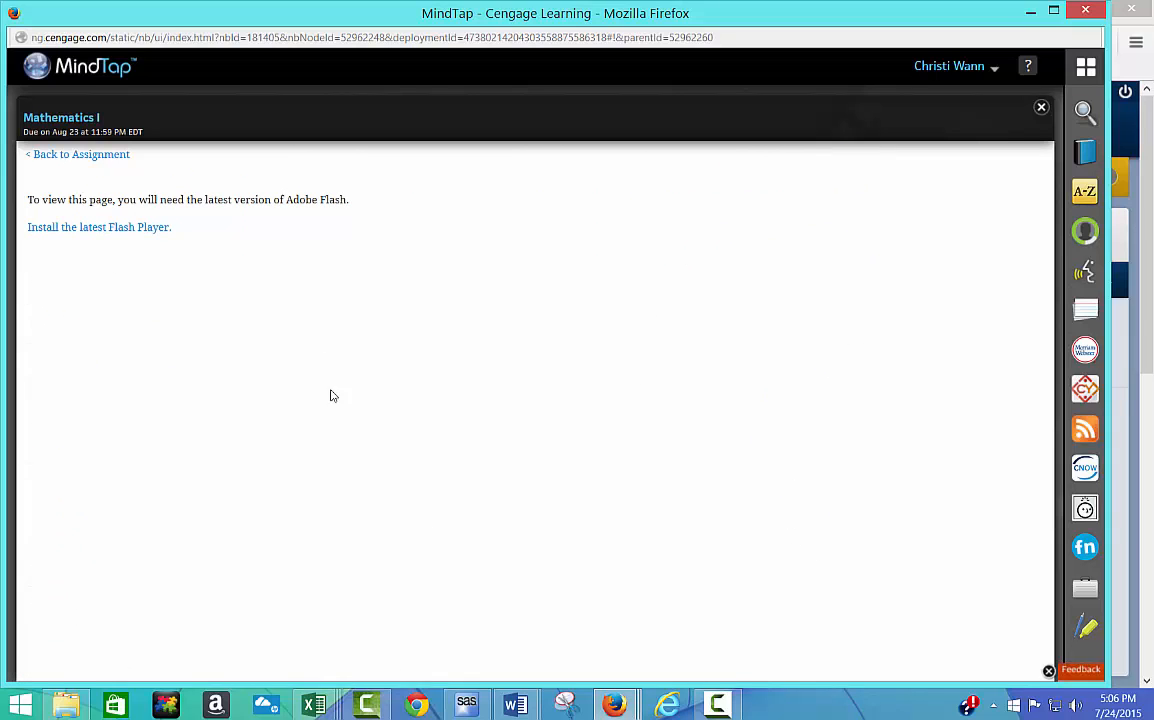
{"action": "mouse_move", "coordinate": [100, 234]}
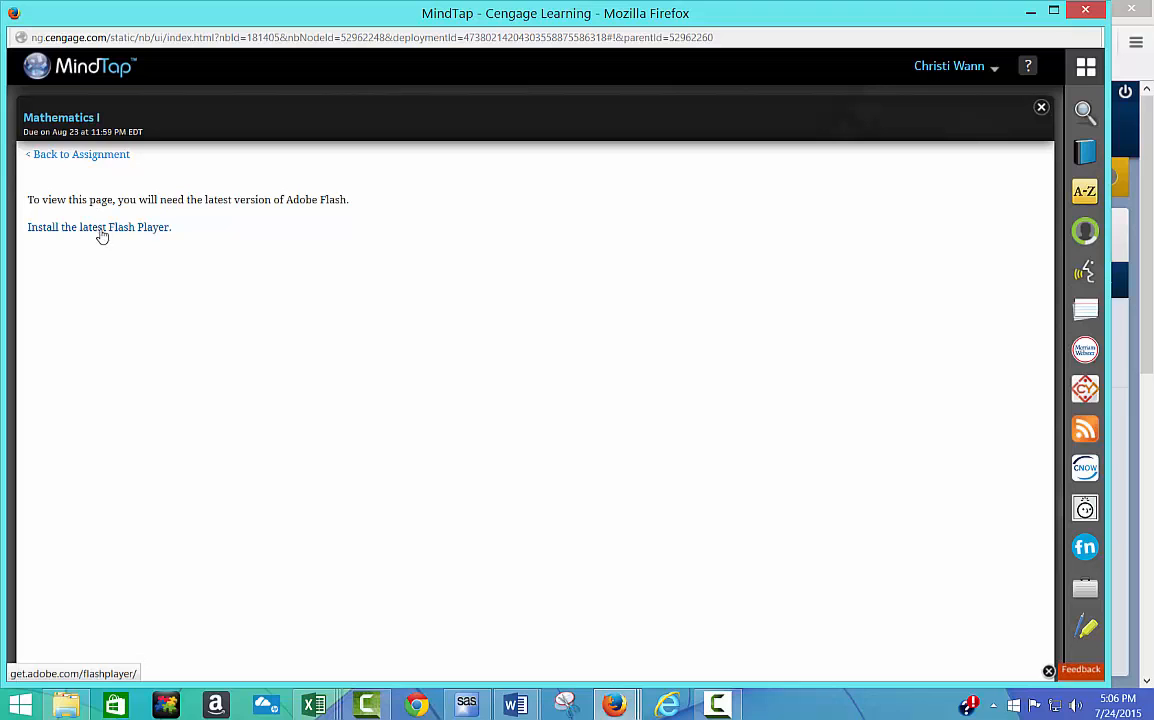
{"action": "left_click", "coordinate": [98, 228]}
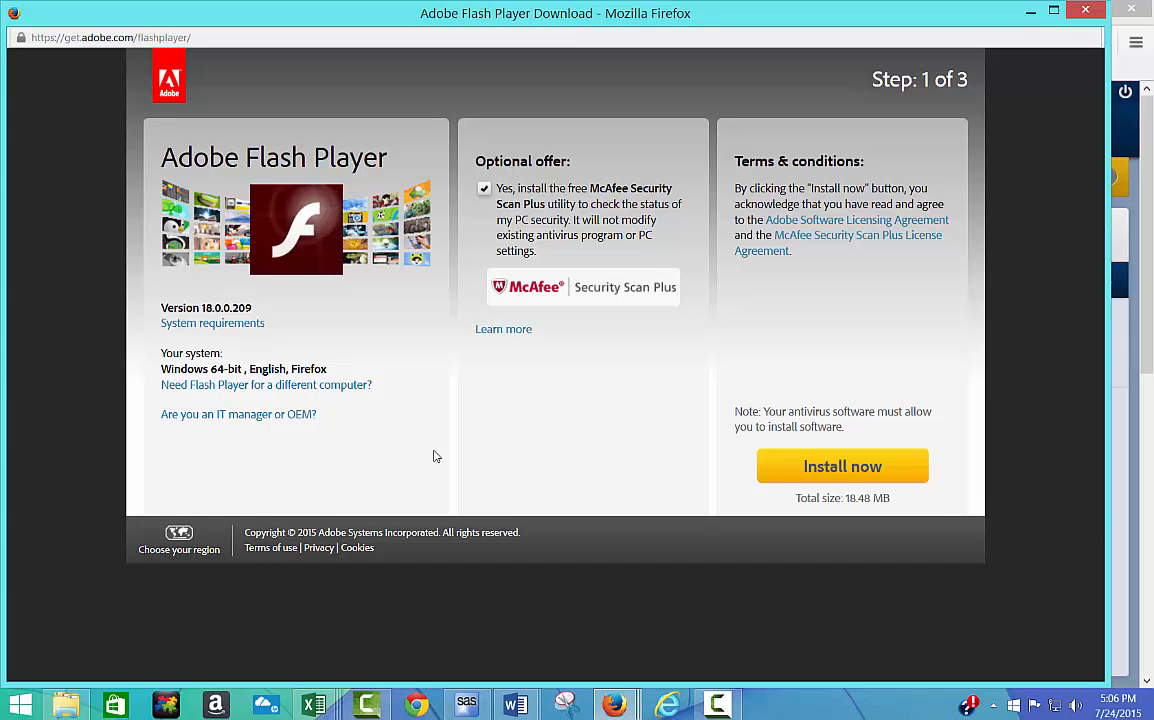
{"action": "left_click", "coordinate": [484, 188]}
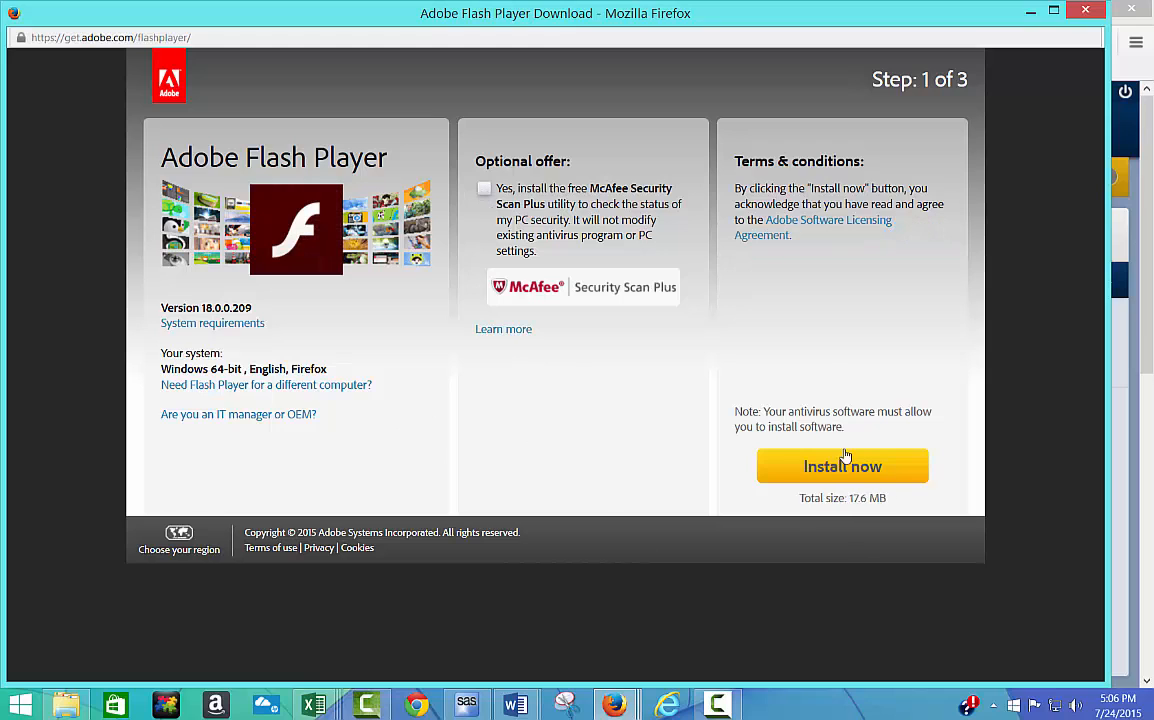
{"action": "left_click", "coordinate": [842, 466]}
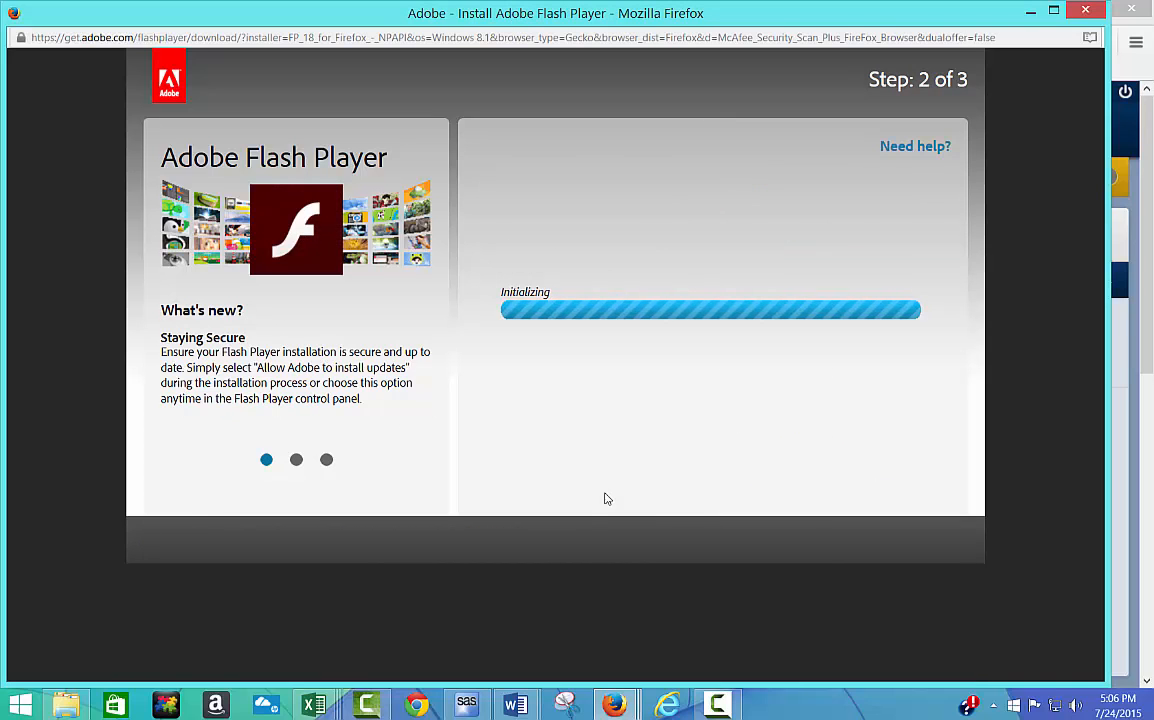
{"action": "mouse_move", "coordinate": [700, 420]}
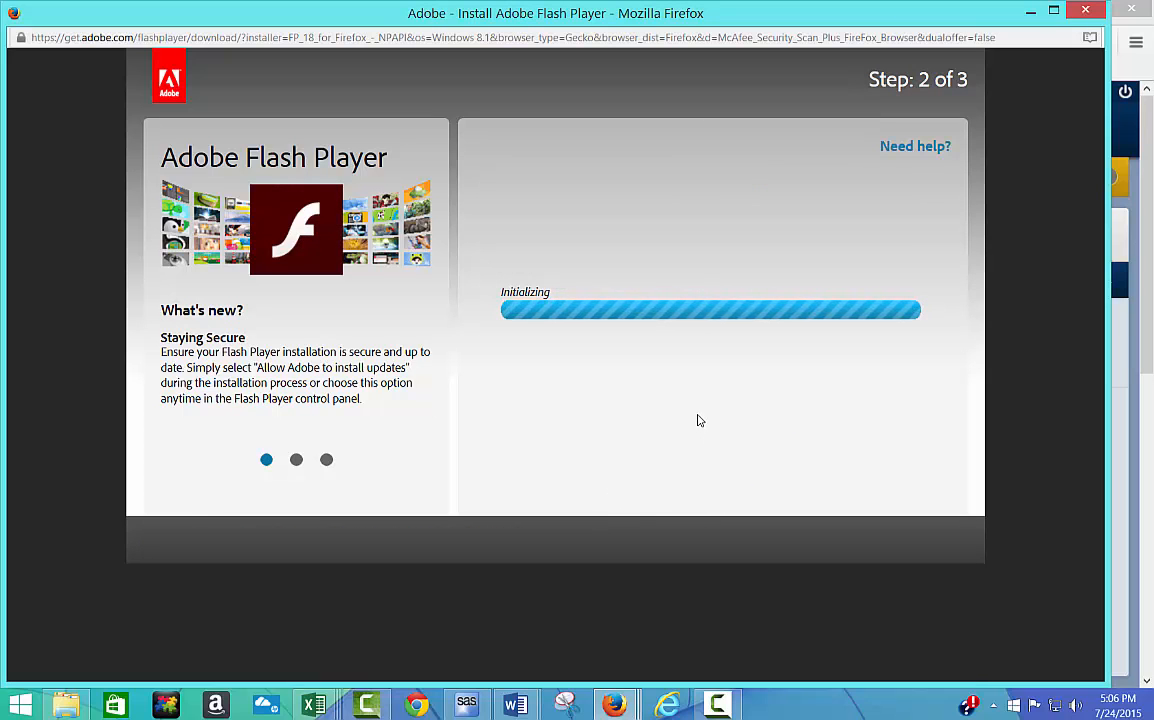
{"action": "mouse_move", "coordinate": [740, 512]}
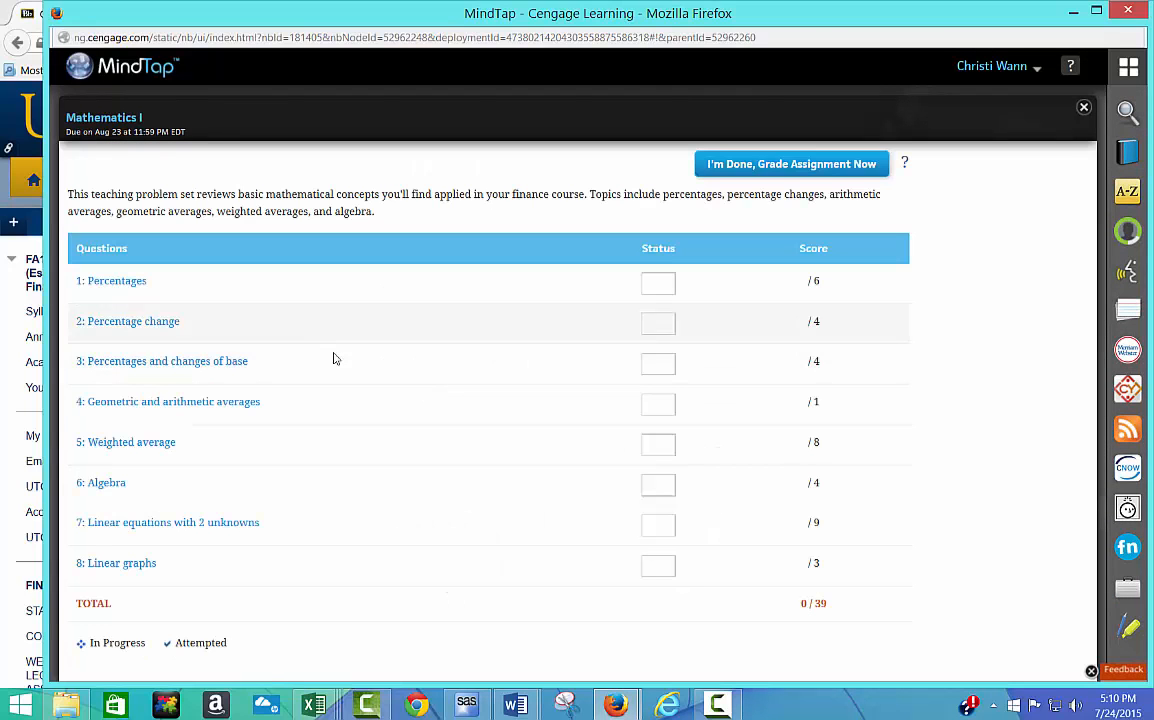
{"action": "mouse_move", "coordinate": [116, 280]}
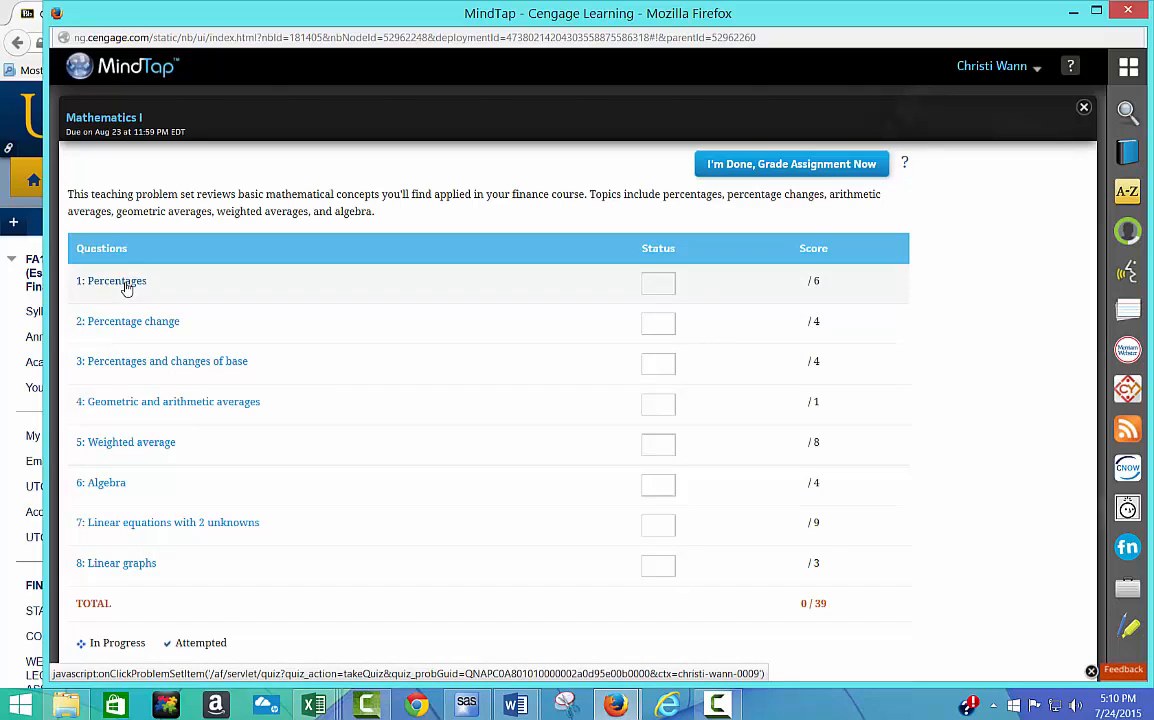
- Fill the Percentages blanks (16, 14%, 13.8%, 9.2%, 18, 30) from the dropdowns and Save & Continue
{"action": "left_click", "coordinate": [112, 280]}
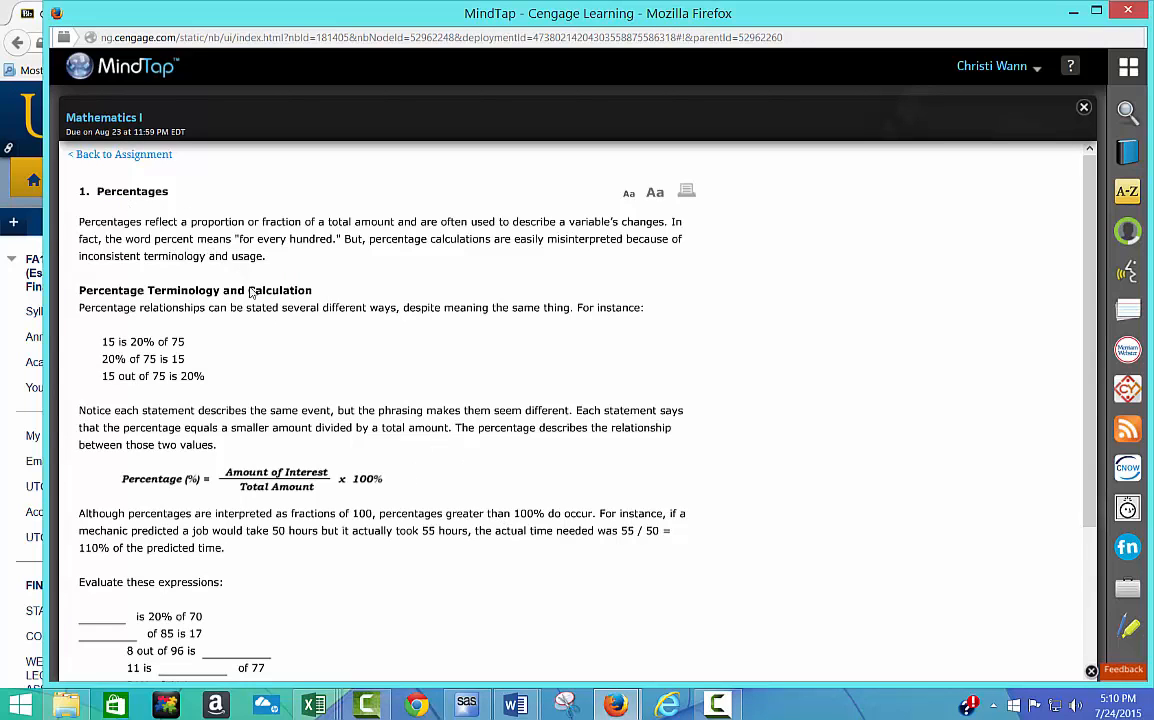
{"action": "scroll", "scroll_direction": "down", "scroll_amount": 3}
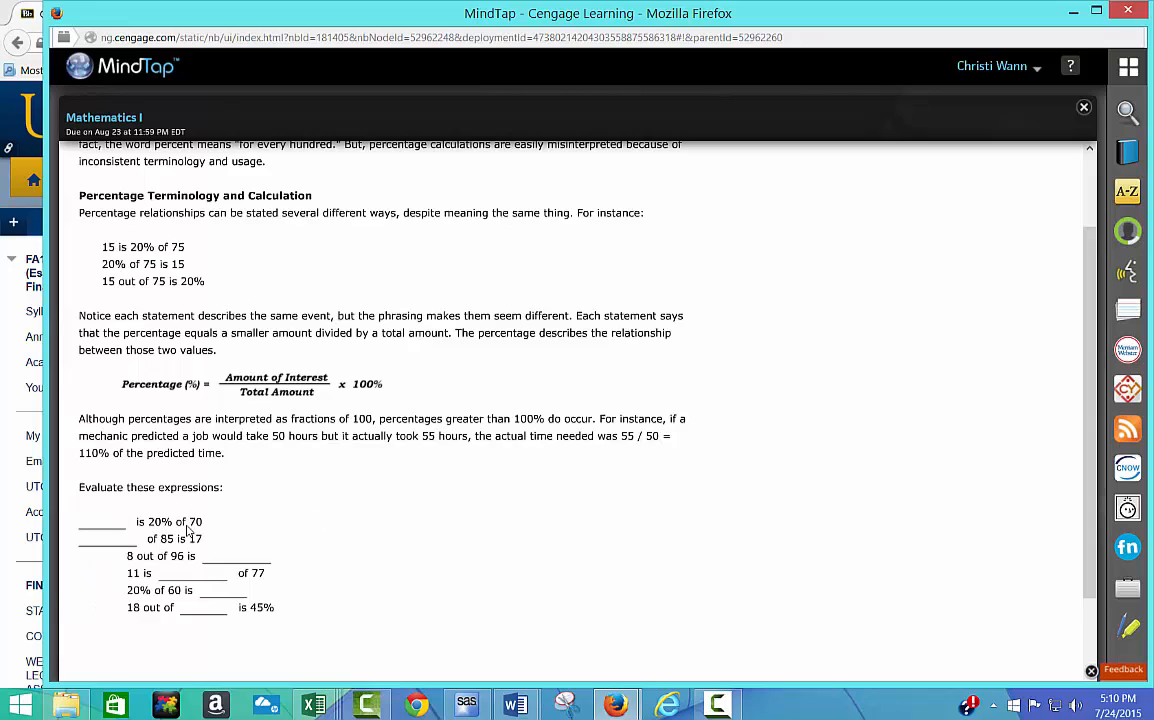
{"action": "left_click", "coordinate": [100, 520]}
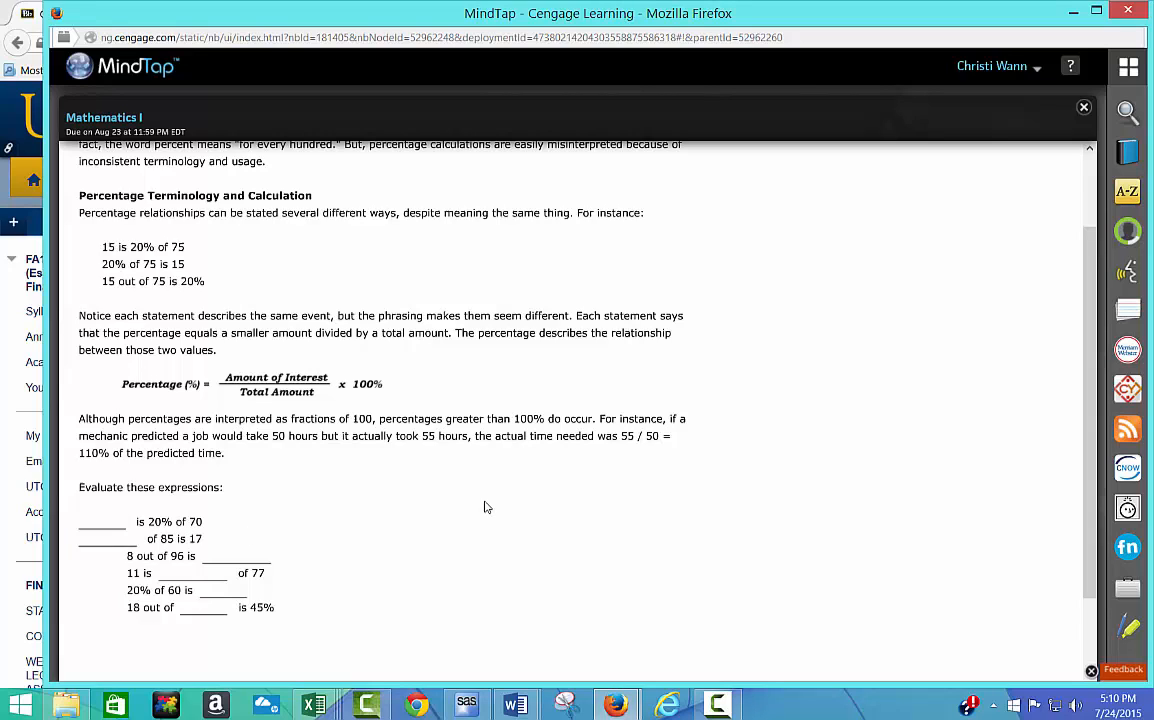
{"action": "left_click", "coordinate": [108, 520]}
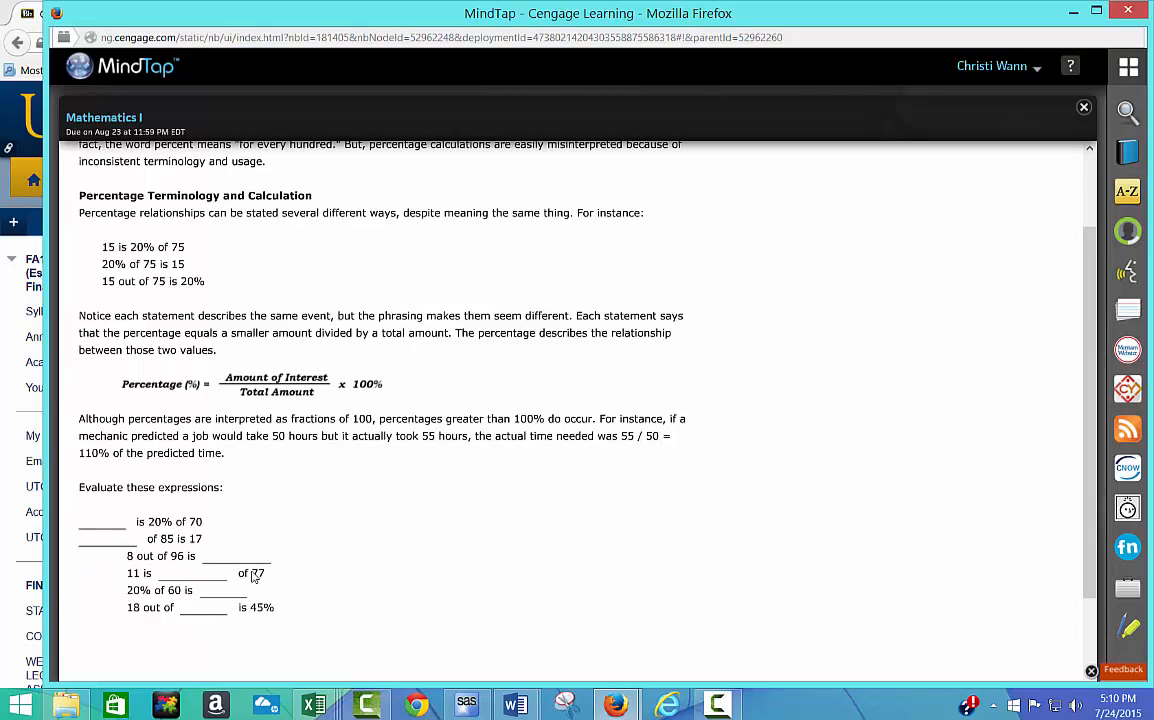
{"action": "left_click", "coordinate": [192, 572]}
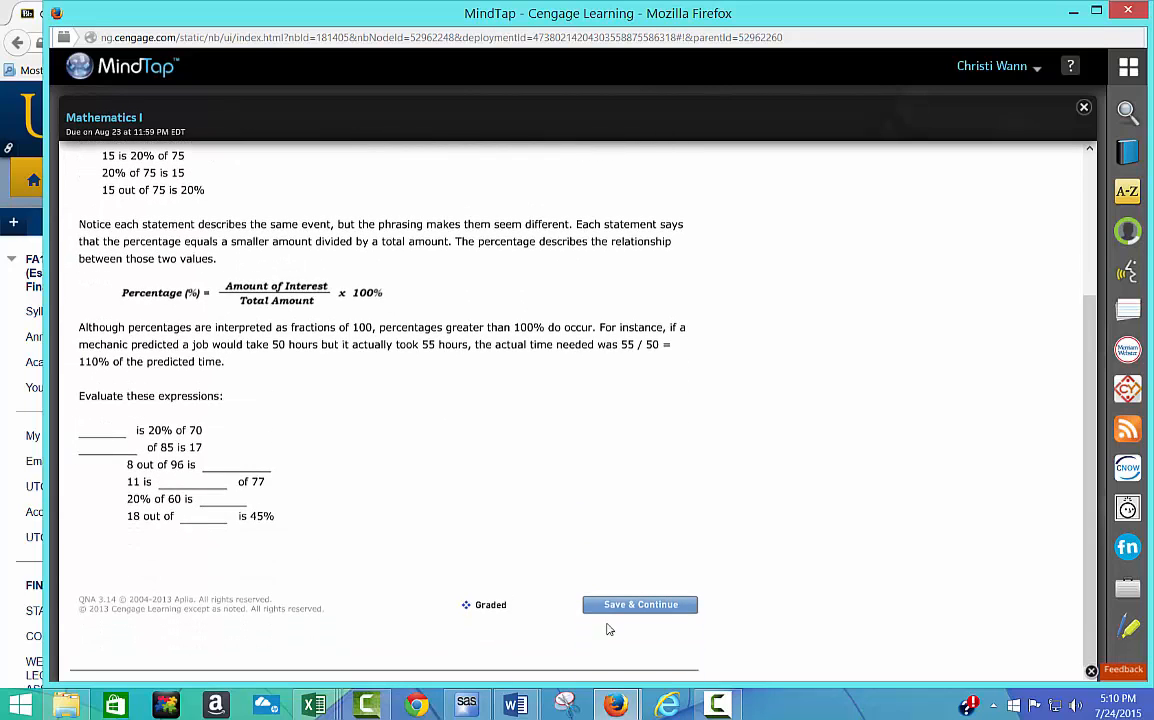
{"action": "mouse_move", "coordinate": [548, 604]}
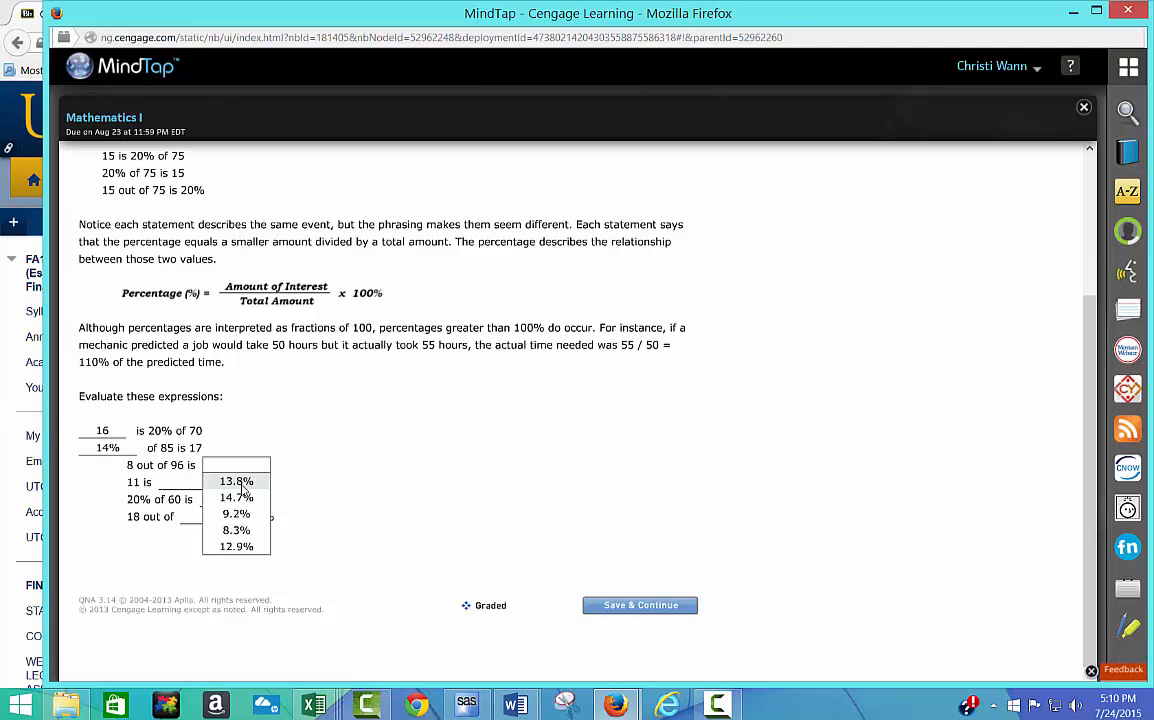
{"action": "left_click", "coordinate": [236, 512]}
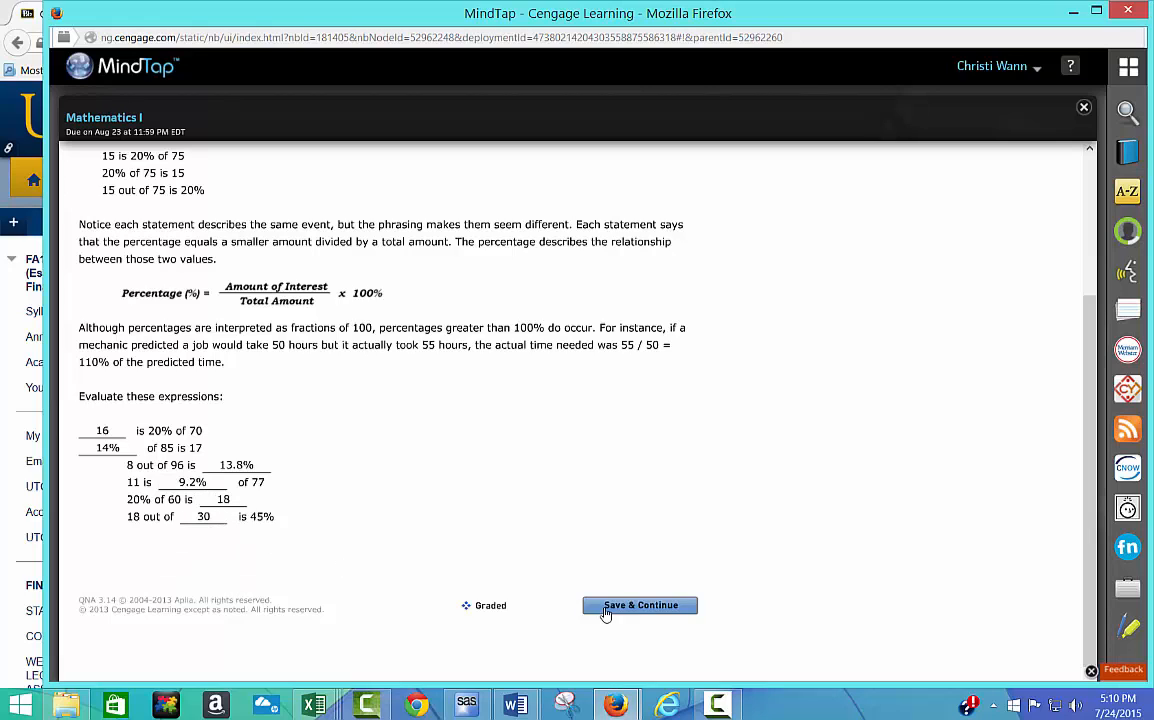
{"action": "left_click", "coordinate": [640, 604]}
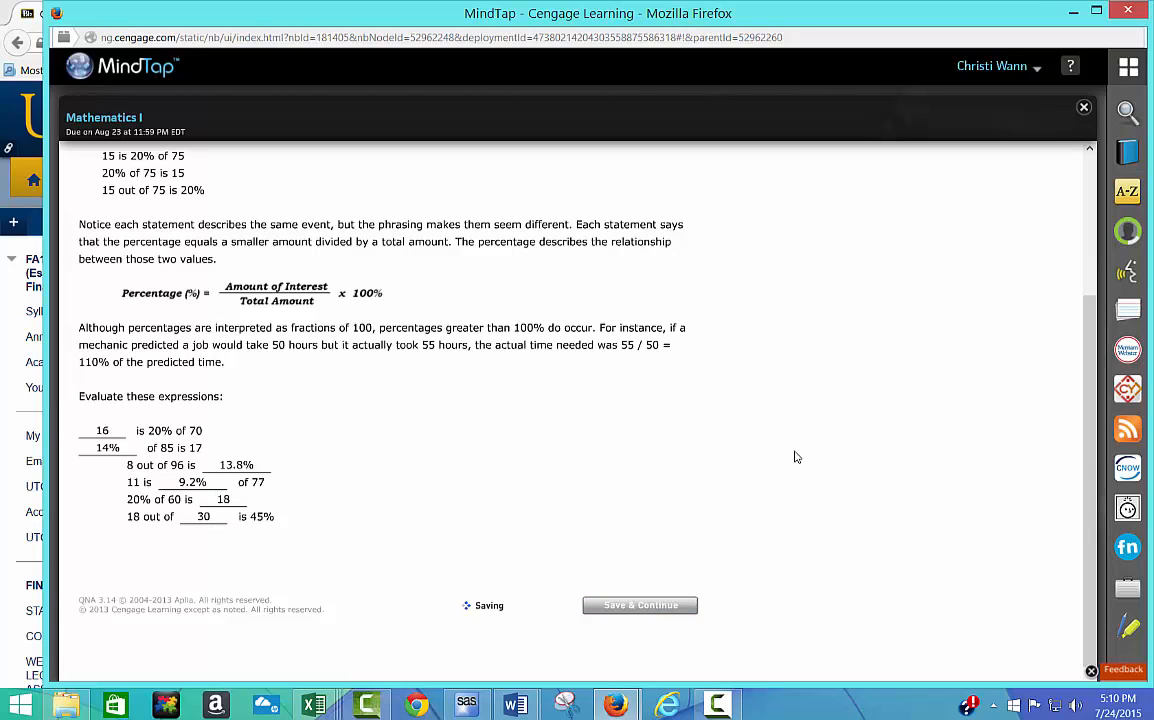
{"action": "left_click", "coordinate": [640, 604]}
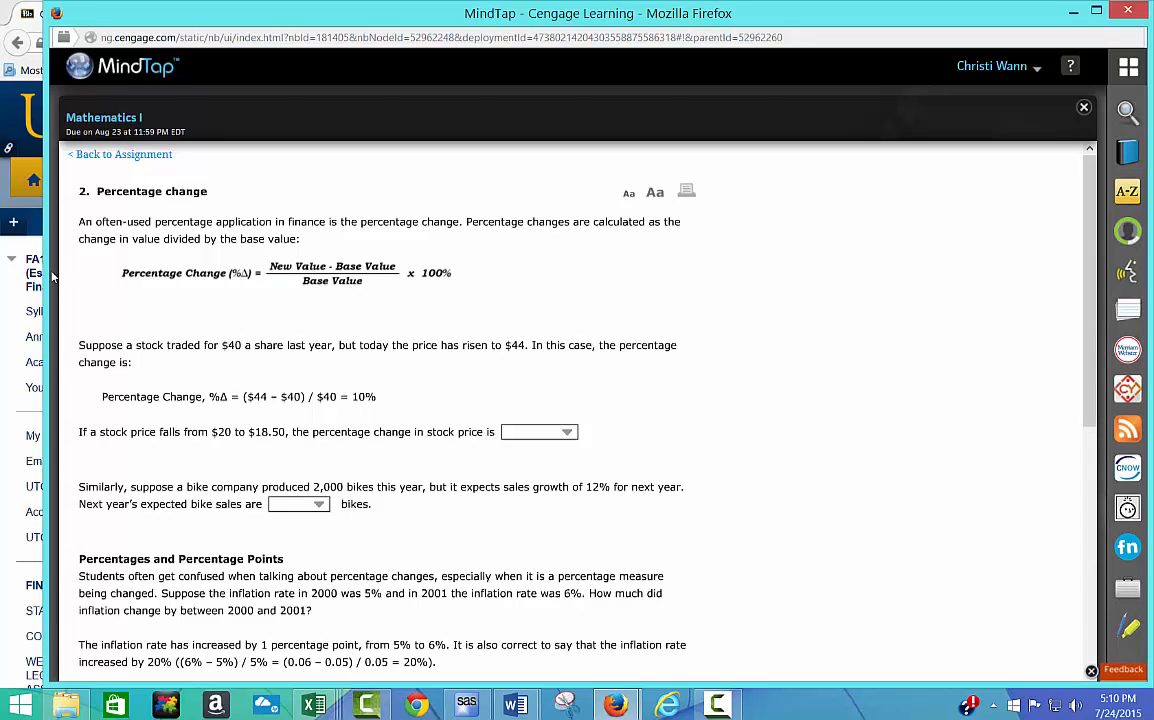
{"action": "mouse_move", "coordinate": [480, 480]}
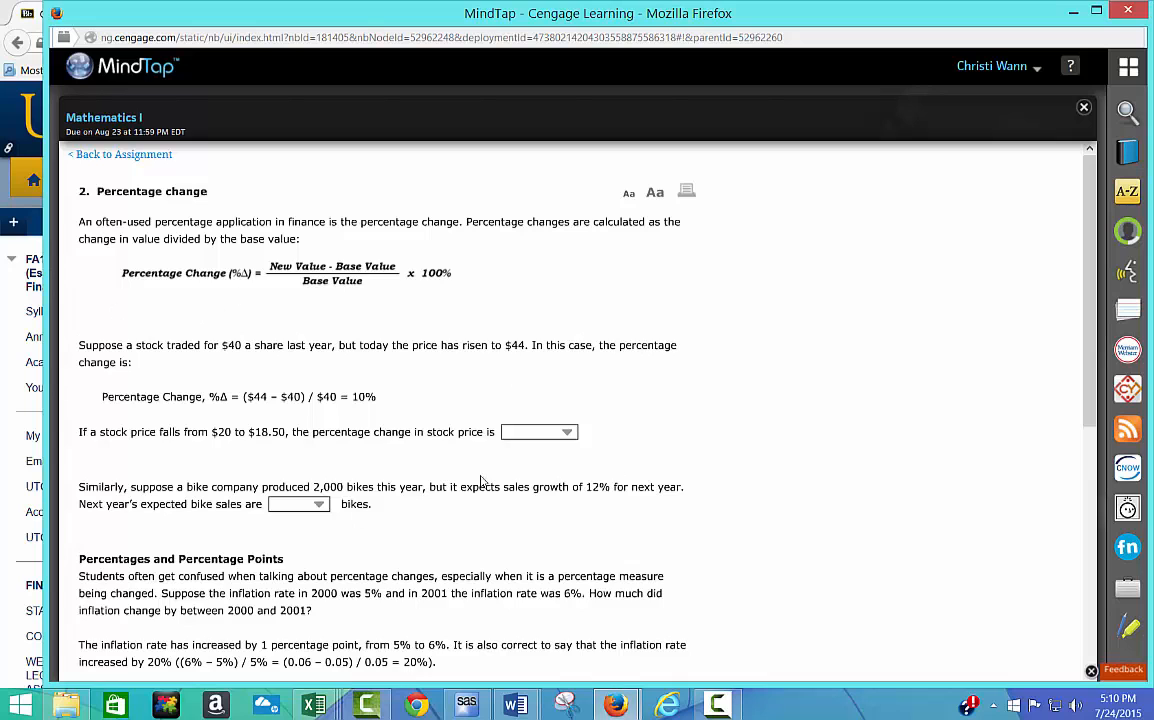
- Read through the Percentage change question, then leave it unsaved and go back to the question list
{"action": "scroll", "scroll_direction": "down", "scroll_amount": 3}
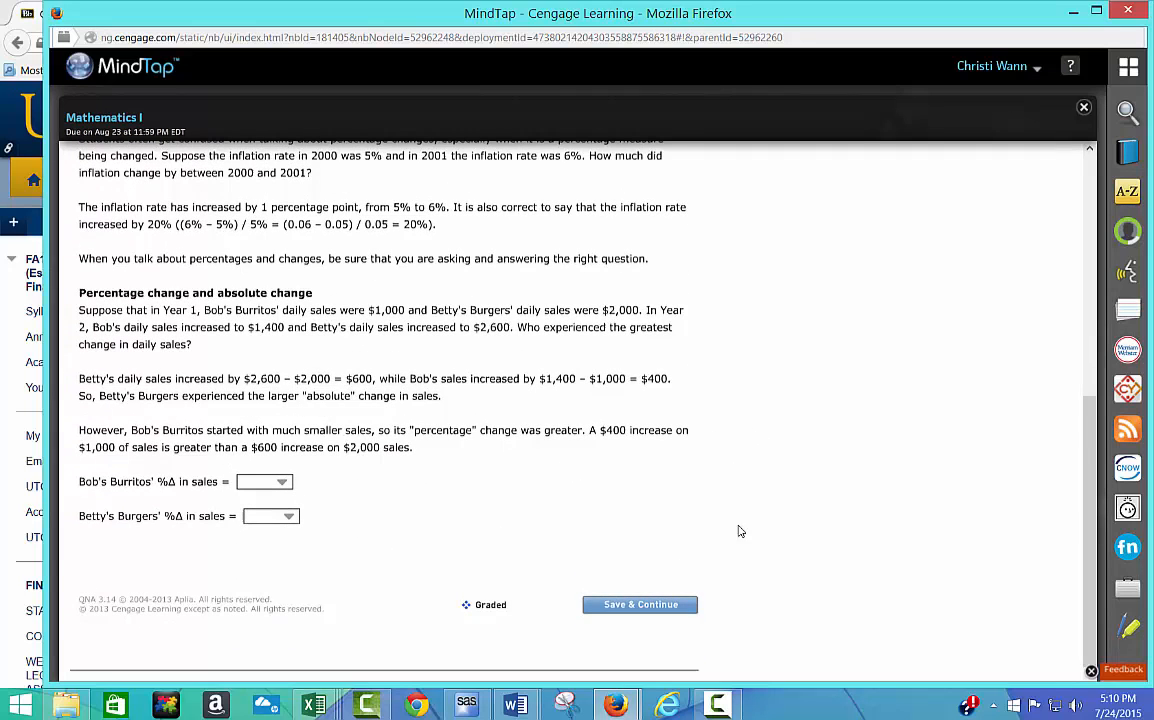
{"action": "mouse_move", "coordinate": [800, 584]}
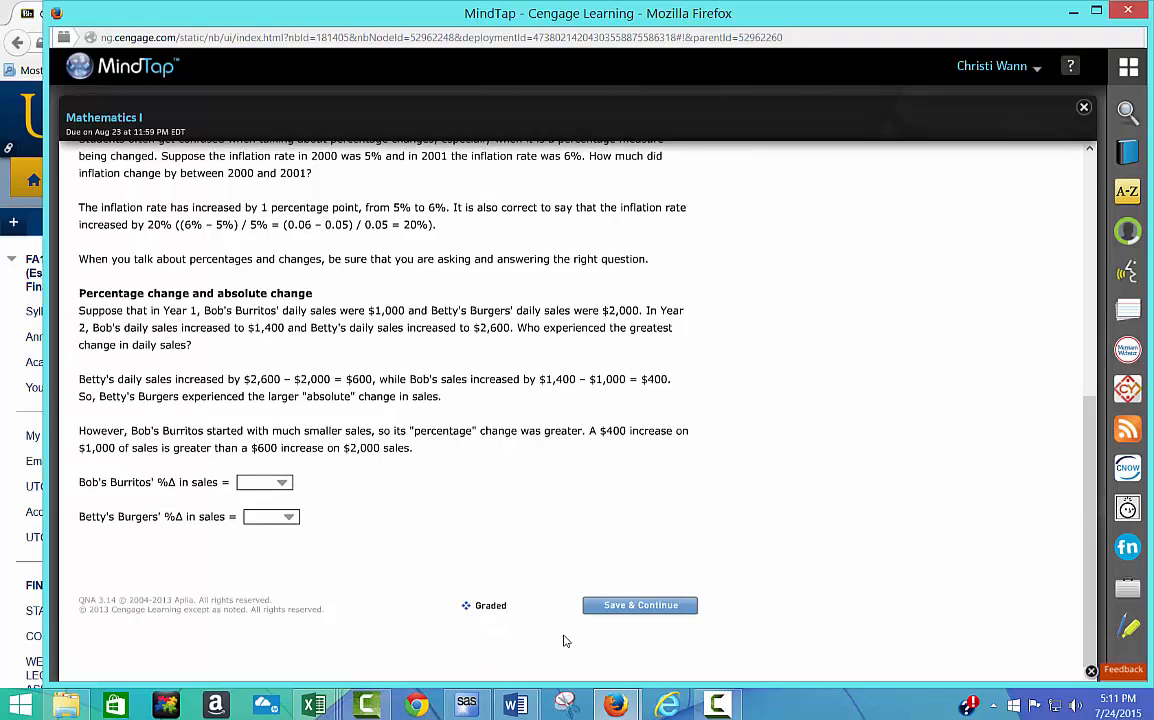
{"action": "scroll", "scroll_direction": "up", "scroll_amount": 3}
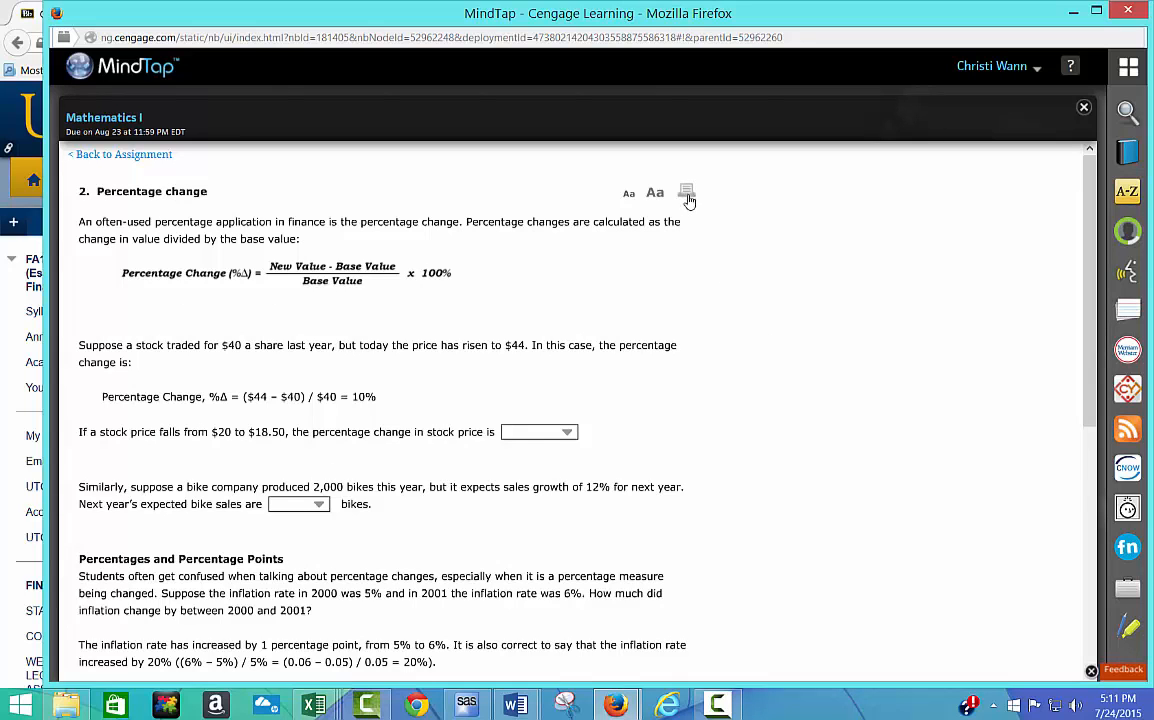
{"action": "left_click", "coordinate": [124, 154]}
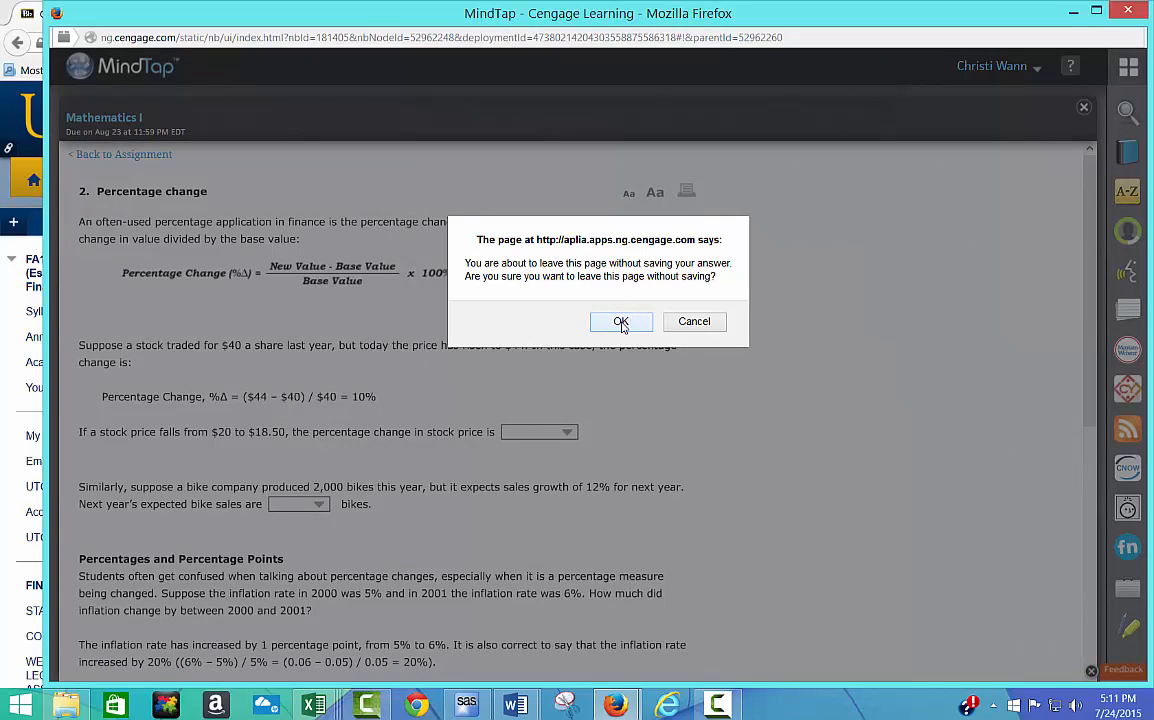
{"action": "left_click", "coordinate": [620, 320]}
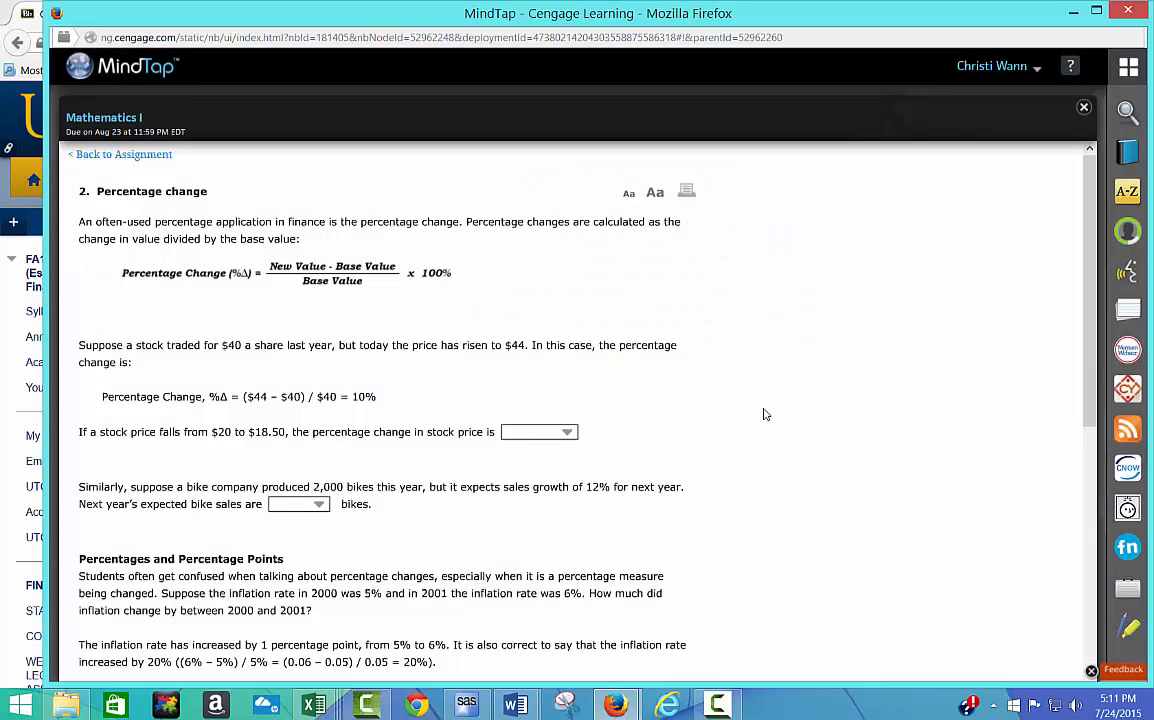
{"action": "left_click", "coordinate": [120, 154]}
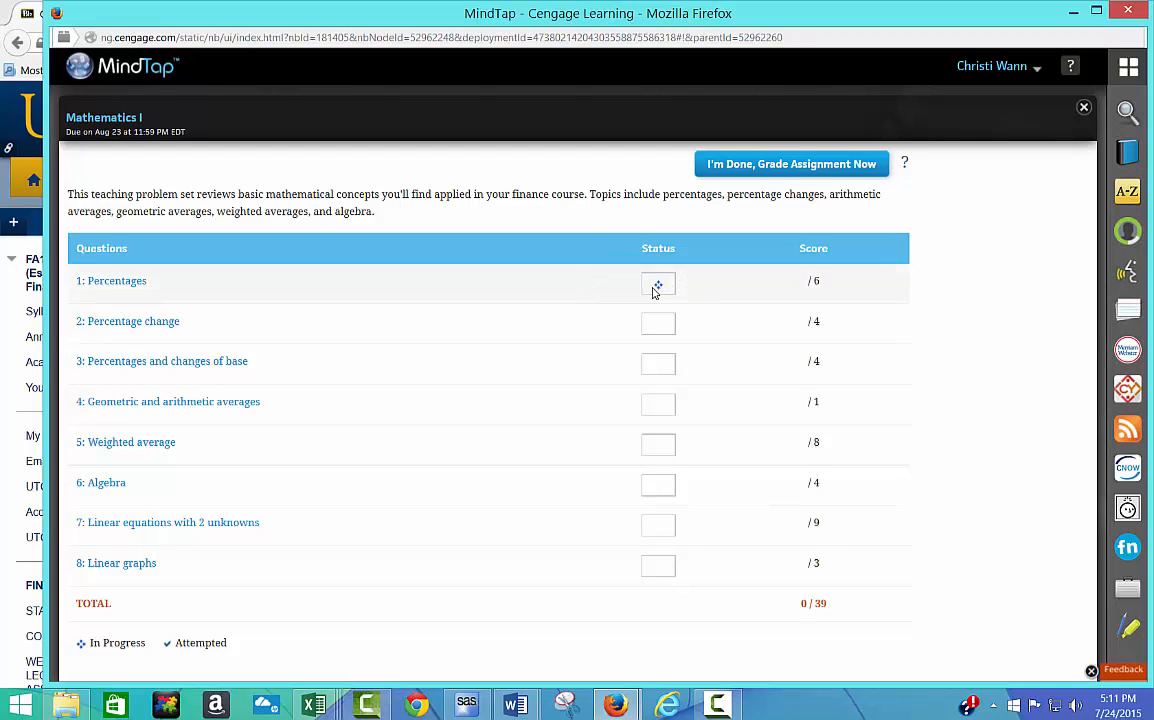
{"action": "mouse_move", "coordinate": [664, 288]}
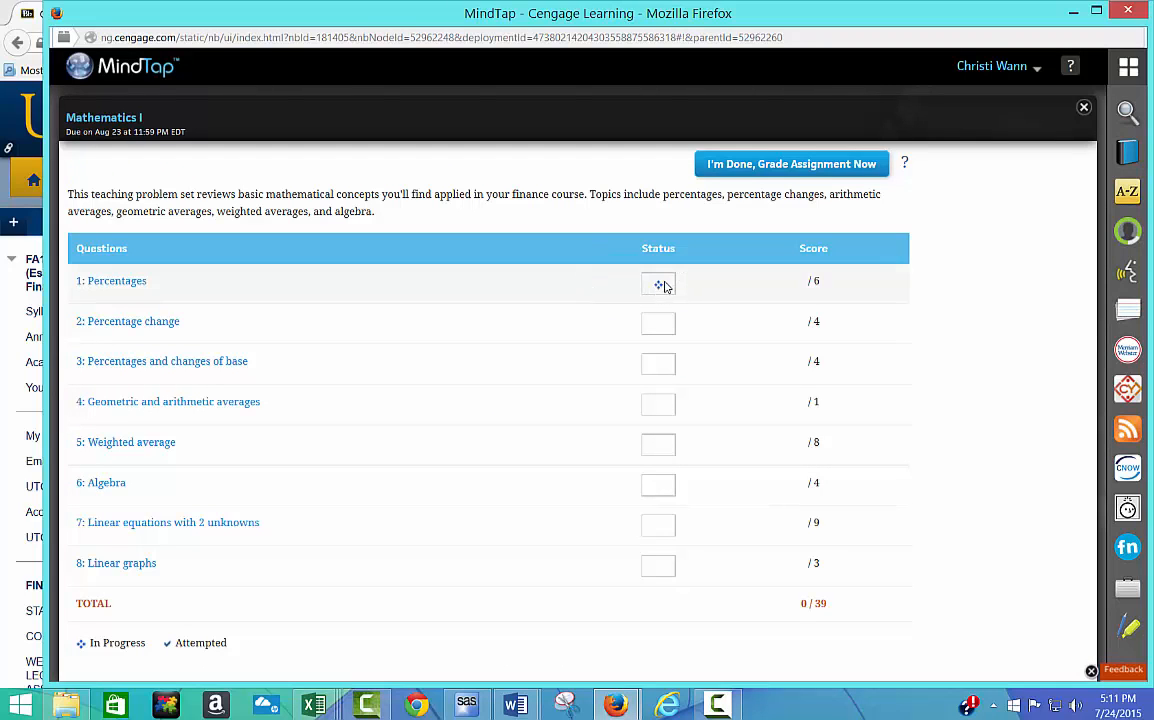
{"action": "mouse_move", "coordinate": [148, 560]}
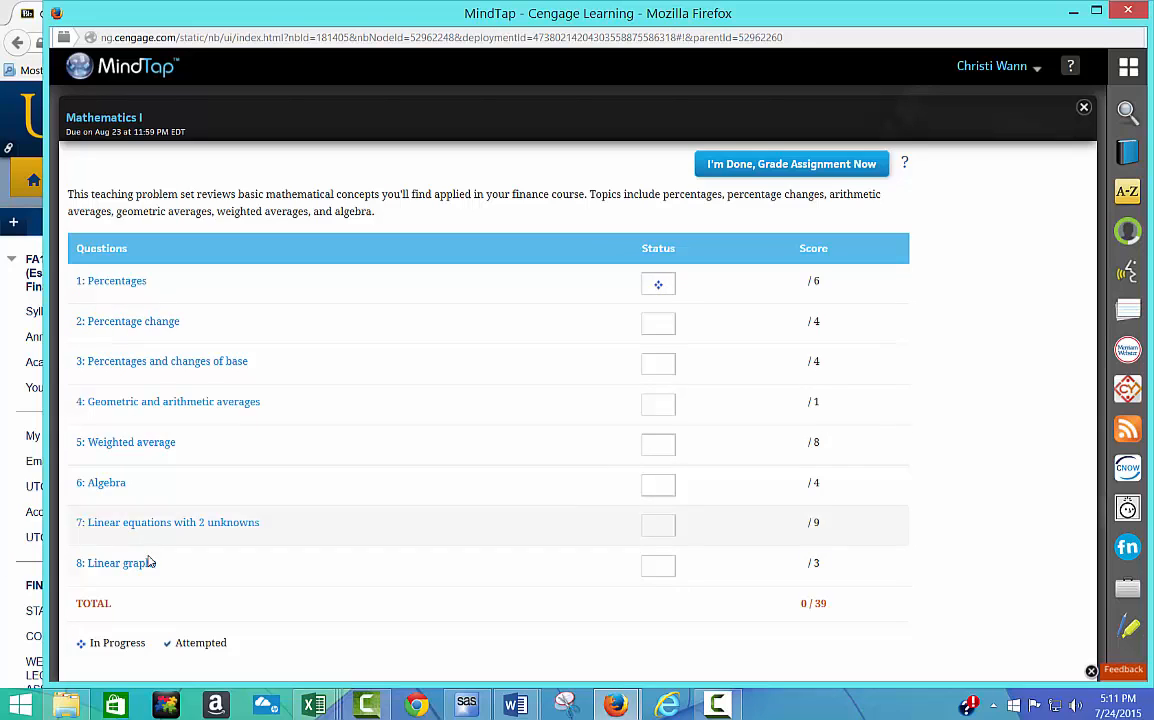
{"action": "mouse_move", "coordinate": [490, 572]}
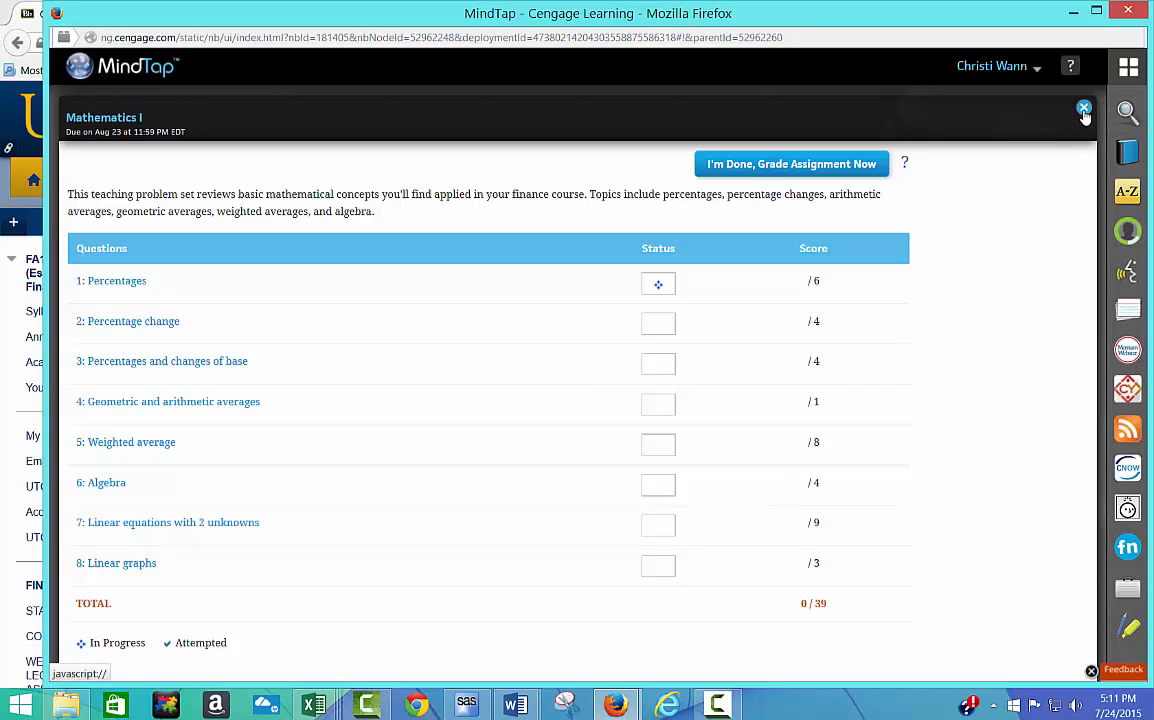
- Exit the Mathematics I problem set back to the UTC Learn Math Review Problems page
{"action": "left_click", "coordinate": [1084, 108]}
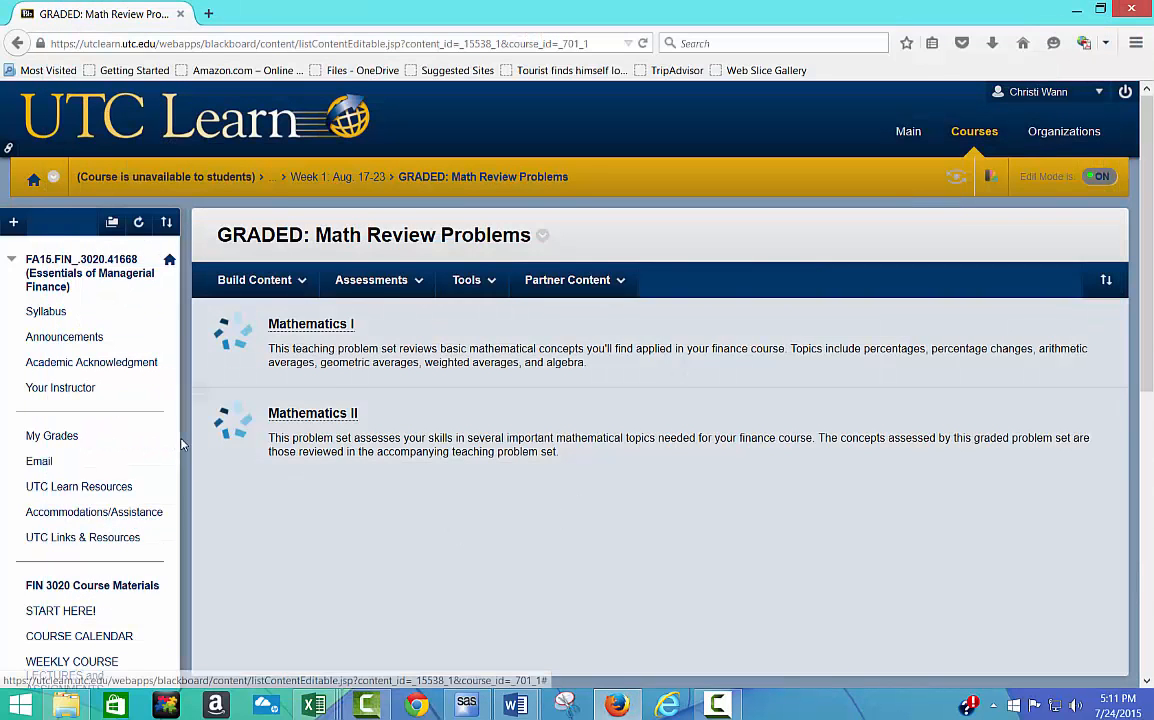